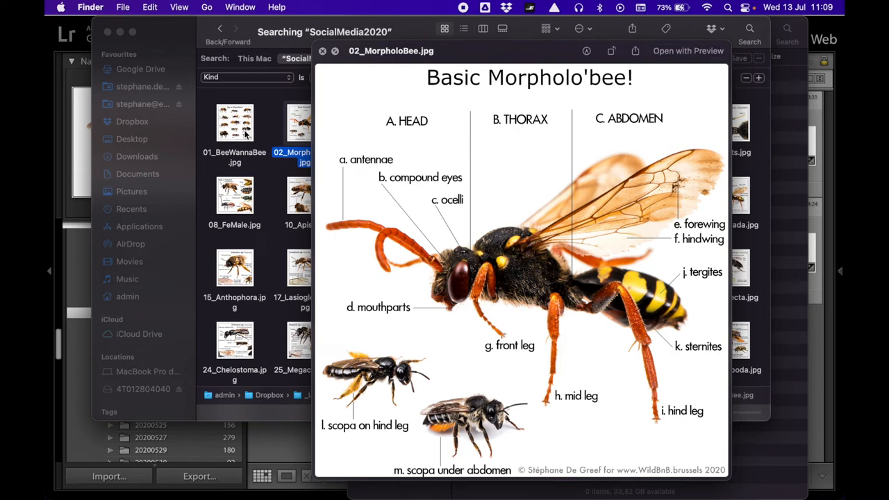
mouse_move(351, 301)
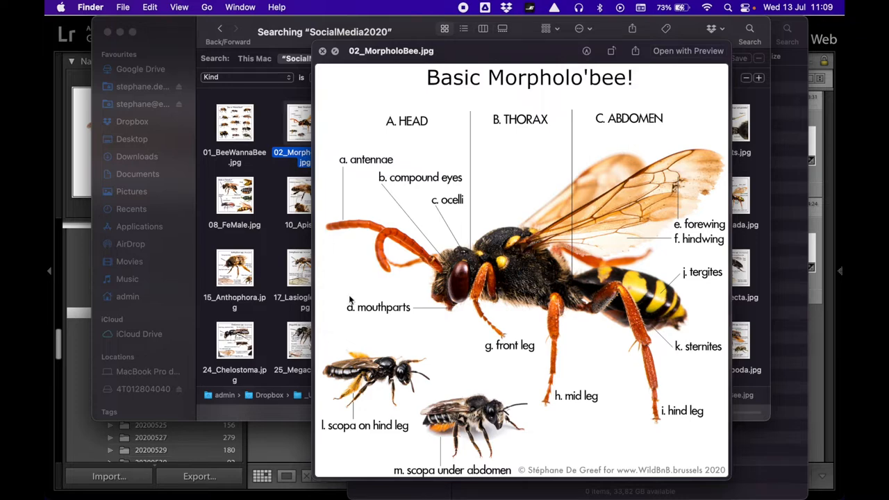
mouse_move(451, 430)
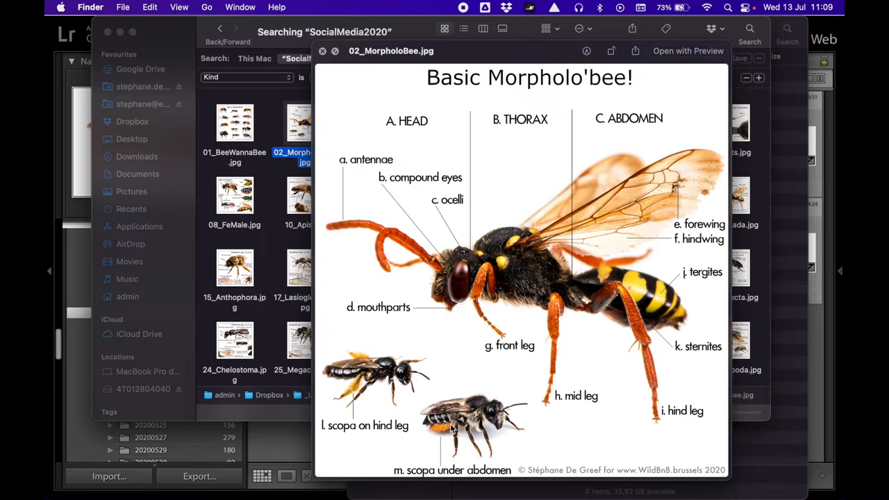
mouse_move(482, 121)
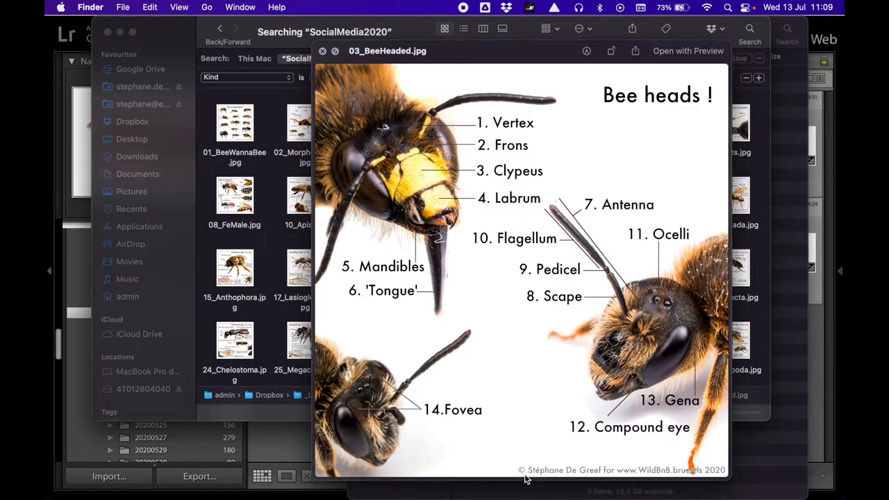
mouse_move(478, 237)
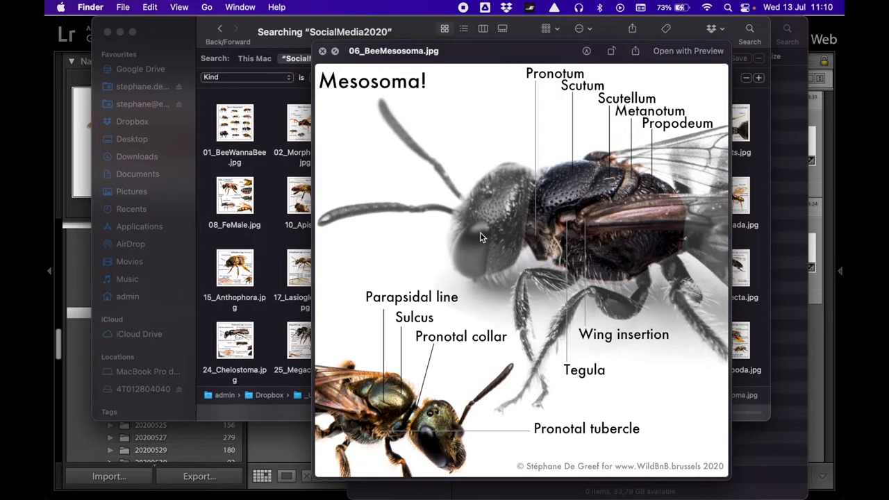
mouse_move(479, 80)
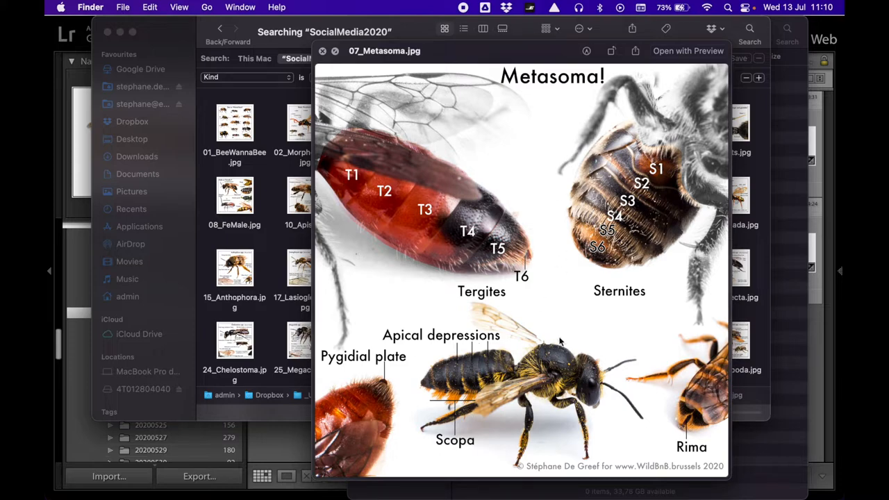
mouse_move(557, 195)
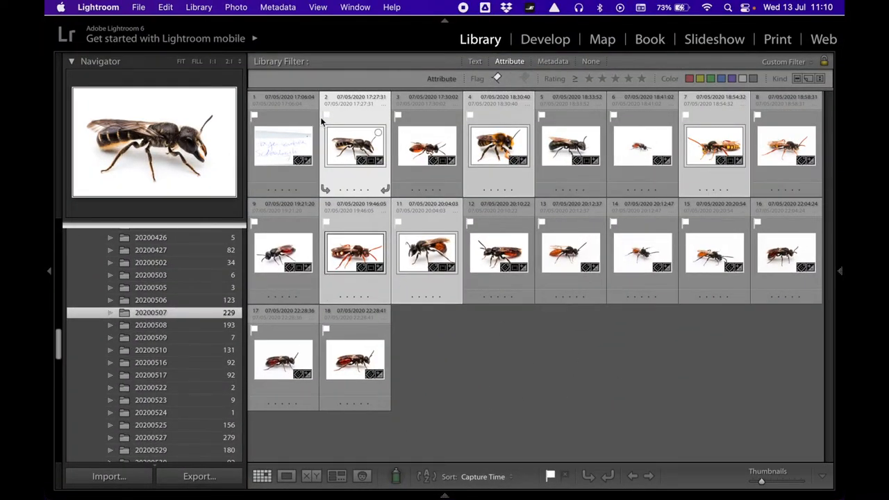
mouse_move(748, 163)
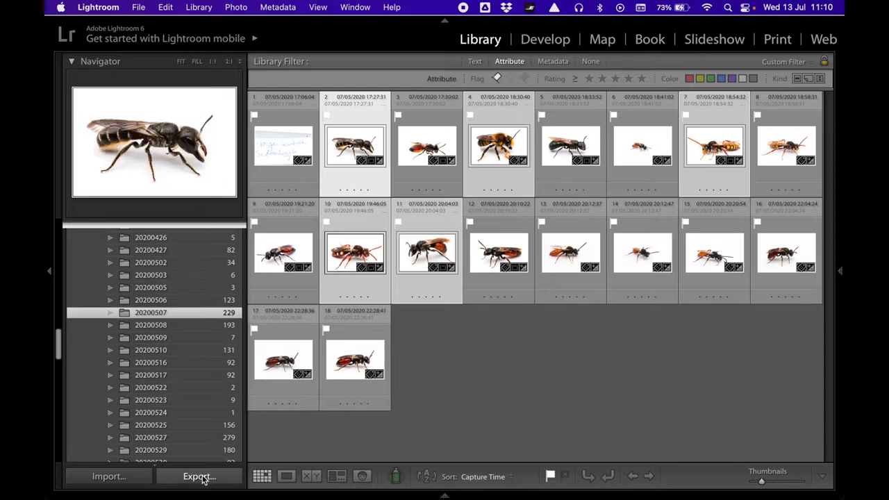
Export the five bee photos as 95% sRGB JPEGs resized to 2400 px into Desktop/GimpTutorial.
left_click(198, 477)
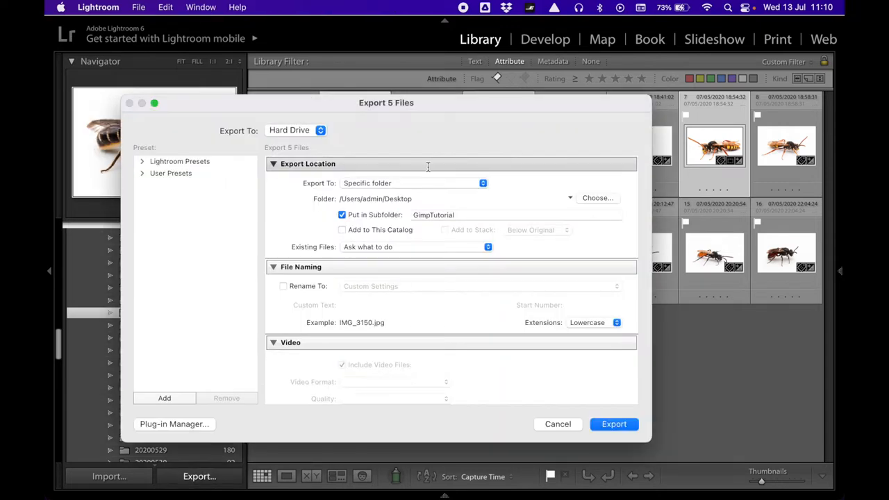
left_click(303, 267)
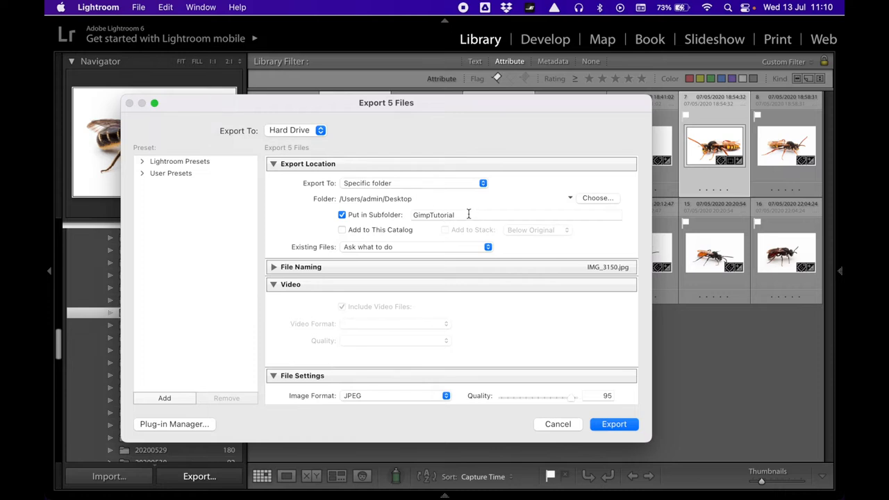
scroll("down", 3)
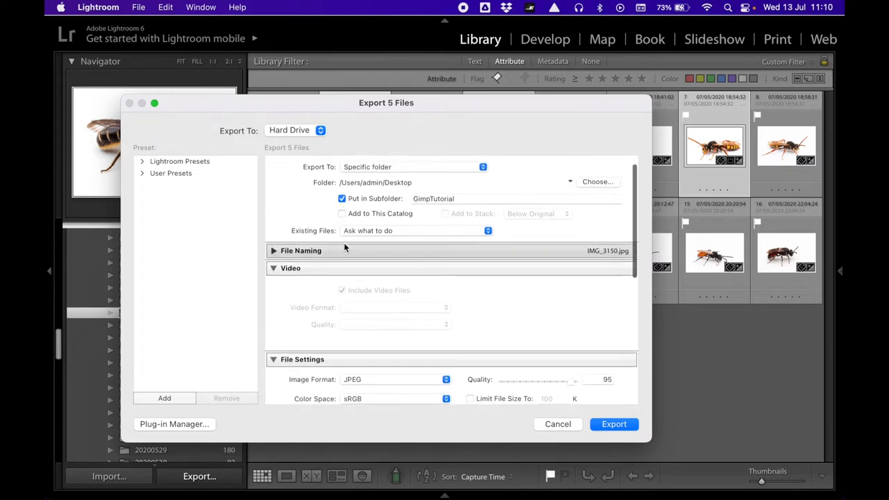
scroll("down", 3)
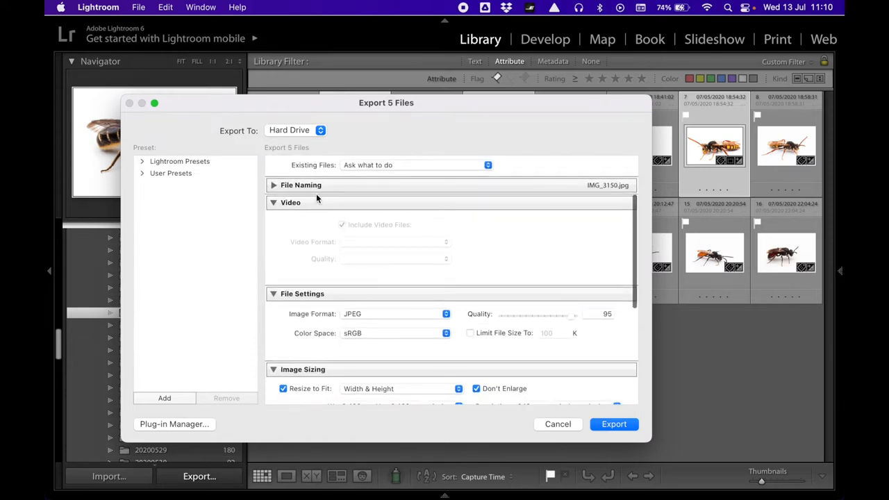
left_click(291, 202)
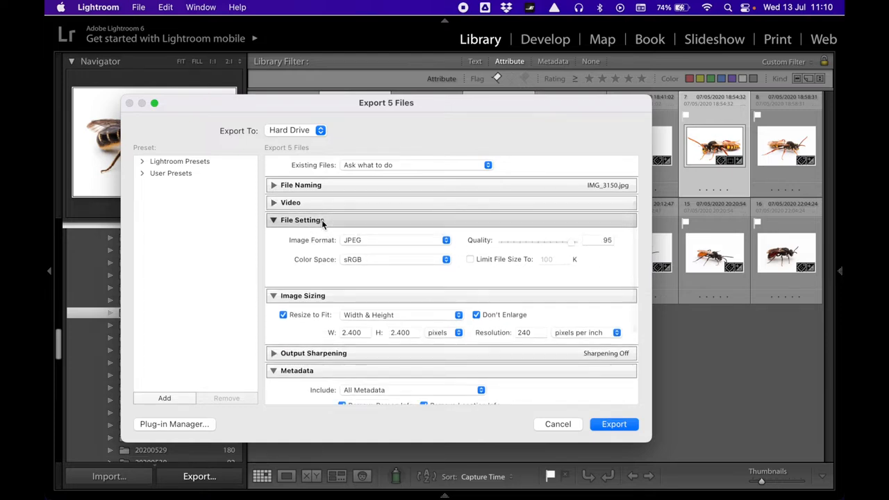
left_click(273, 220)
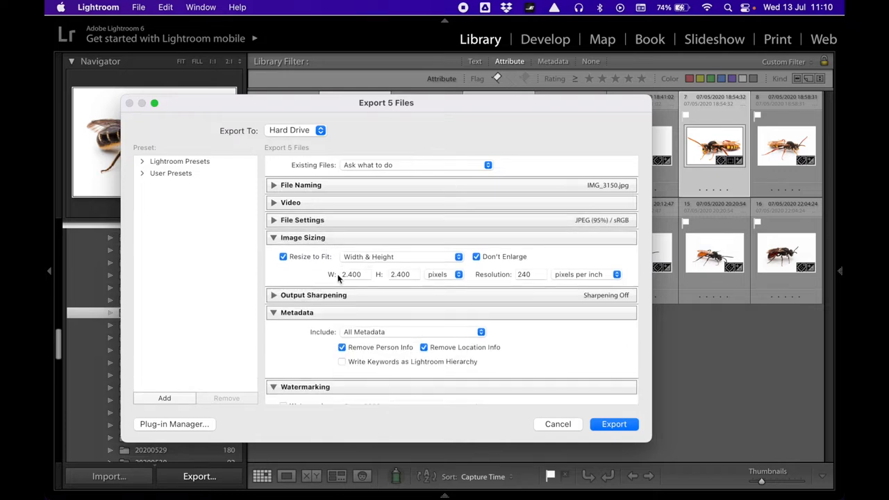
mouse_move(371, 278)
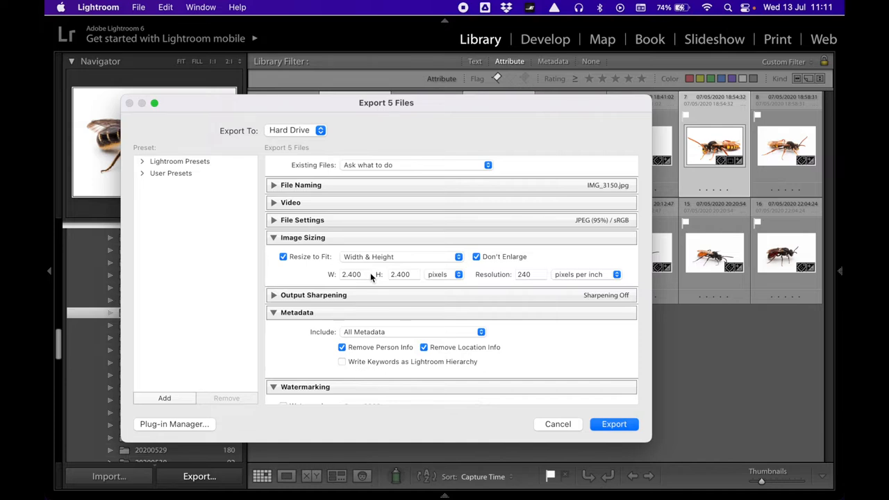
mouse_move(342, 271)
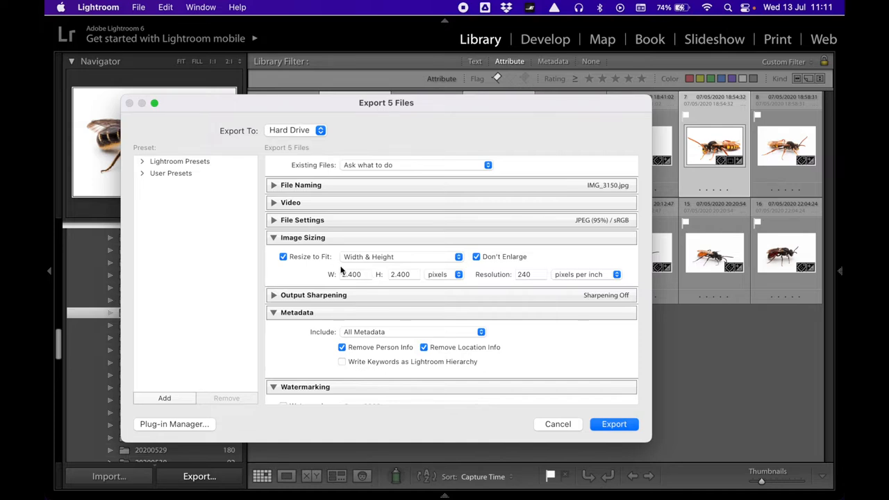
left_click(283, 256)
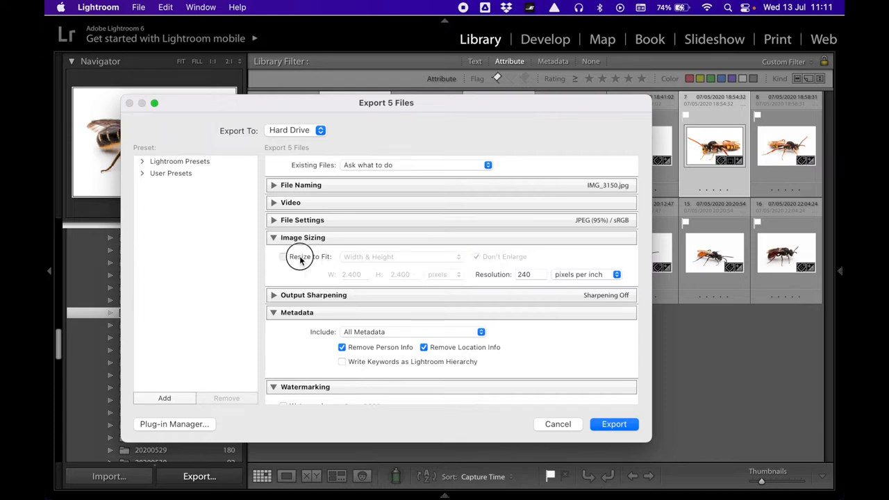
left_click(283, 257)
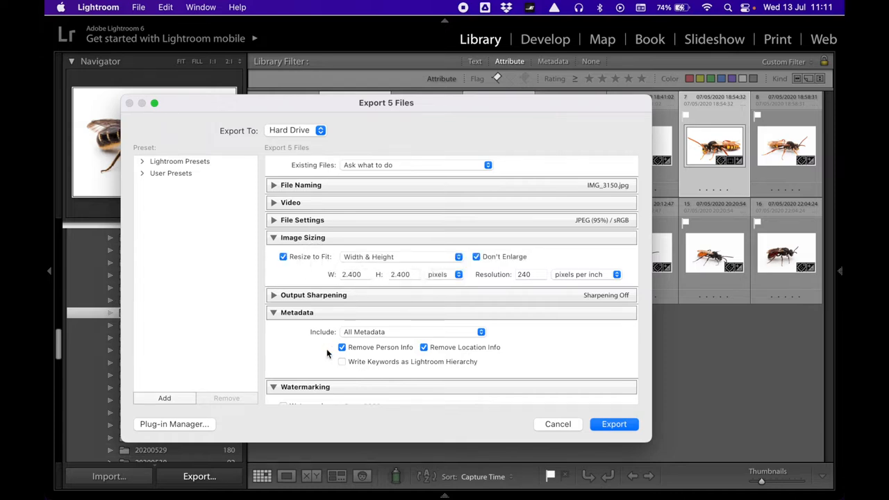
scroll("down", 3)
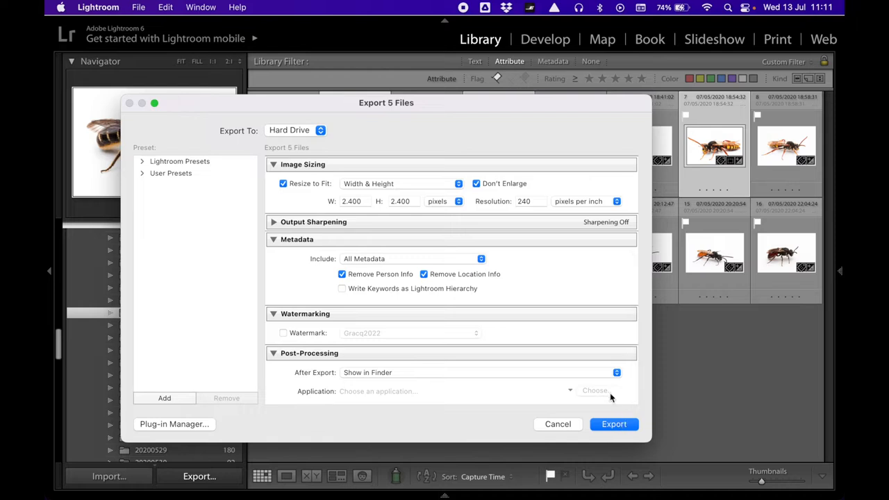
left_click(614, 424)
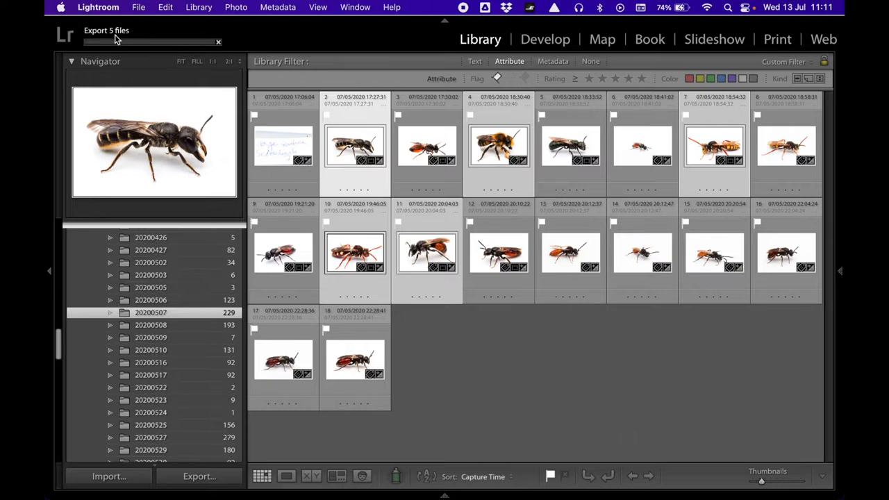
Switch from Lightroom to the empty GIMP 2.10 workspace with the application switcher.
key("cmd+tab")
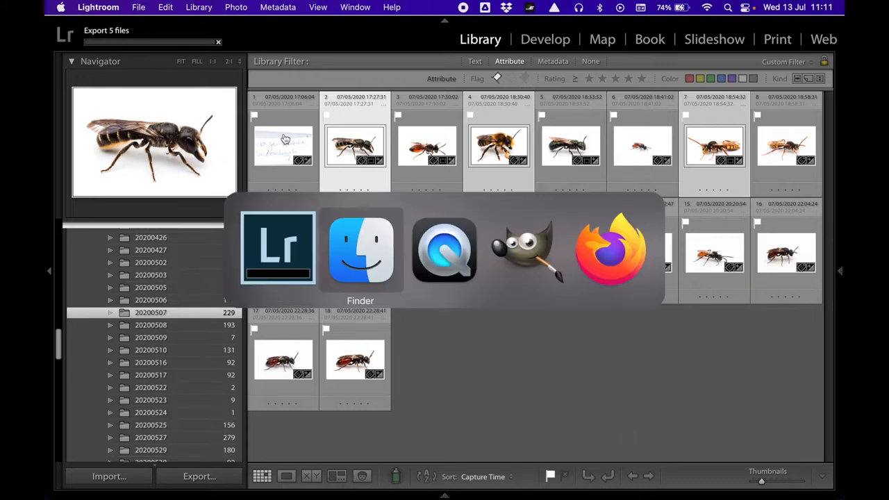
left_click(524, 250)
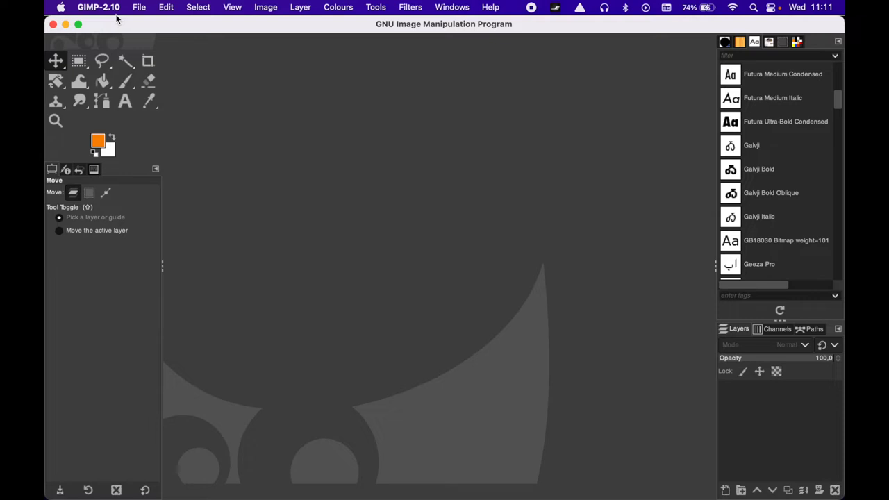
mouse_move(219, 191)
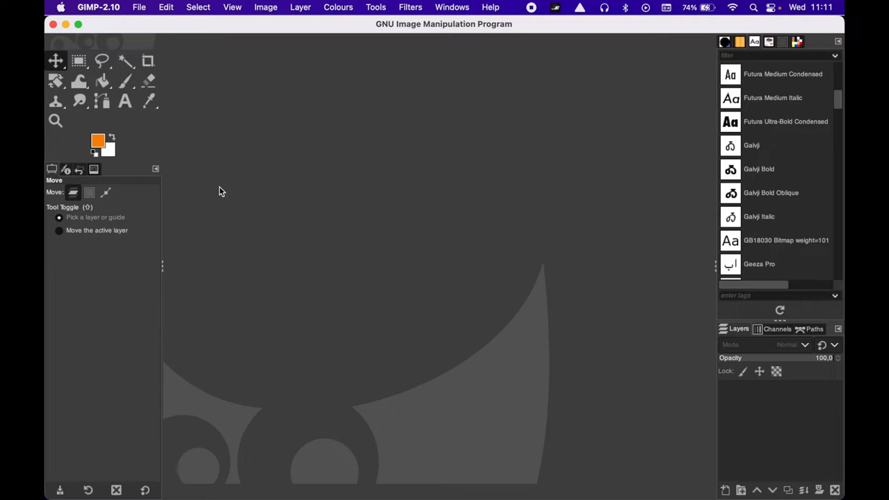
mouse_move(289, 326)
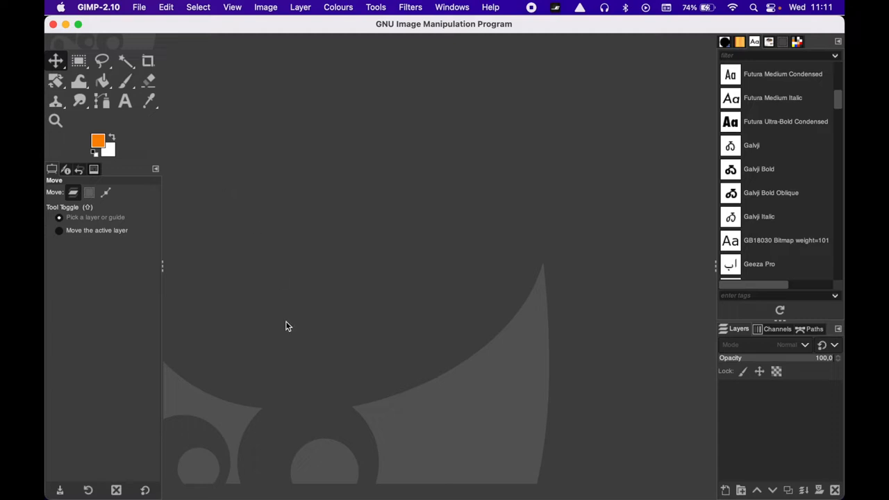
mouse_move(304, 351)
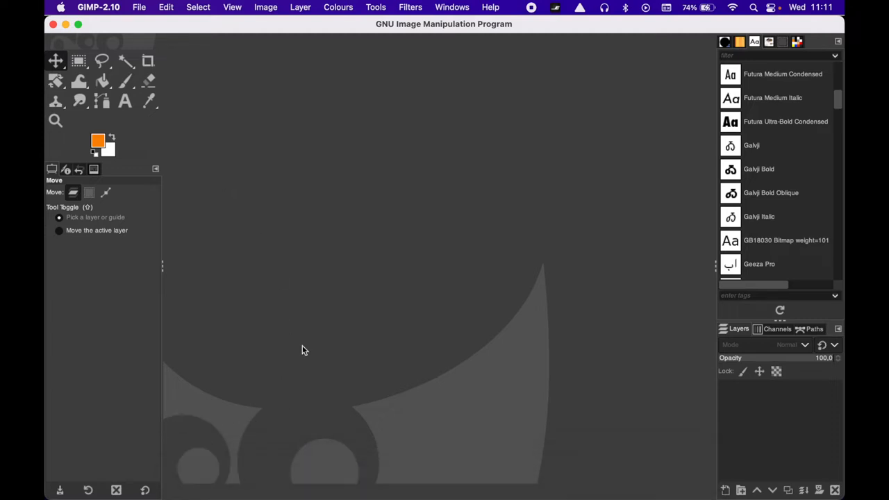
mouse_move(178, 64)
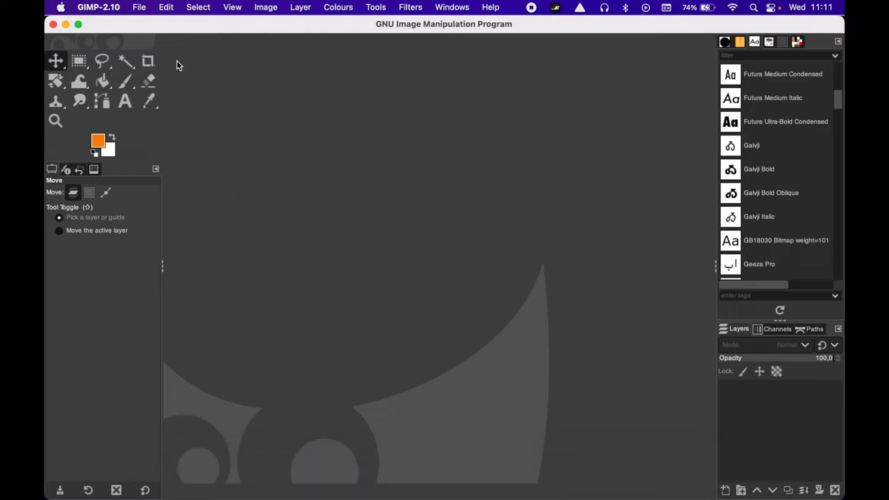
mouse_move(70, 114)
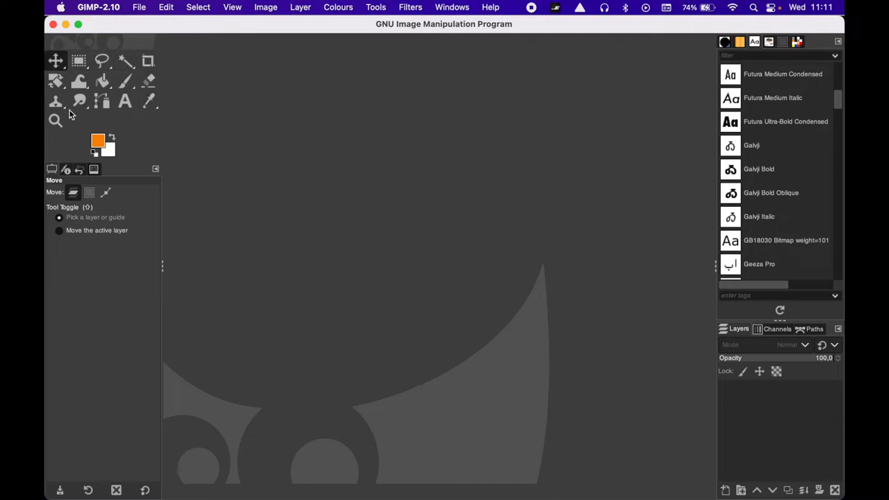
mouse_move(62, 71)
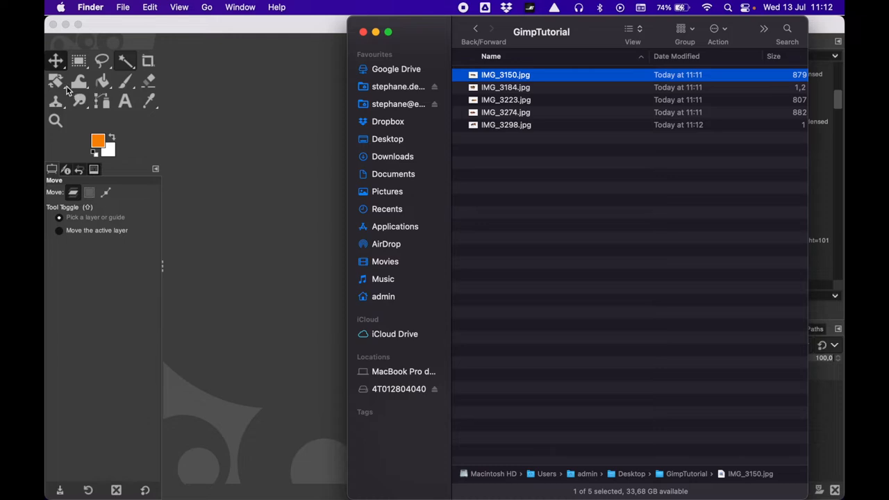
mouse_move(113, 116)
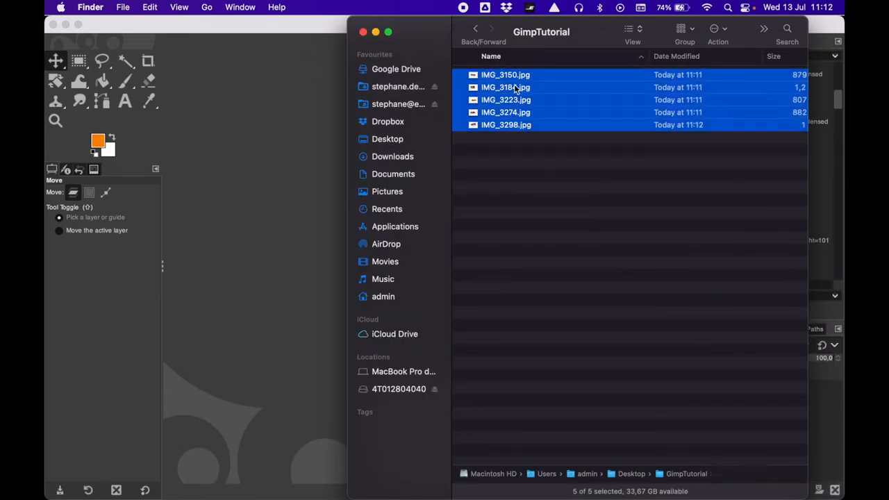
Drag the five exported bee JPEGs from GimpTutorial onto the GIMP window.
left_click_drag(505, 99, 264, 163)
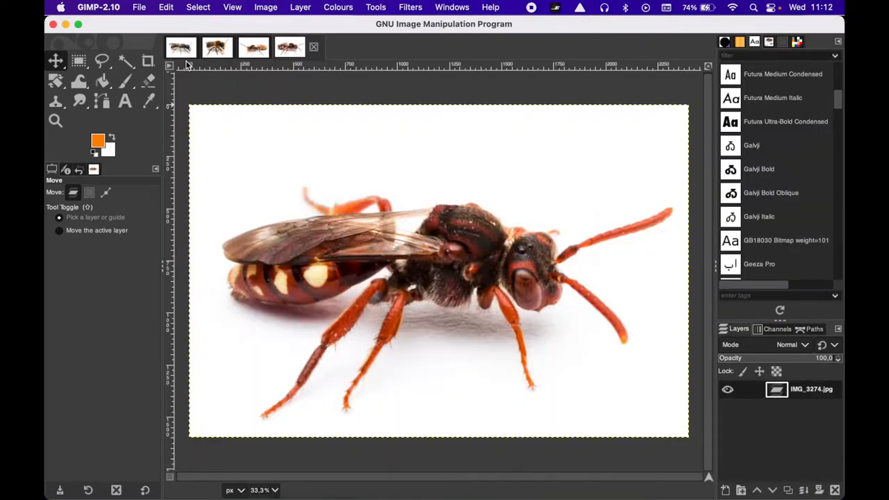
Flip through each bee photo tab, ending on IMG_3298, the orange-abdomen bee.
left_click(234, 47)
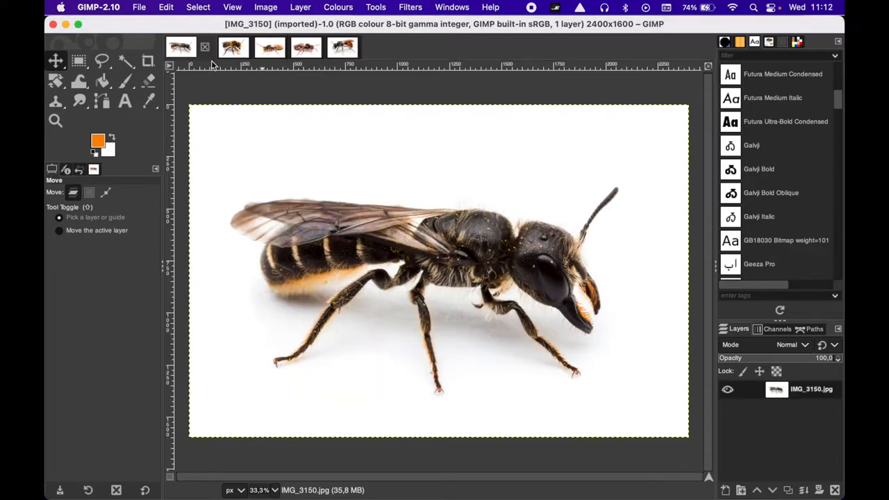
left_click(234, 47)
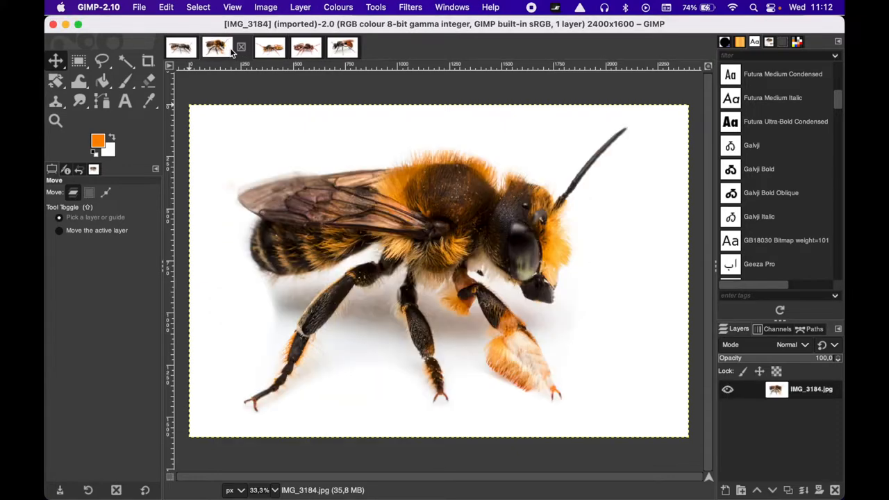
left_click(295, 47)
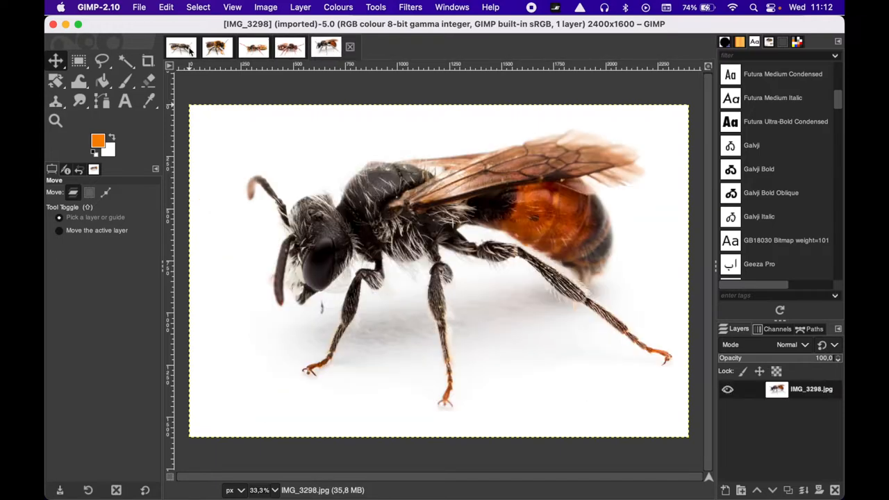
left_click(235, 47)
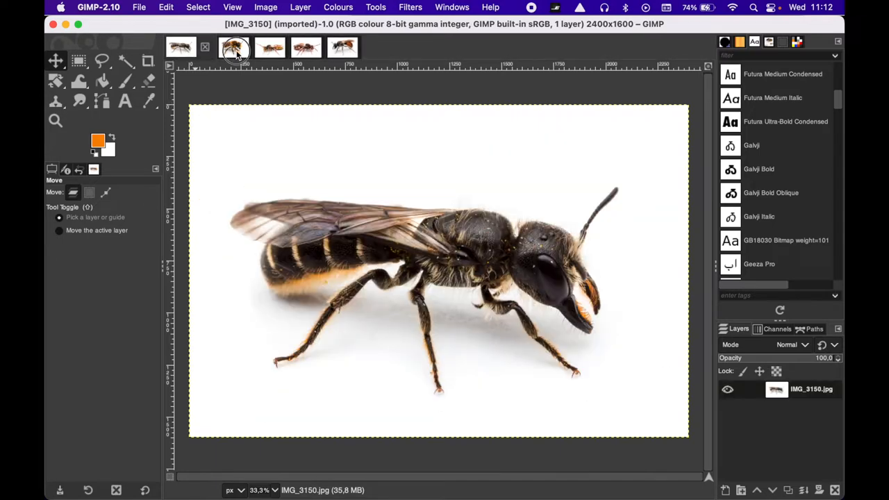
left_click(305, 47)
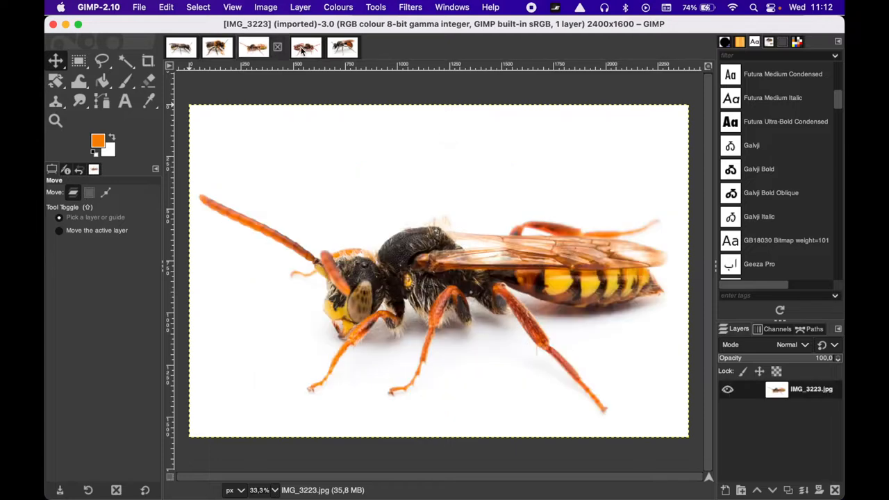
left_click(323, 47)
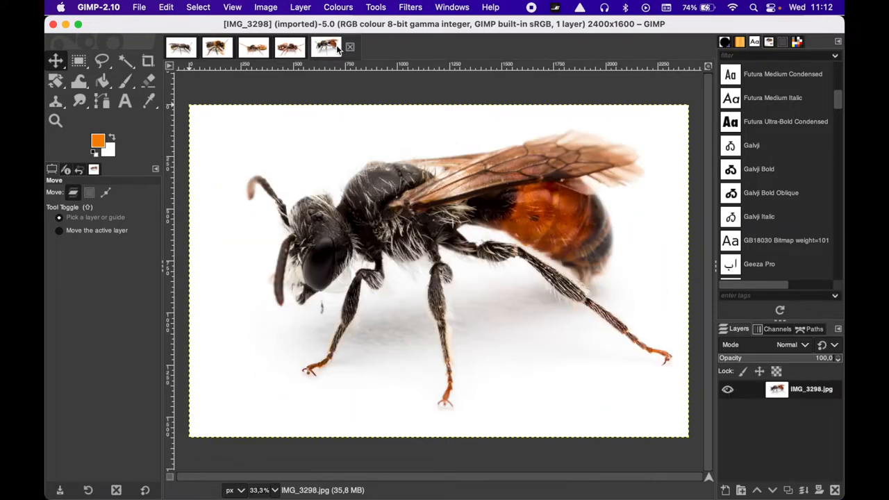
mouse_move(382, 49)
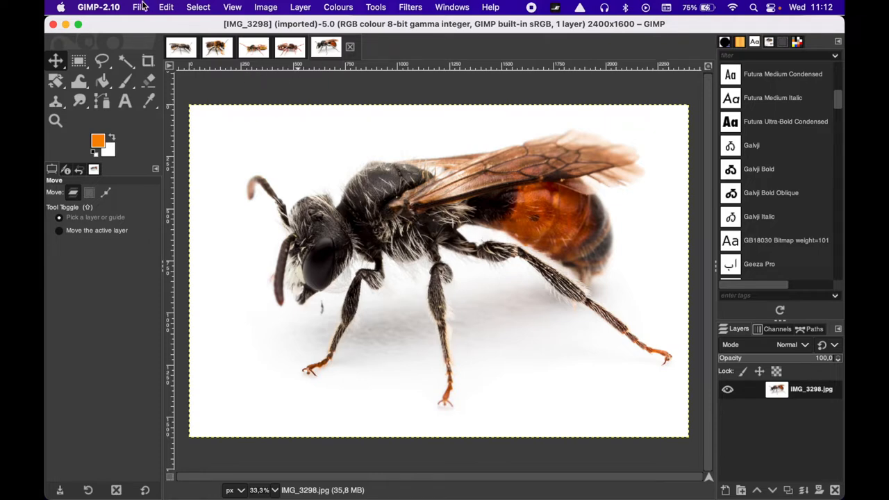
Create a 4000 × 4000 px image filled with White and accept the memory warning.
left_click(139, 7)
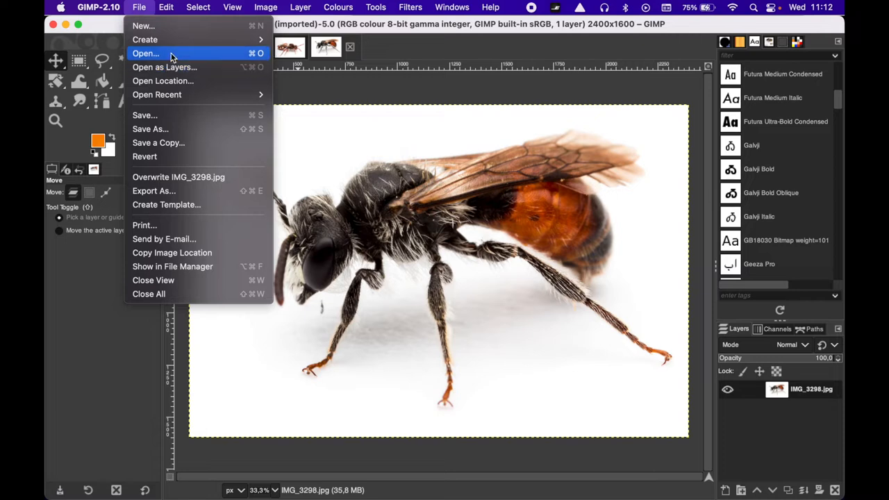
left_click(144, 26)
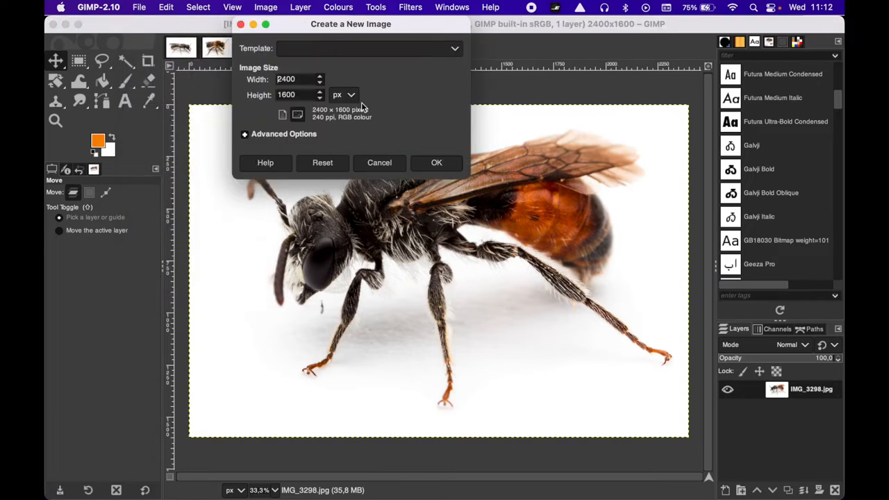
triple_click(287, 78)
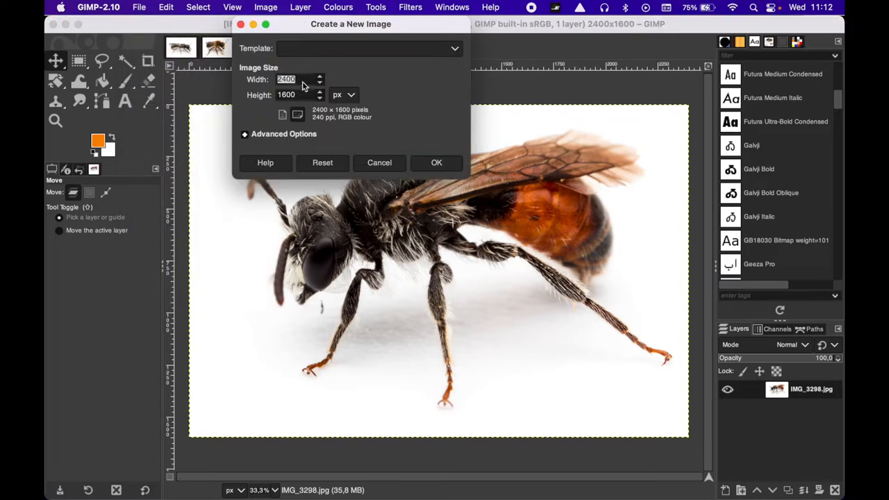
type("4000")
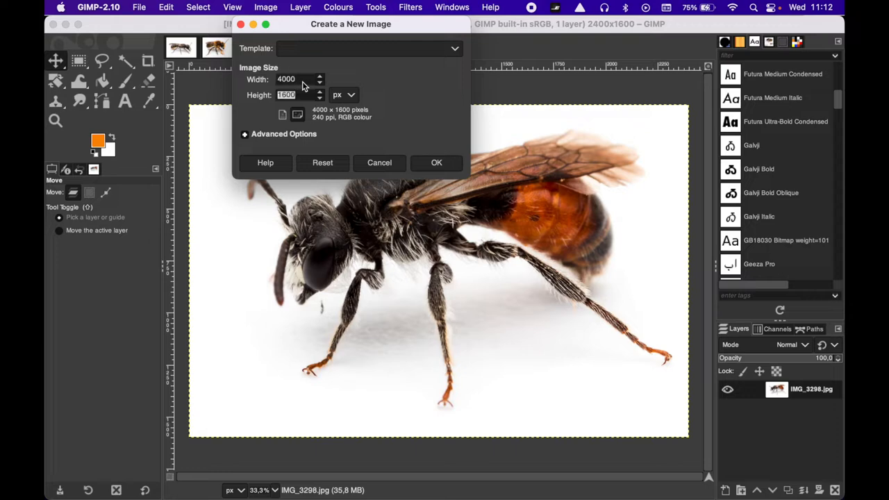
type("4000")
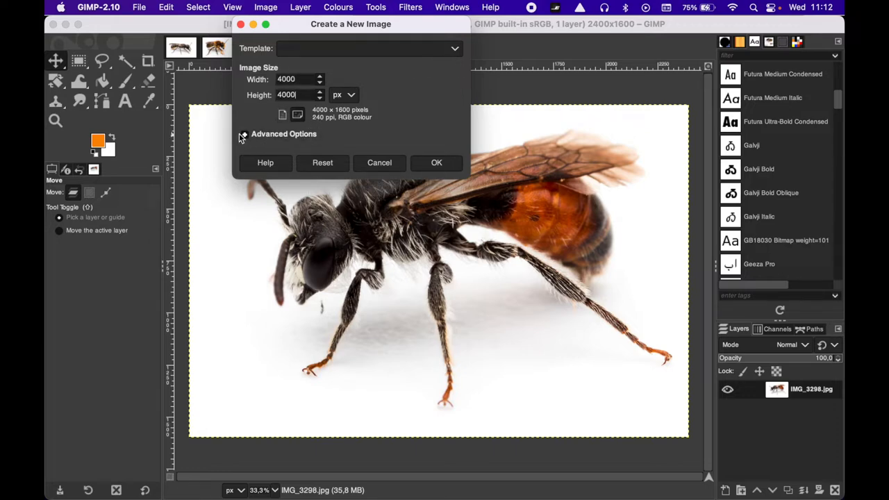
left_click(243, 133)
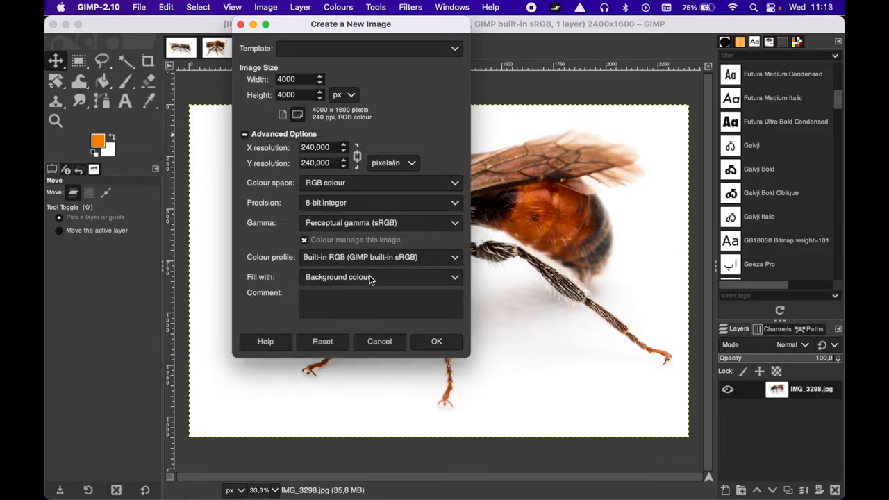
left_click(380, 277)
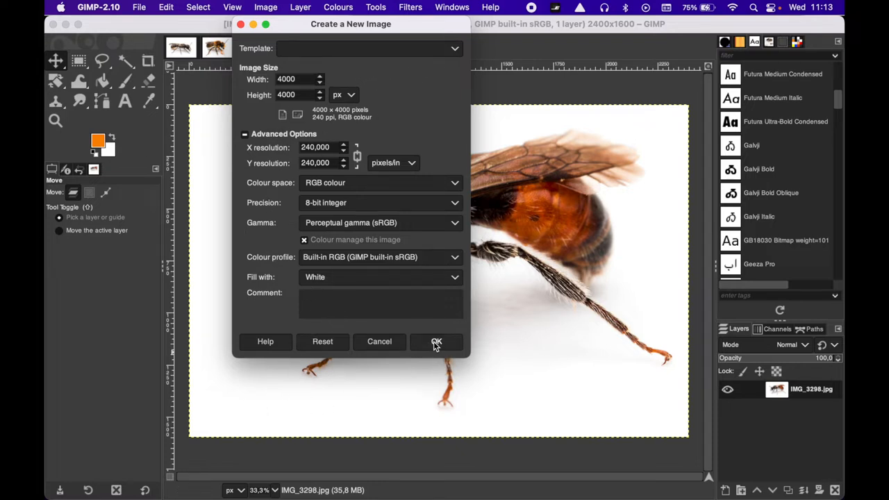
left_click(435, 341)
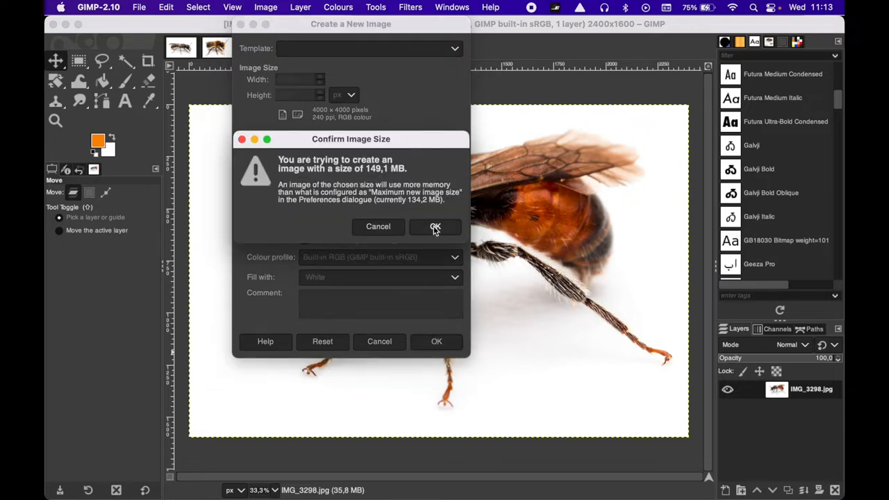
left_click(435, 227)
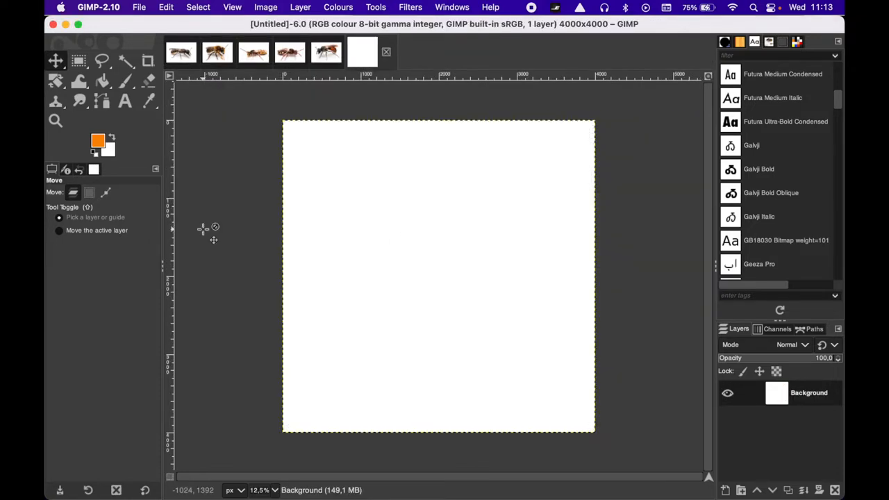
mouse_move(332, 385)
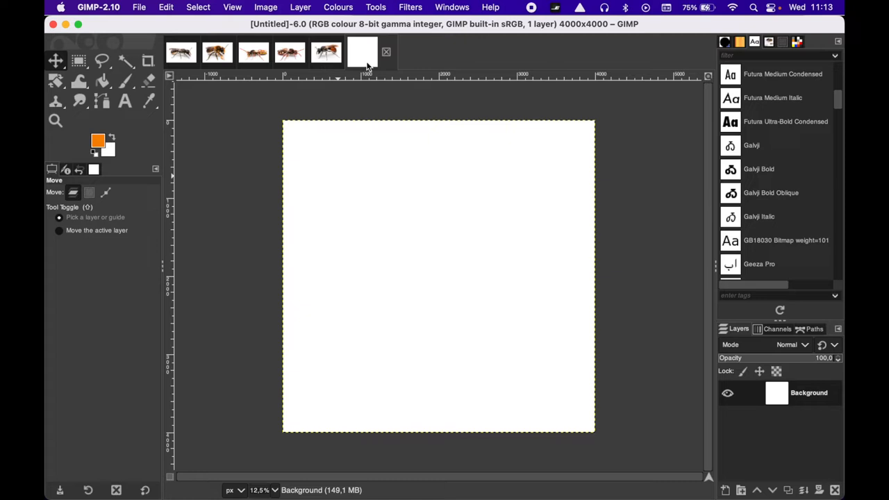
mouse_move(229, 104)
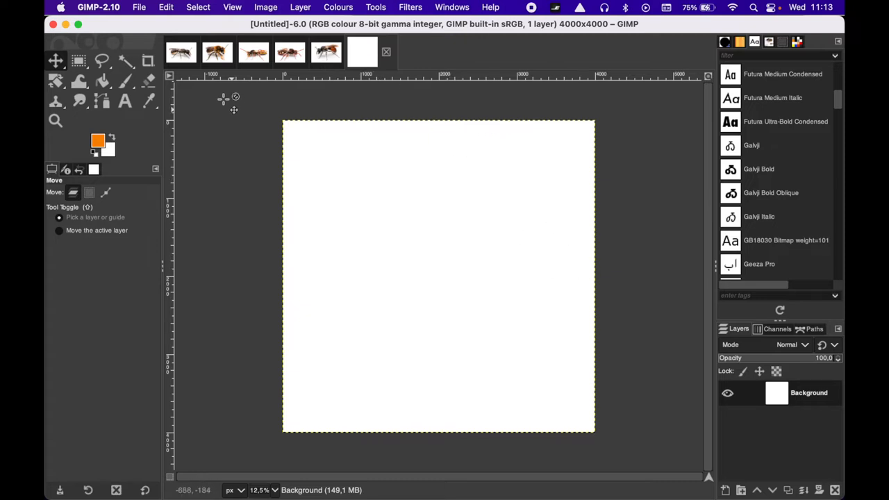
Switch to the IMG_3150 pale-banded bee photo and activate Fuzzy Select.
left_click(232, 52)
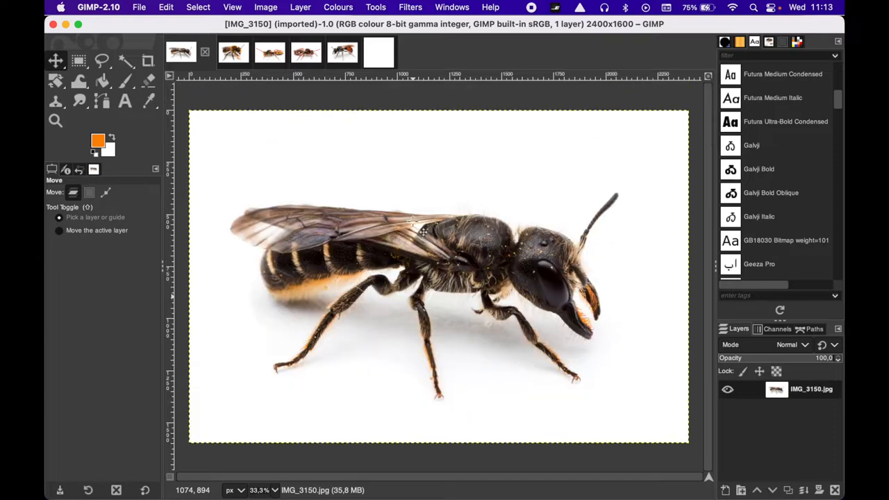
mouse_move(592, 203)
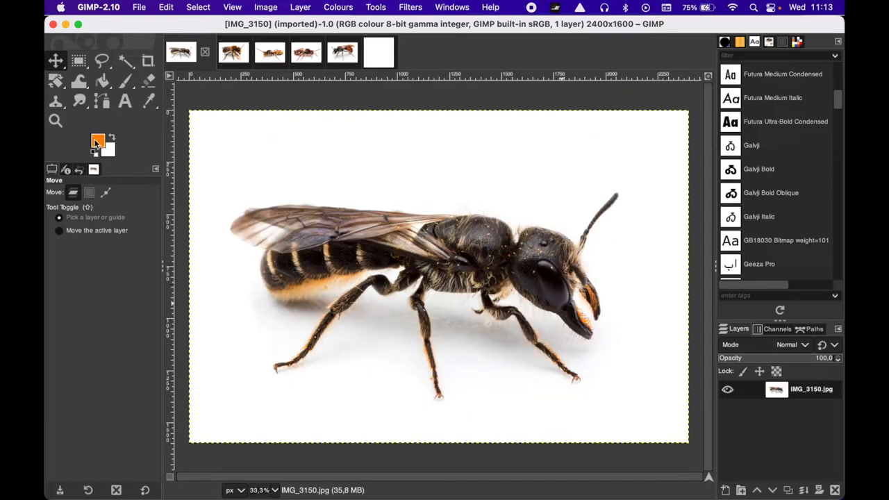
mouse_move(124, 61)
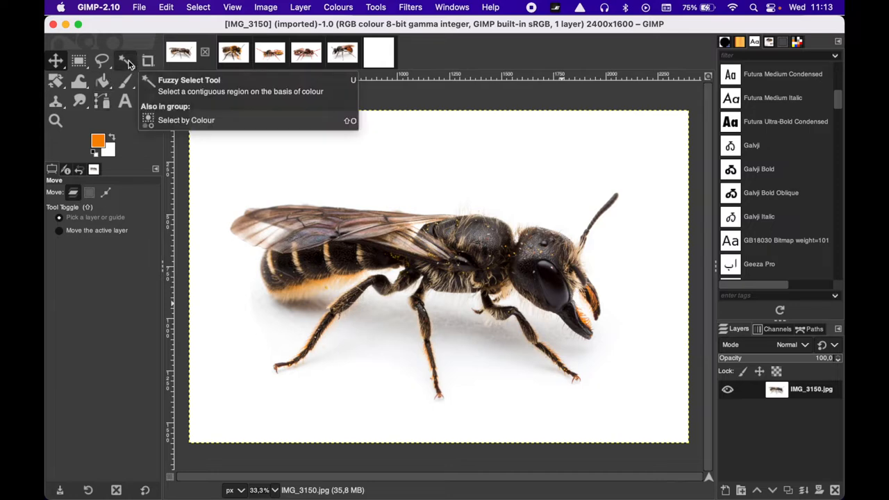
left_click(124, 61)
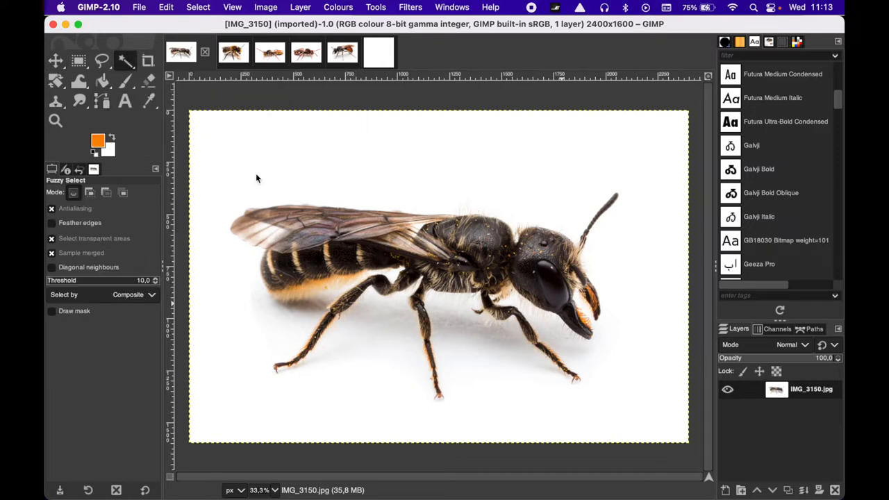
mouse_move(555, 139)
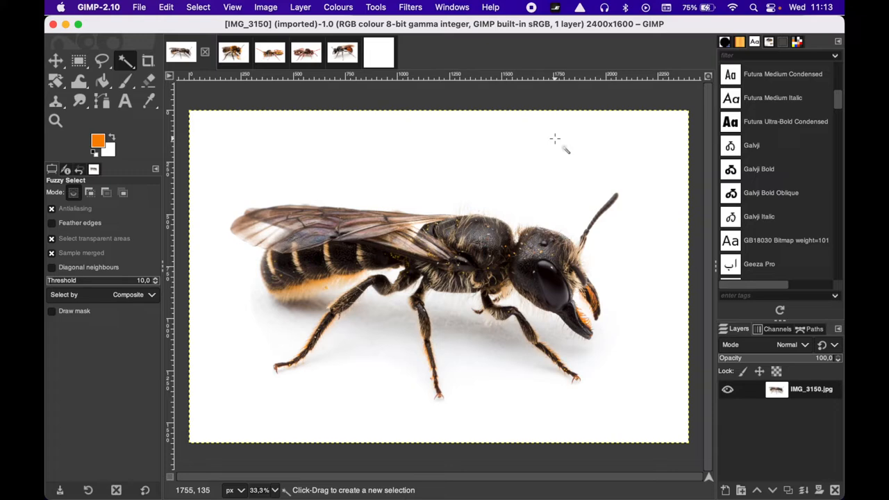
mouse_move(591, 123)
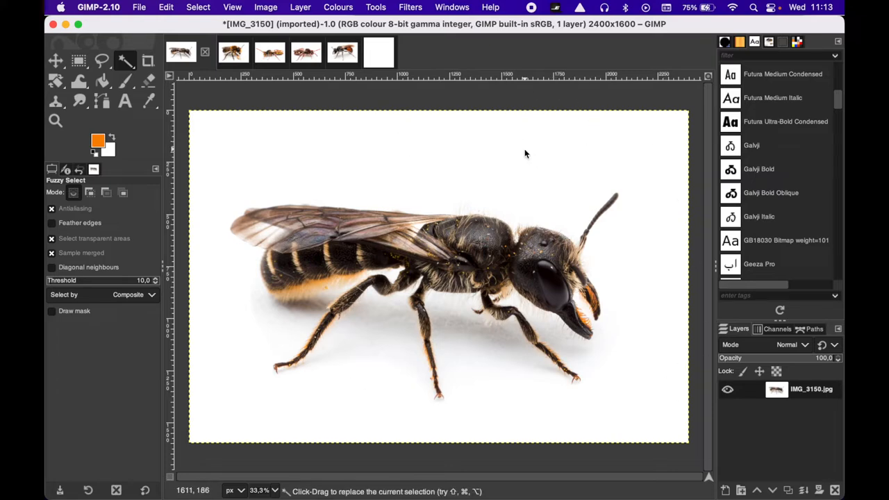
mouse_move(517, 229)
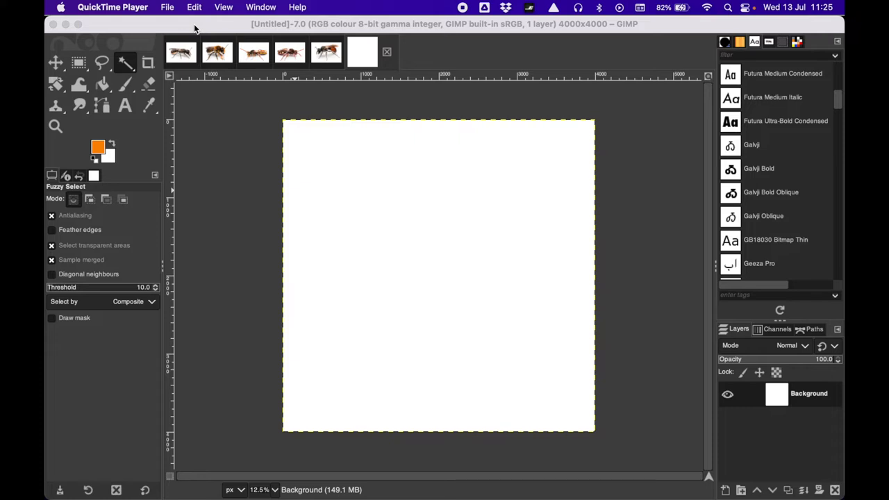
mouse_move(214, 118)
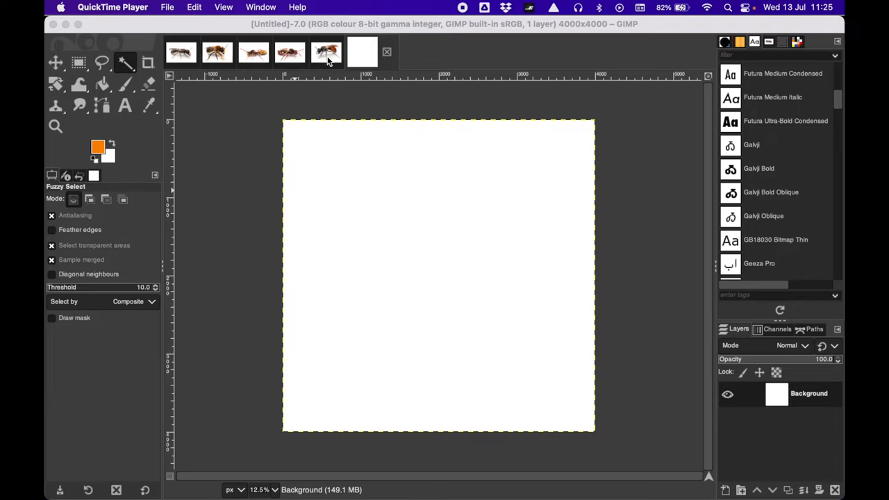
mouse_move(391, 234)
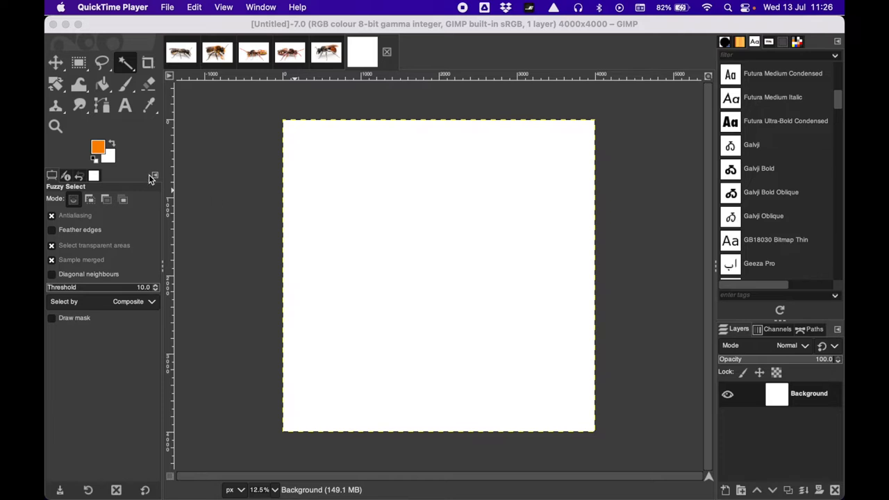
mouse_move(203, 76)
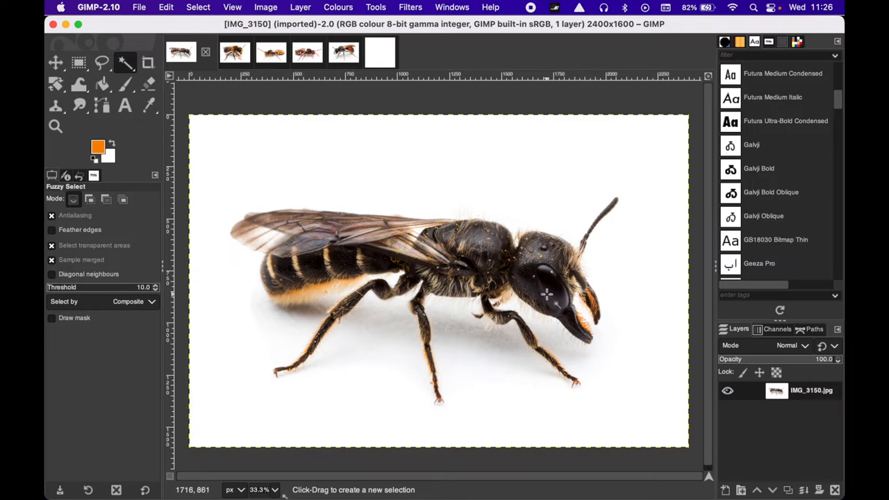
mouse_move(681, 478)
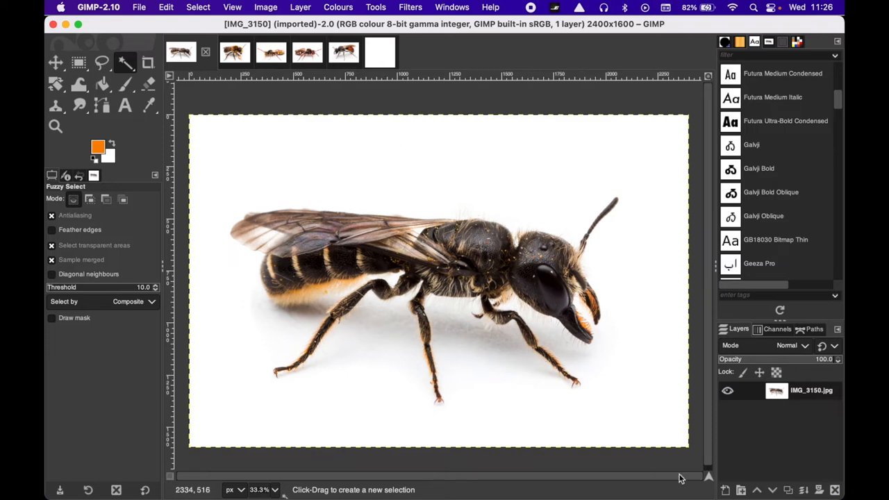
mouse_move(371, 202)
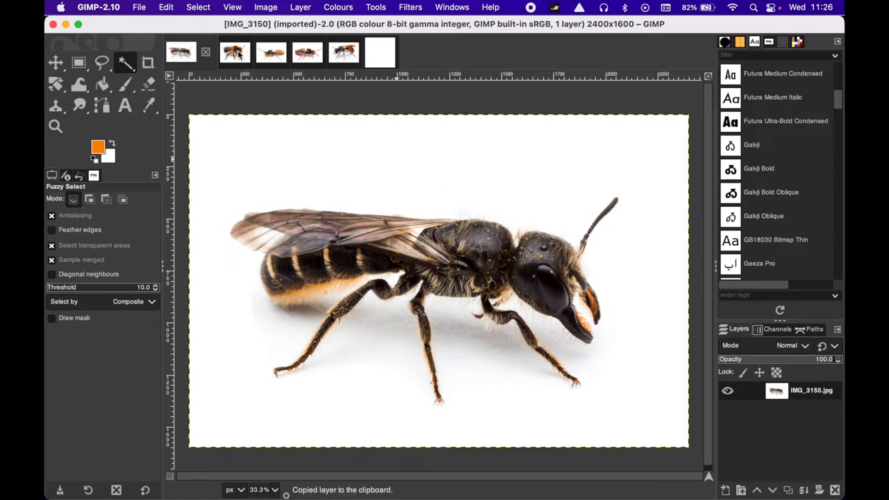
Return to the furry orange bee image and switch the transform from rotating to scaling.
left_click(165, 7)
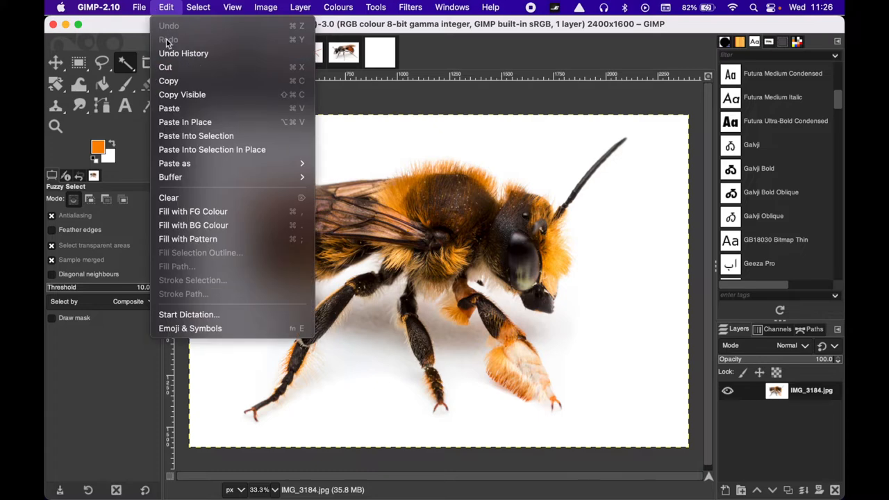
mouse_move(234, 166)
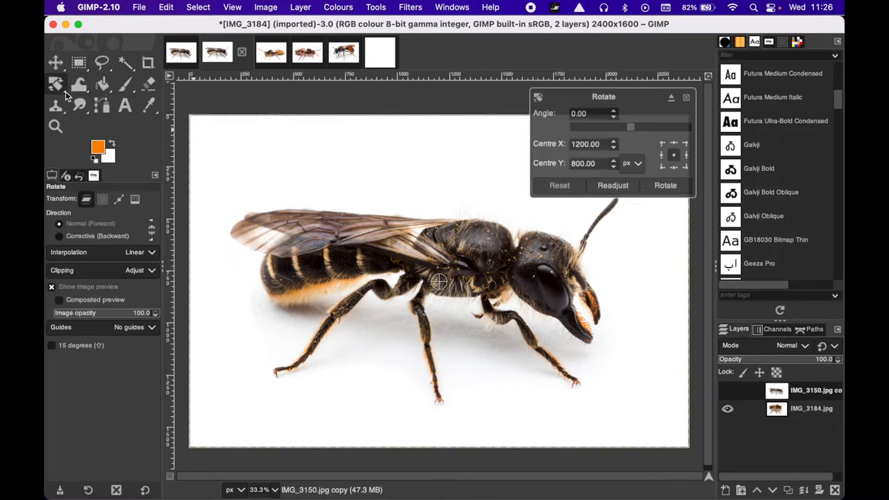
left_click(54, 83)
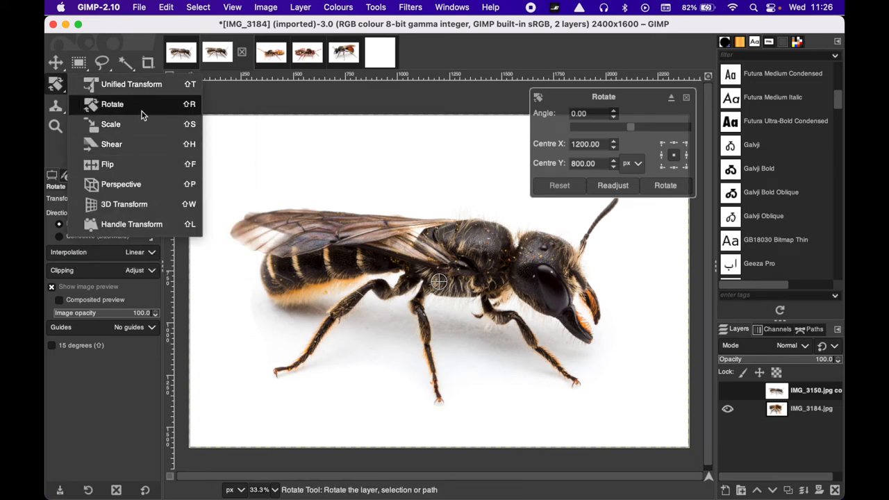
left_click(109, 124)
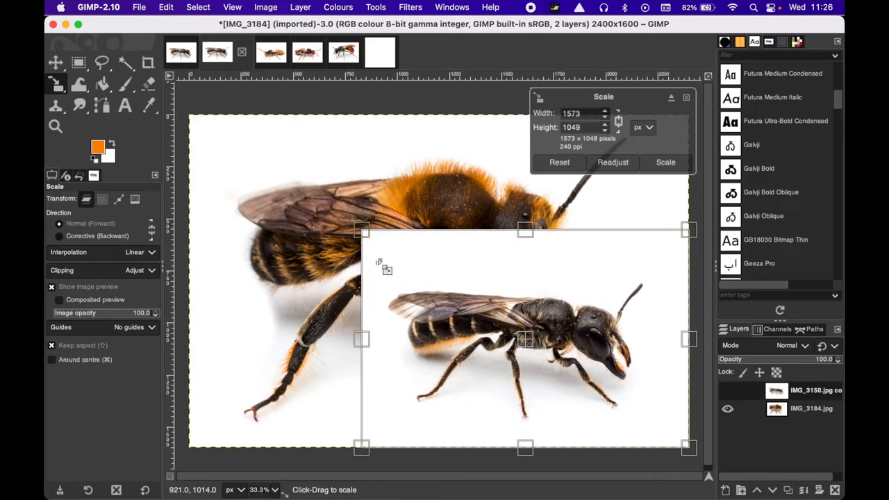
mouse_move(469, 243)
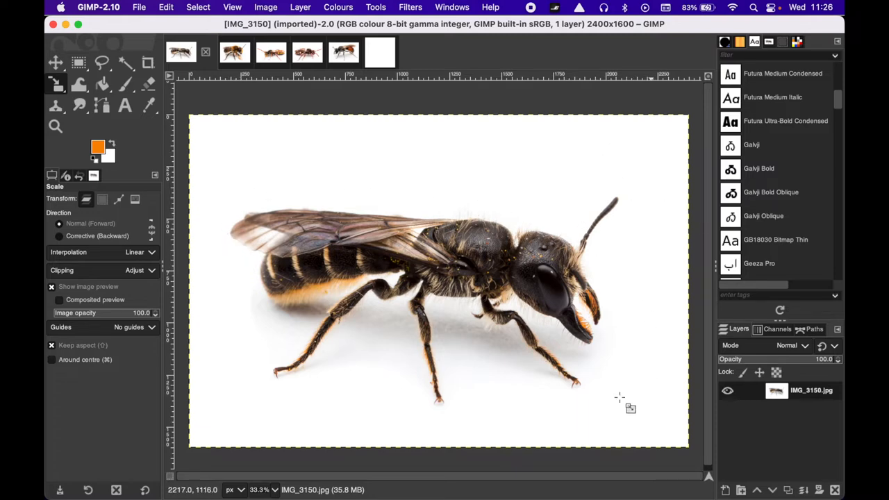
mouse_move(361, 374)
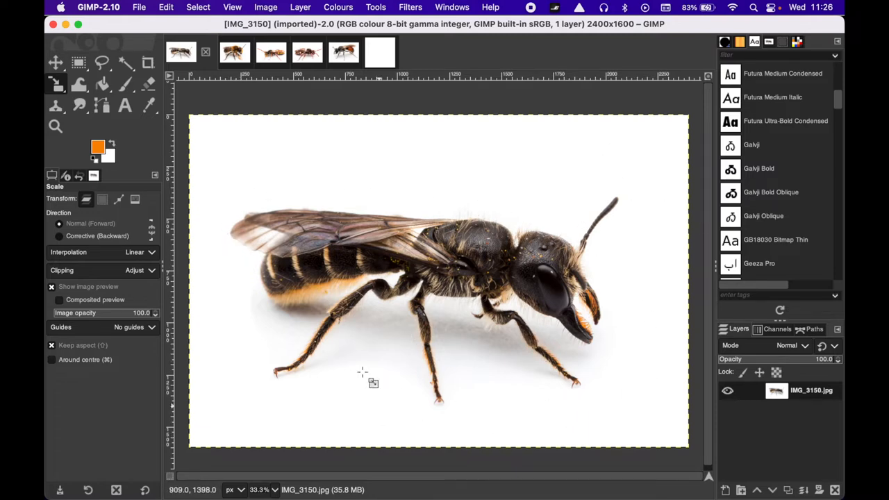
mouse_move(454, 338)
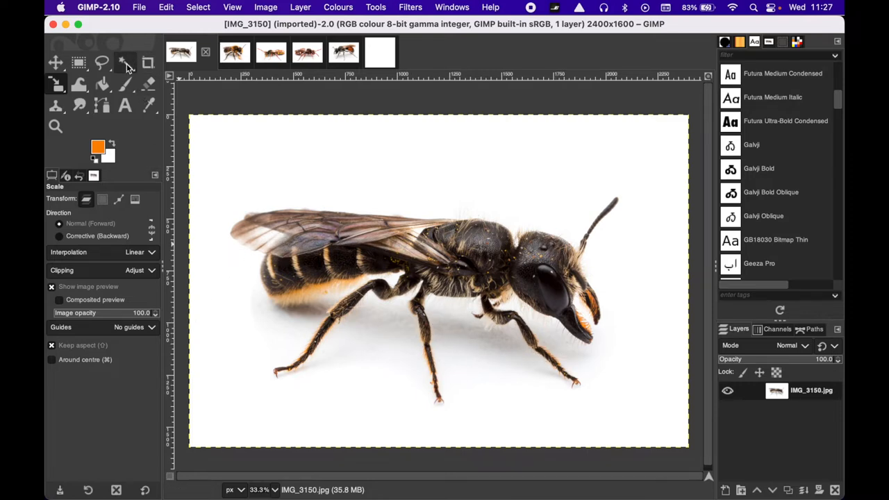
mouse_move(124, 63)
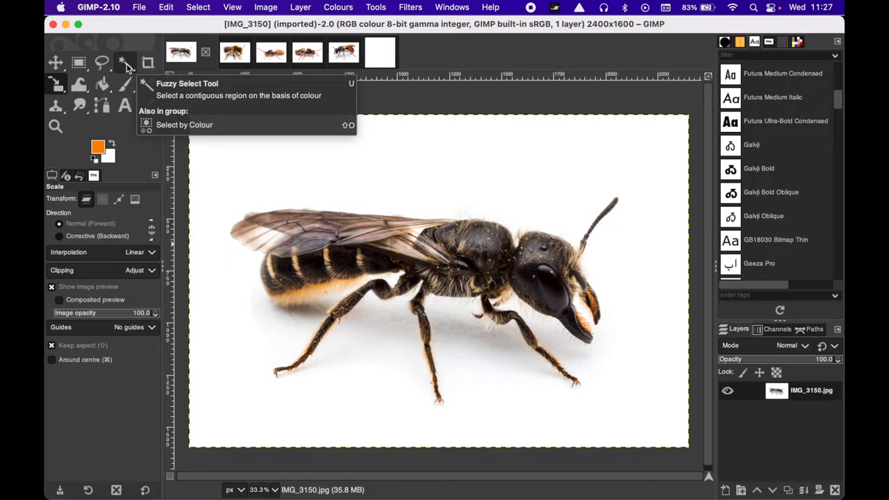
mouse_move(280, 132)
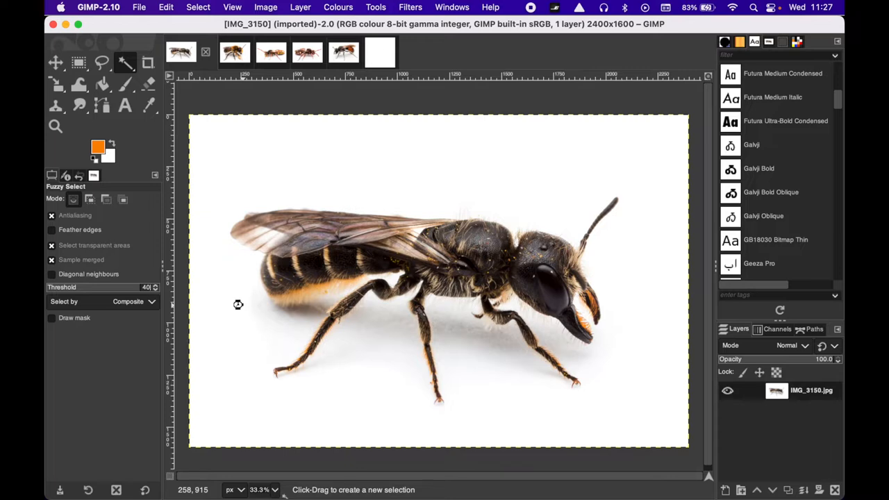
Fuzzy-select the white background around the IMG_3150 bee and tune the threshold.
left_click(492, 335)
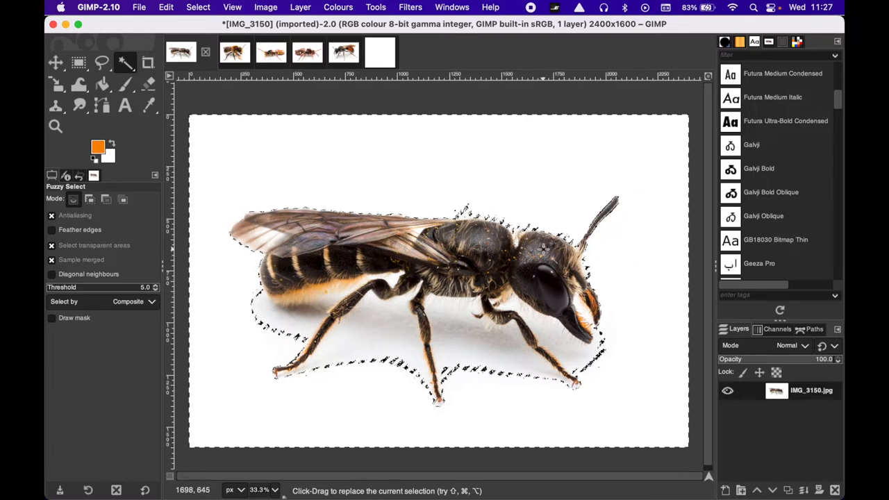
mouse_move(179, 219)
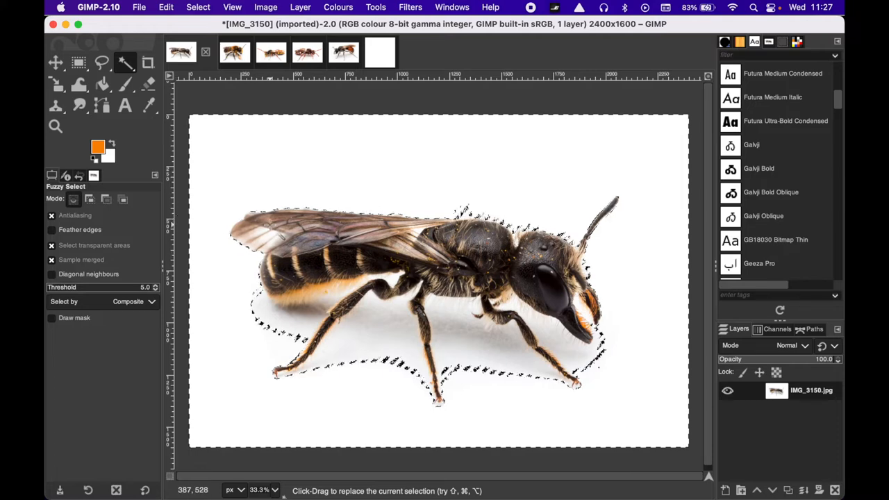
left_click_drag(56, 287, 127, 287)
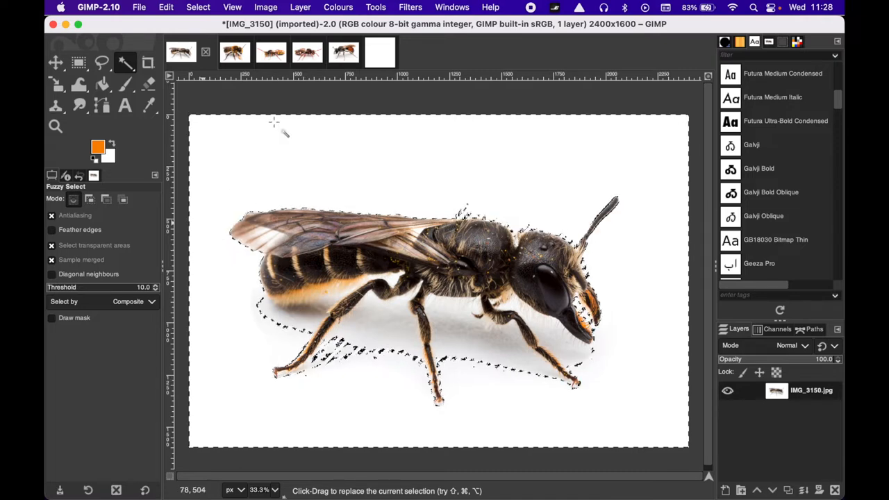
Invert the selection from the Select menu so it covers the bee.
left_click(198, 7)
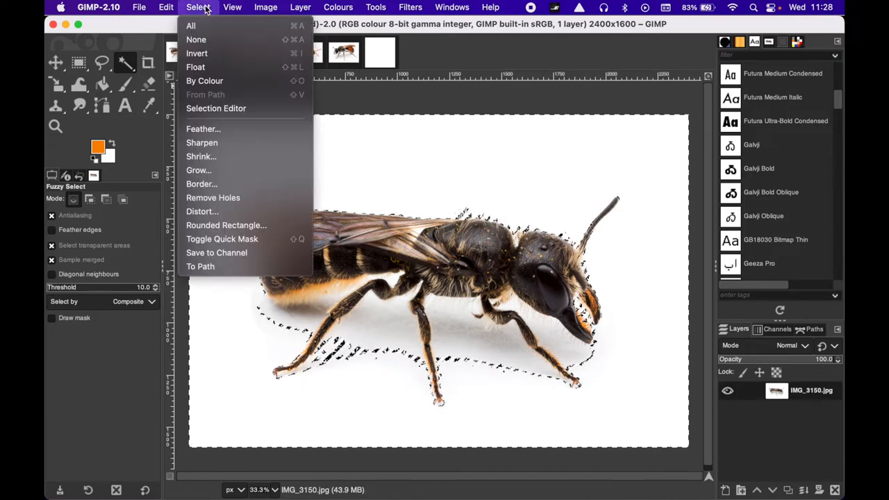
mouse_move(197, 53)
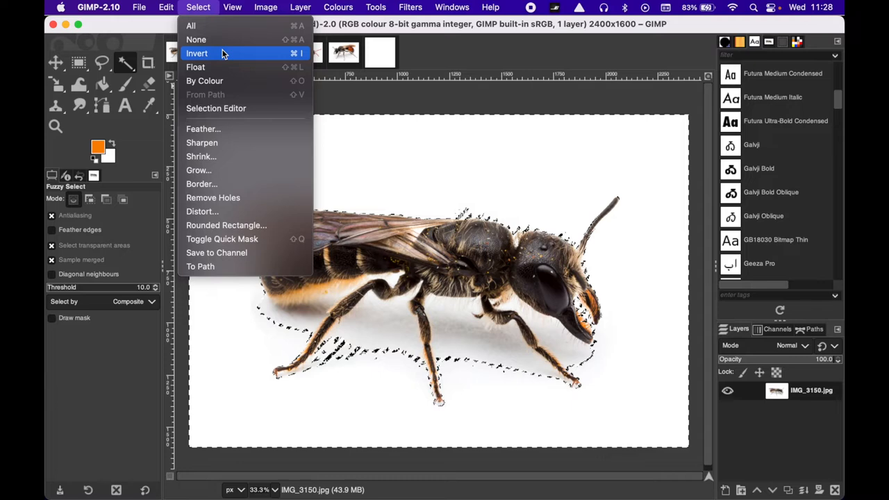
mouse_move(283, 57)
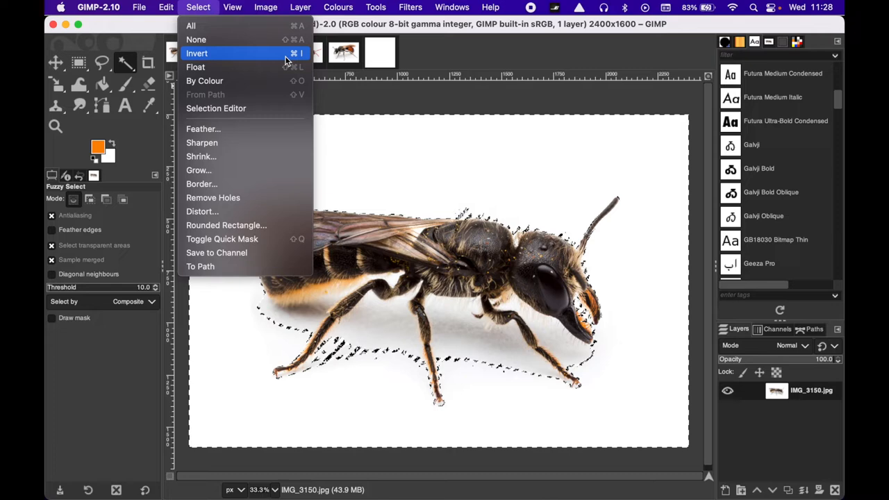
left_click(198, 52)
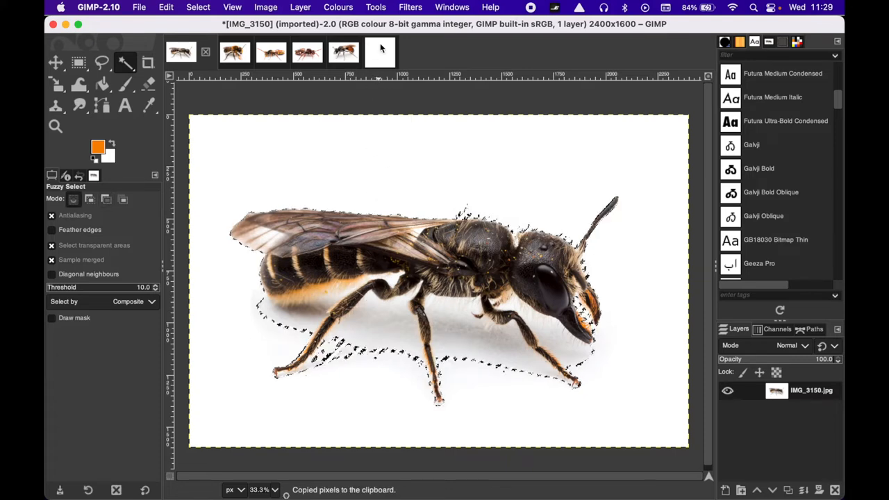
Paste the bee as a new layer on the Untitled canvas and move it top-left.
left_click(380, 51)
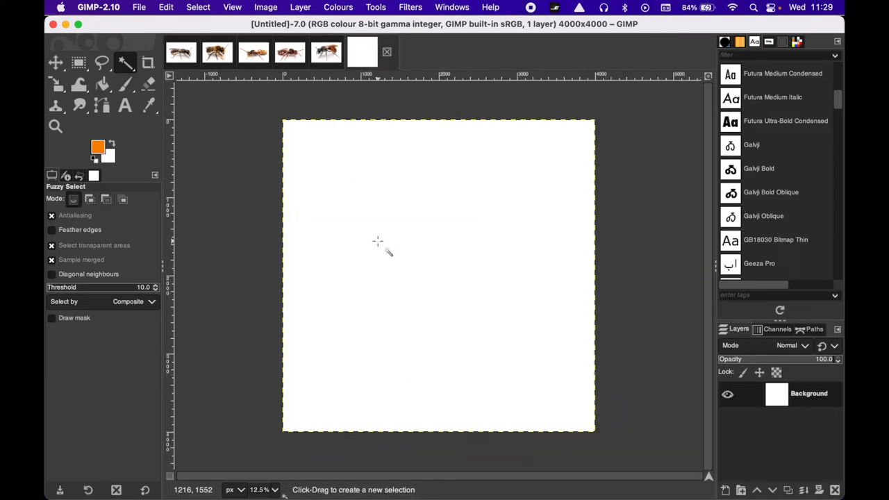
mouse_move(438, 257)
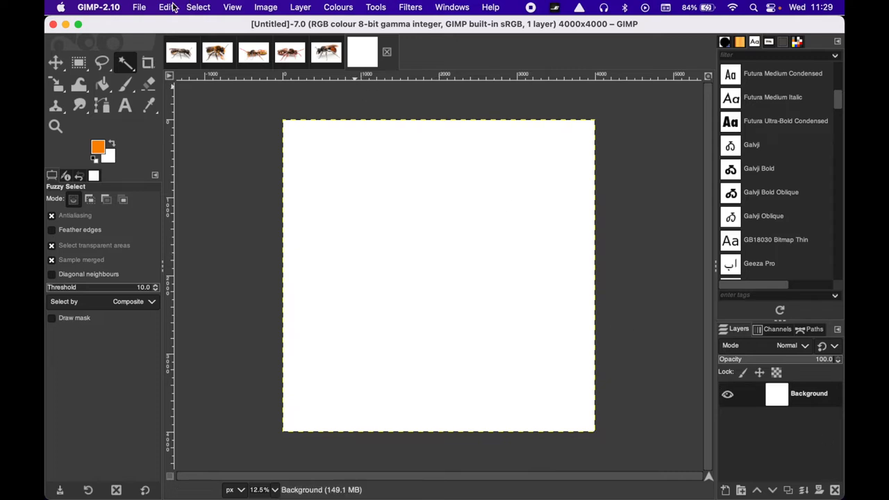
left_click(165, 7)
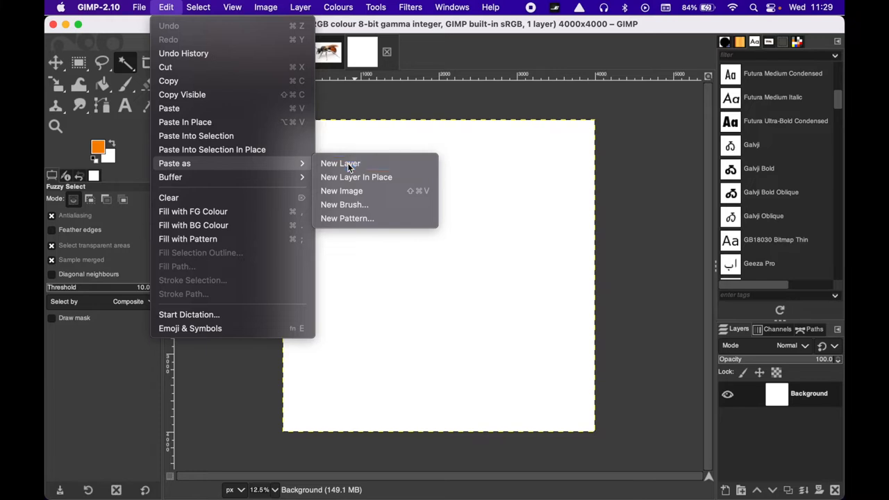
left_click(339, 164)
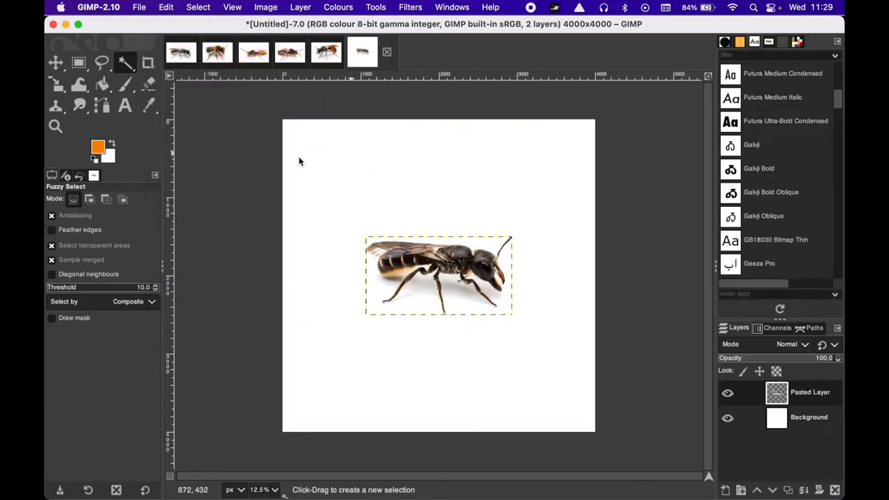
left_click(54, 63)
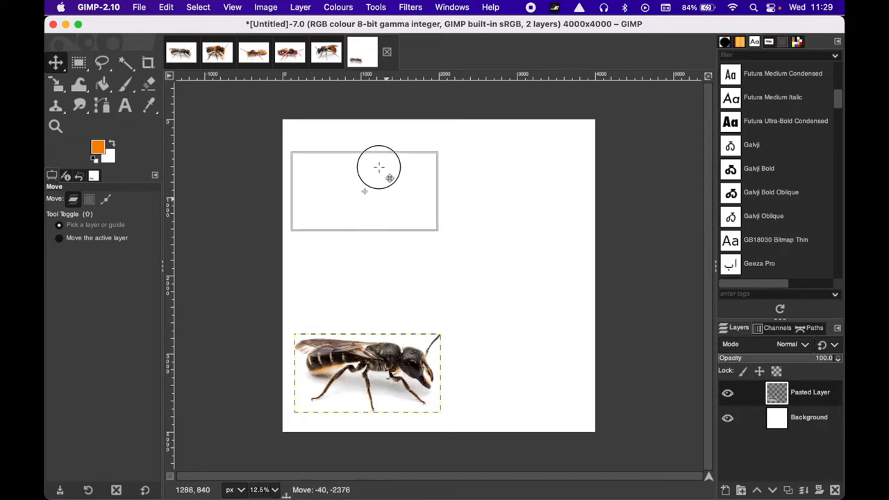
left_click_drag(367, 372, 355, 166)
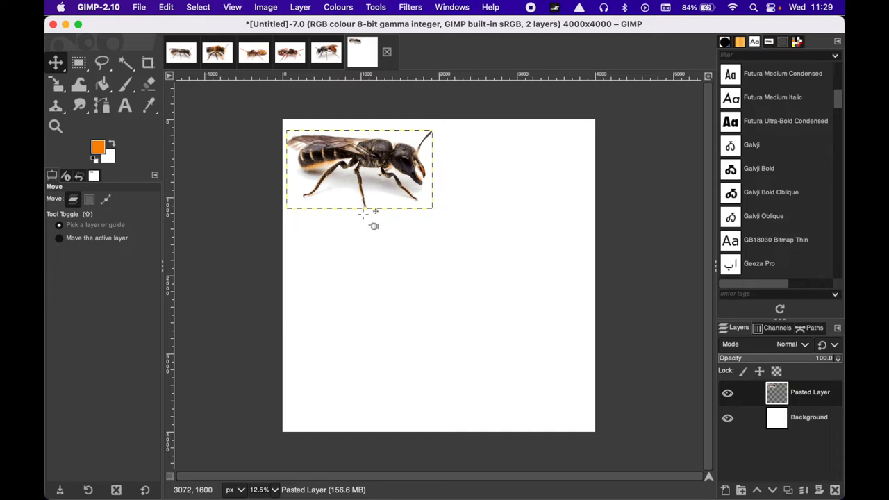
mouse_move(487, 202)
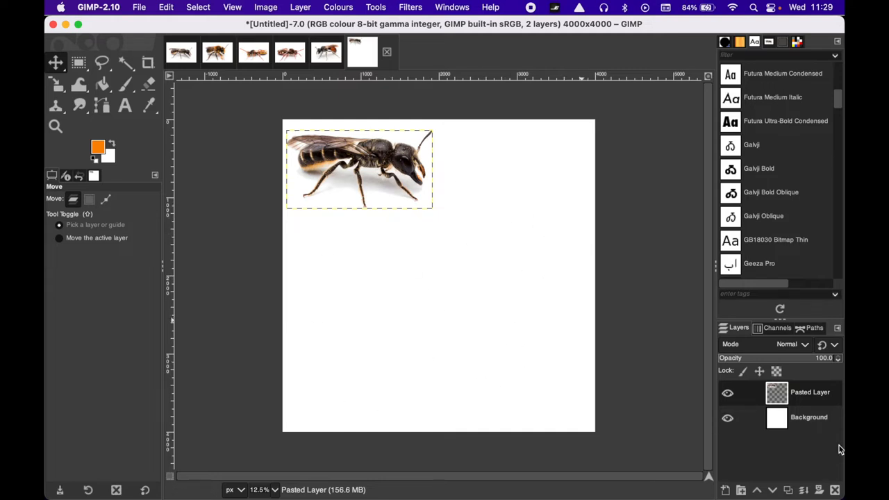
Select the orange bee in photo IMG_3184 by colour and paste it into the canvas.
left_click(217, 52)
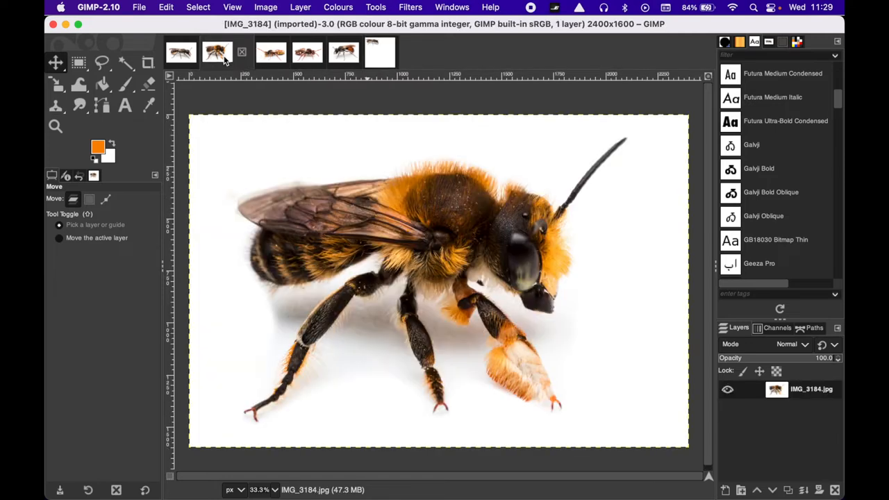
left_click(125, 63)
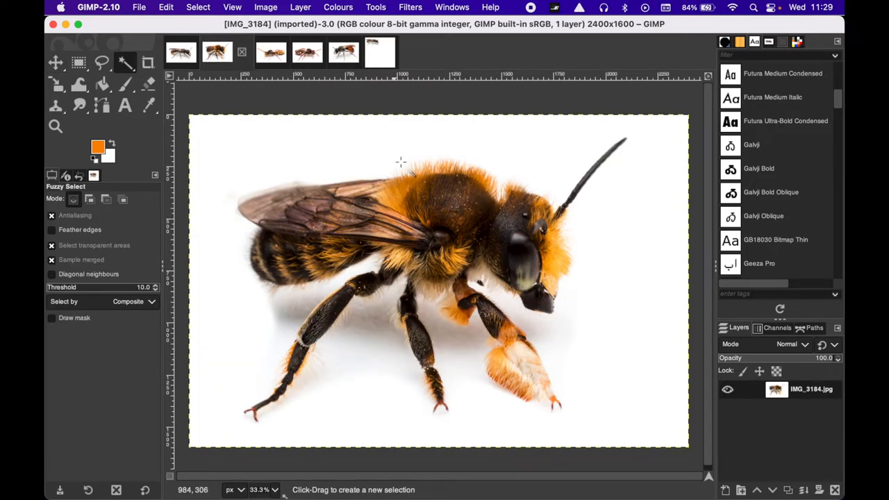
left_click(401, 163)
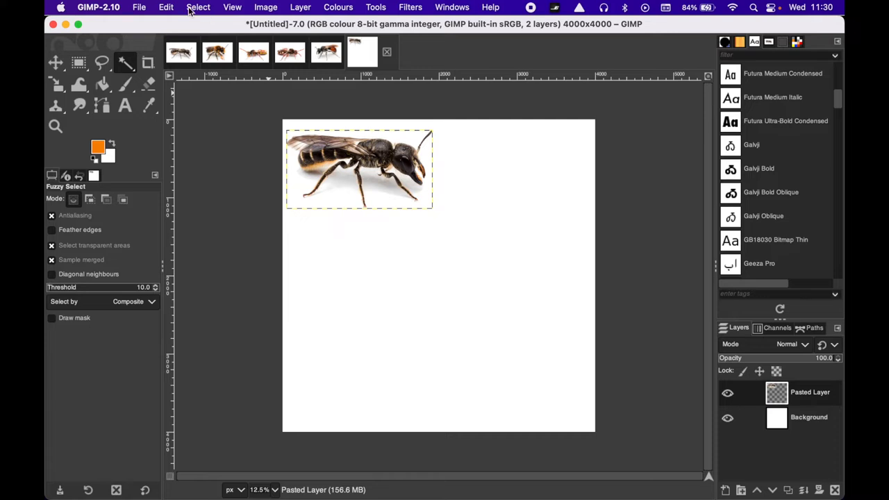
left_click(165, 7)
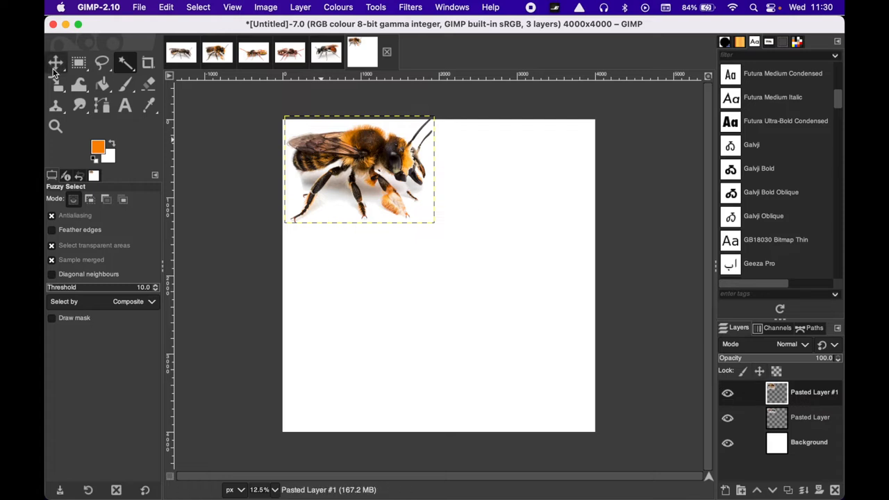
Move the orange bee to the upper right beside the black bee and rename the layer.
left_click(52, 64)
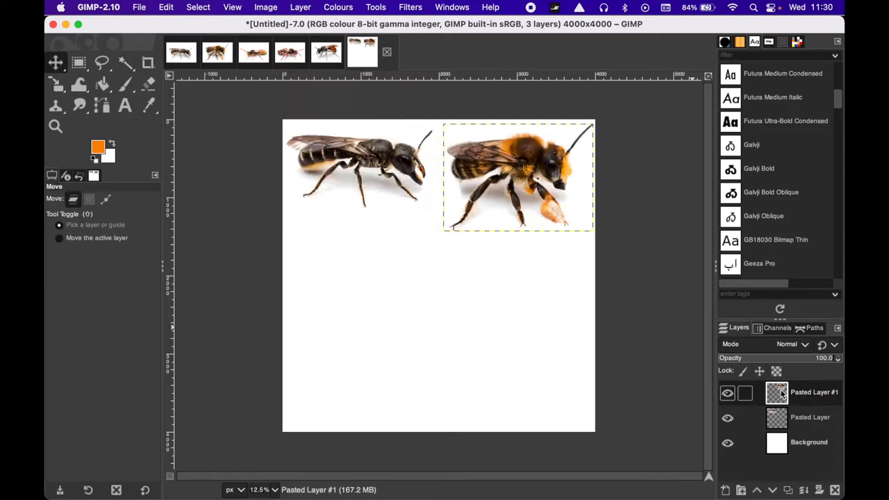
left_click(727, 392)
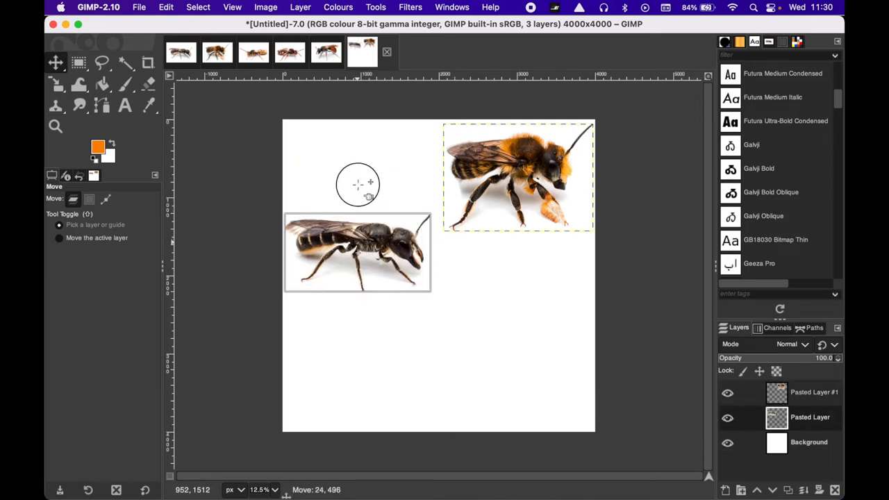
left_click_drag(518, 177, 511, 230)
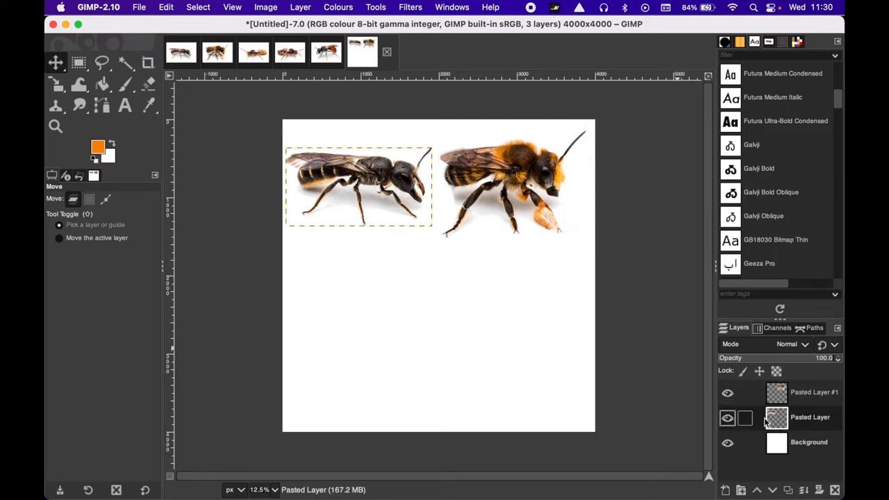
left_click(808, 396)
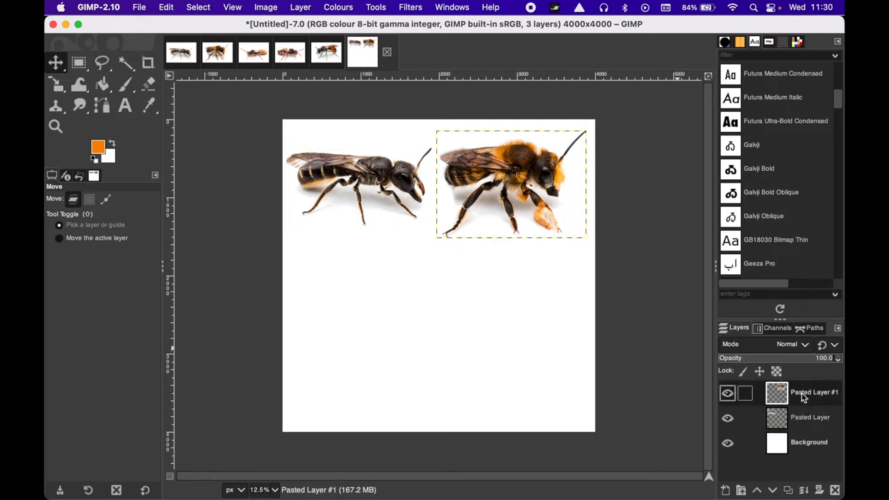
left_click(809, 417)
type("Bee")
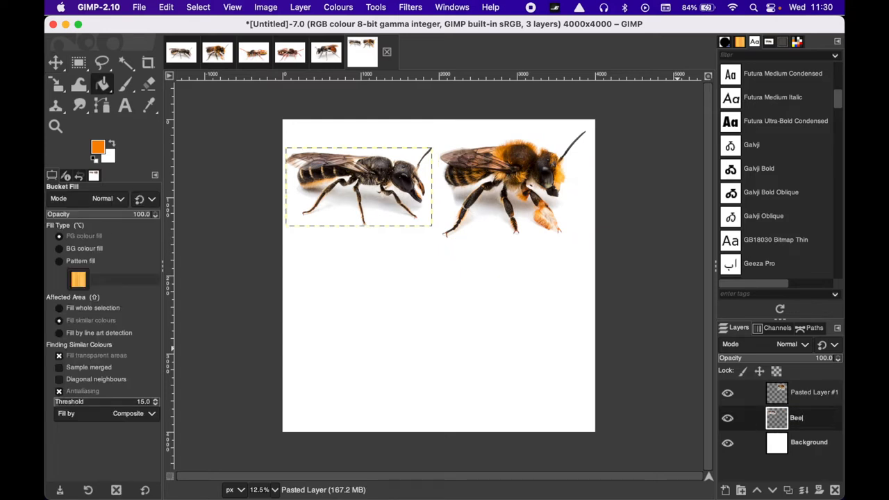
left_click(814, 394)
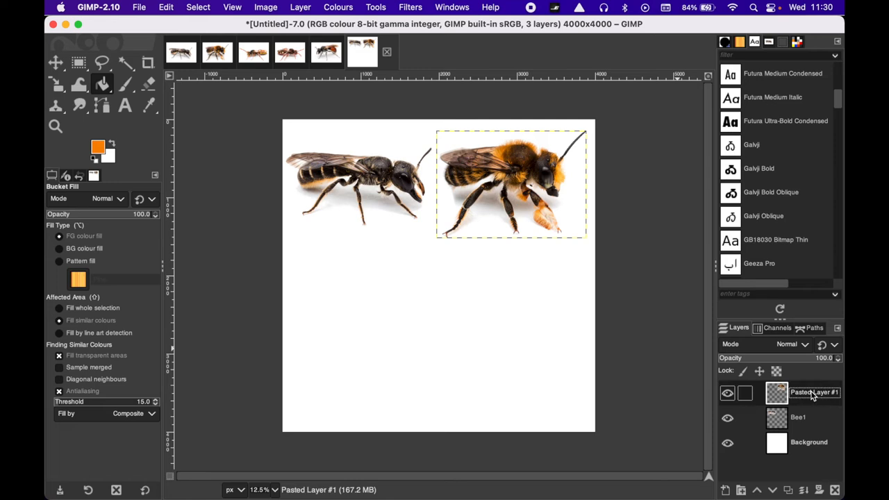
double_click(815, 393)
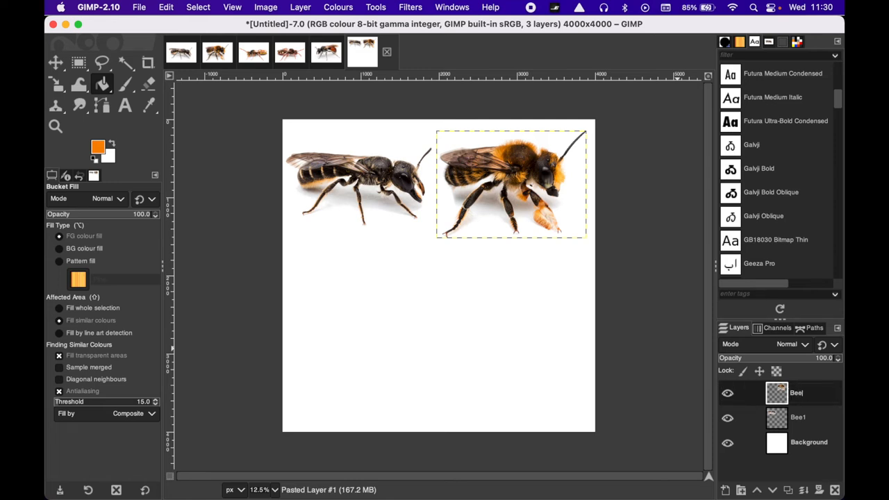
Copy the yellow-banded bee from IMG_3223, paste it as a layer, and drag it bottom right.
left_click(253, 52)
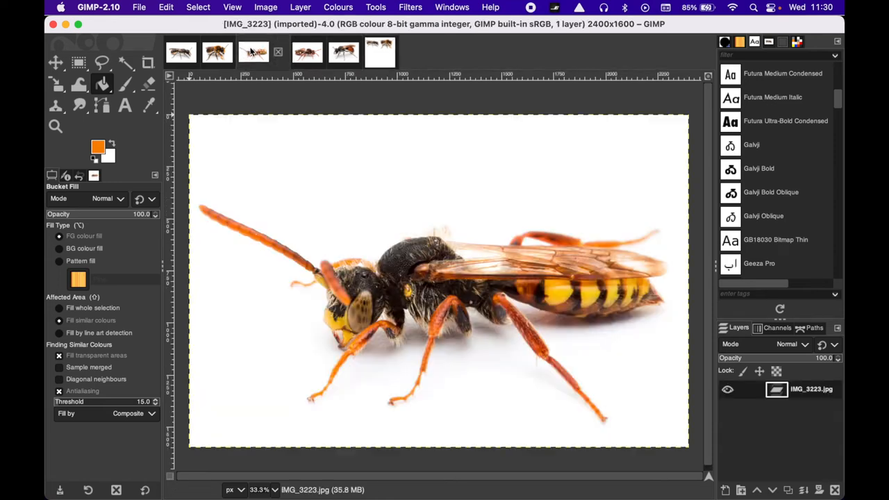
left_click(125, 63)
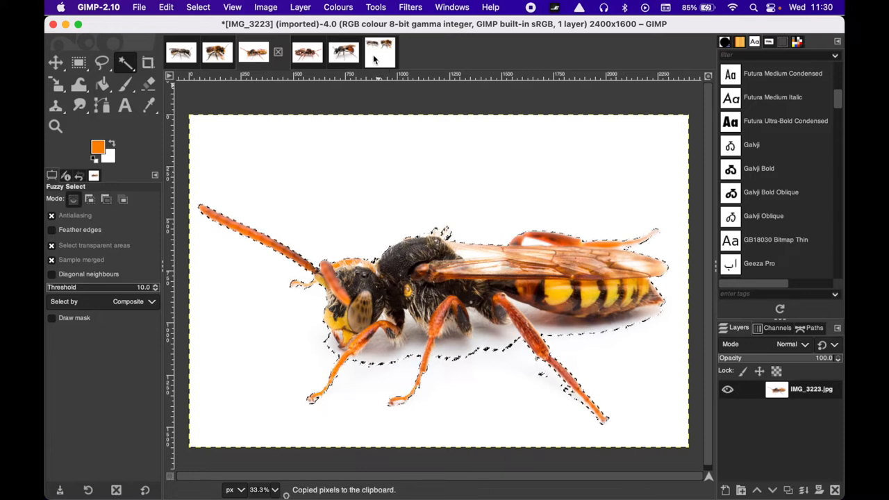
left_click(166, 7)
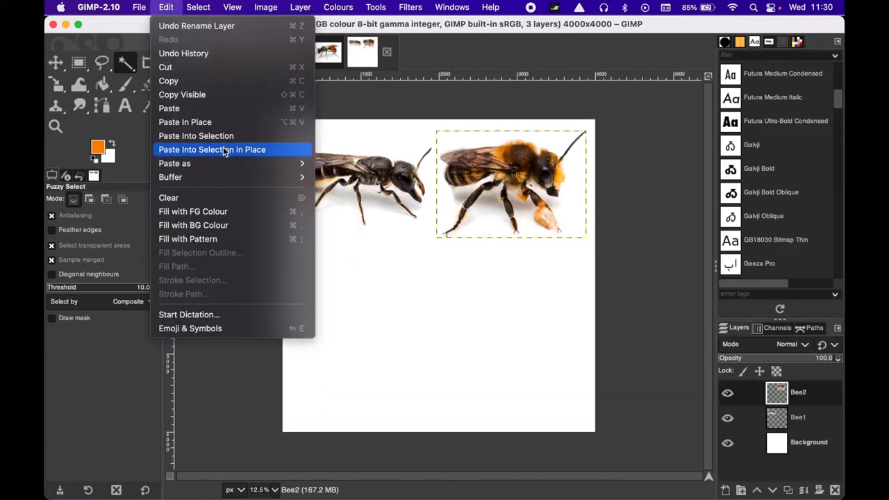
mouse_move(174, 163)
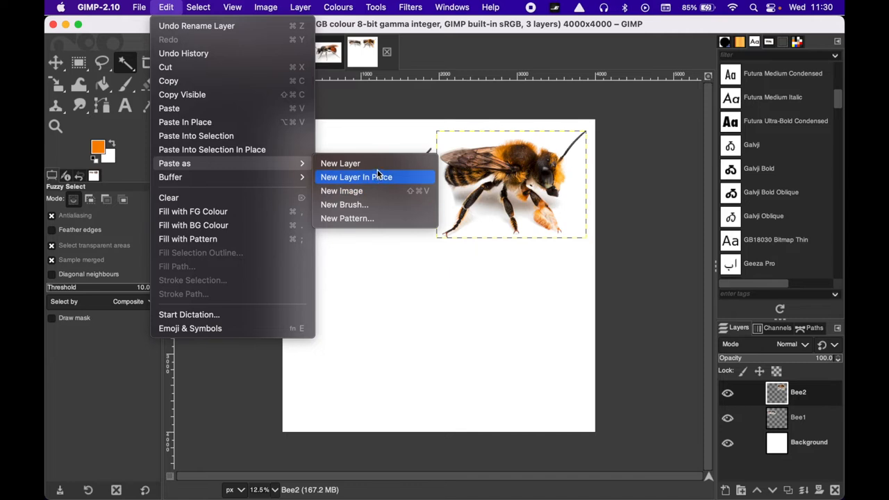
left_click(355, 177)
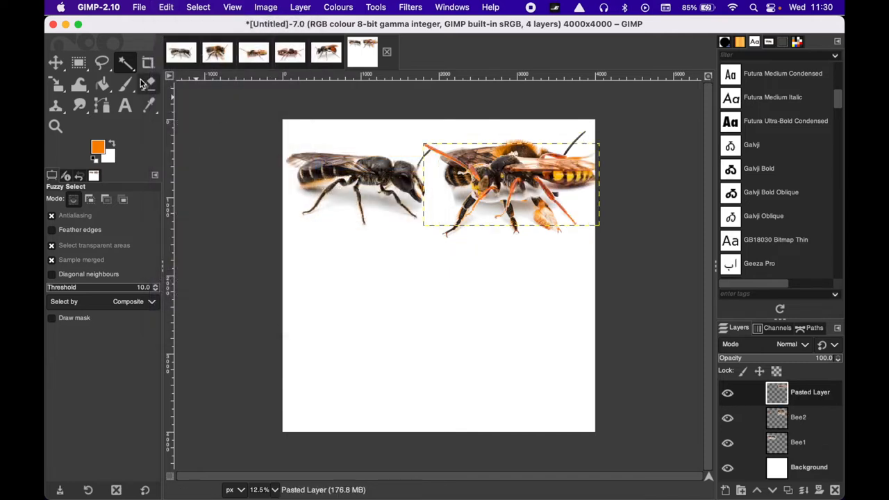
left_click(55, 62)
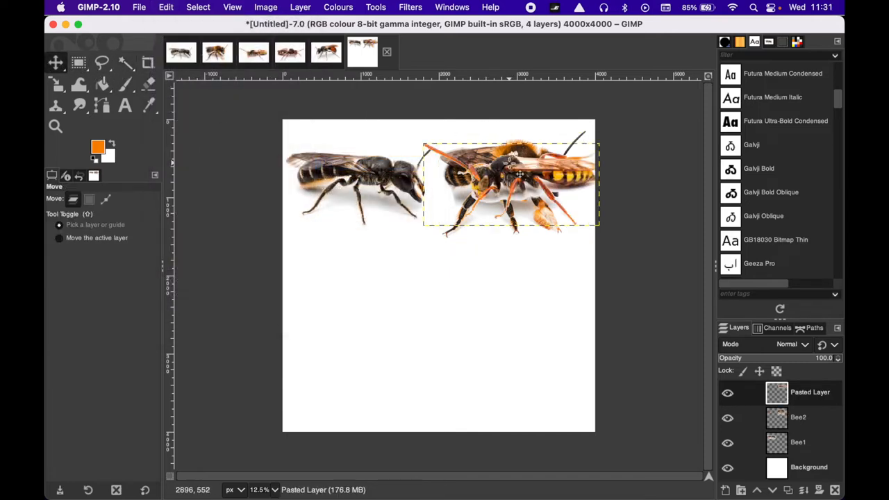
left_click_drag(511, 184, 507, 382)
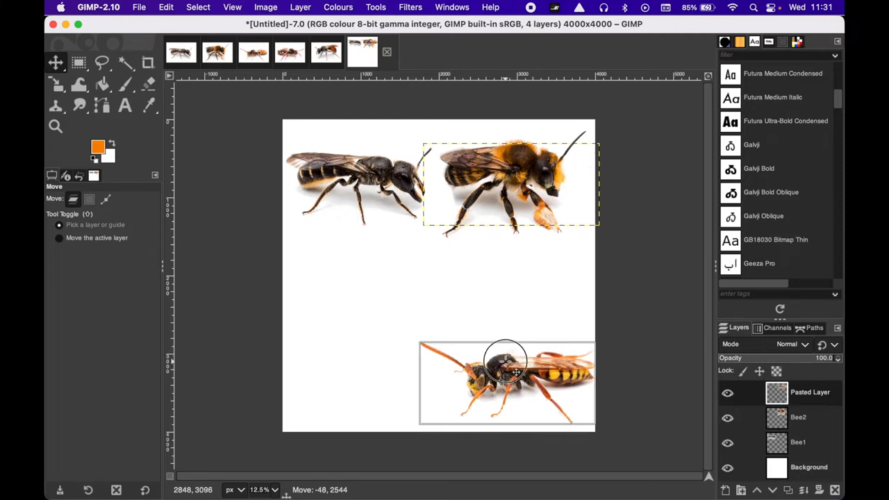
Copy the reddish bee from IMG_3274 and paste it into the composition as a new layer.
left_click(289, 52)
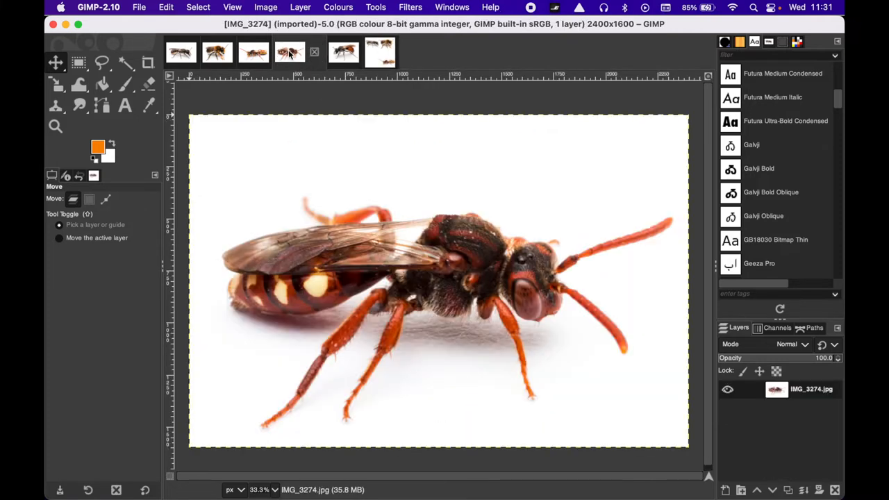
left_click(124, 62)
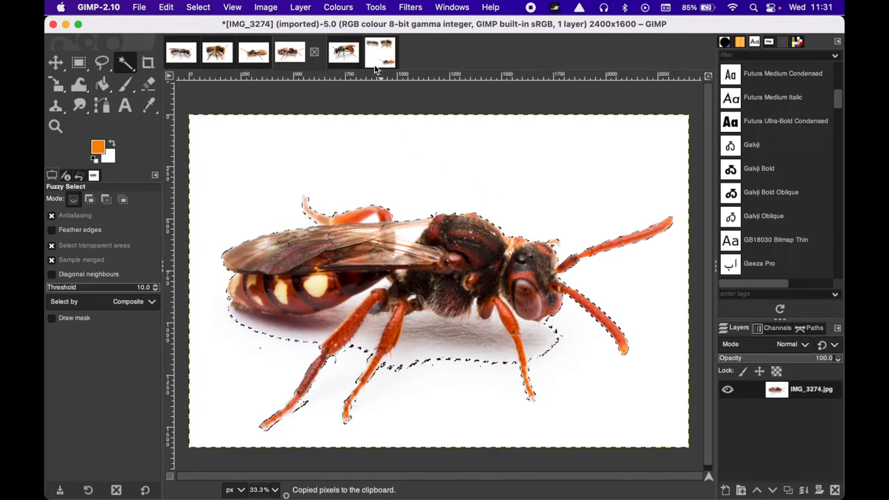
left_click(165, 7)
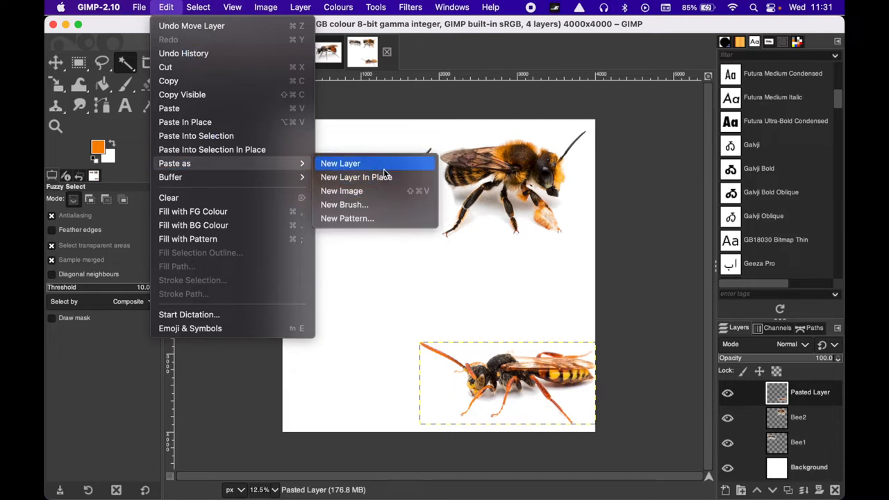
left_click(340, 163)
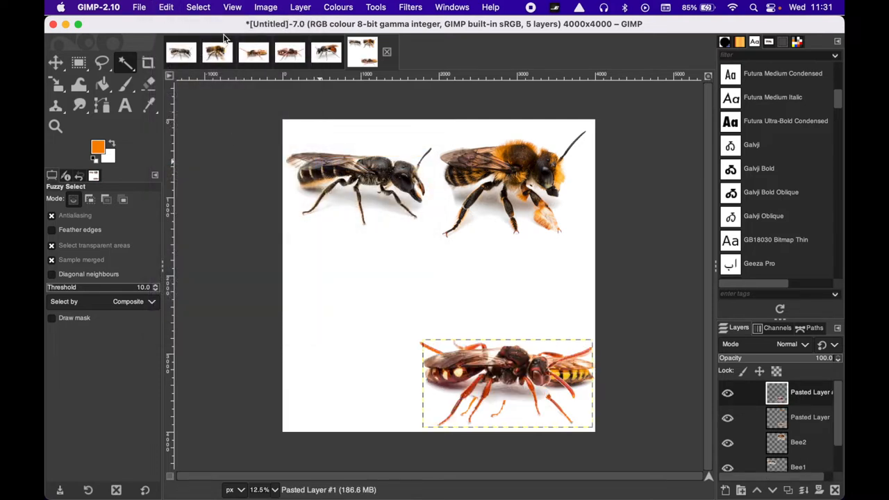
Copy the orange-abdomen bee from IMG_3298 and return to the composition.
left_click(361, 53)
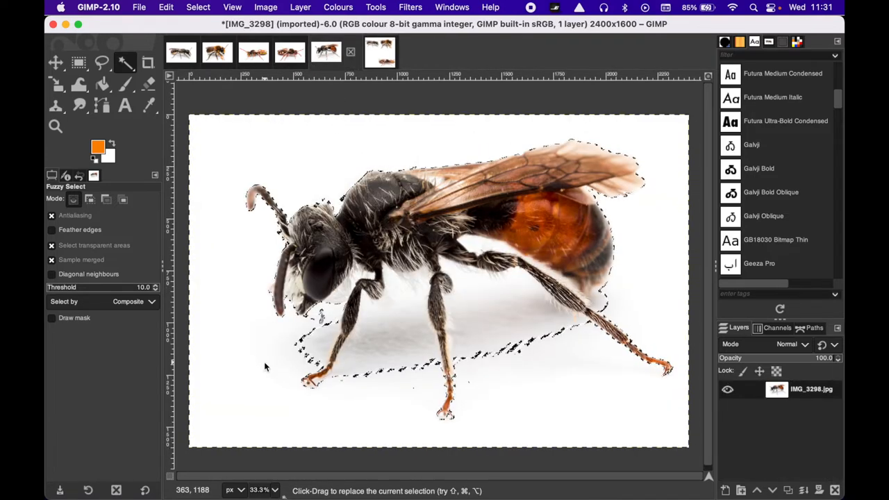
key("cmd+c")
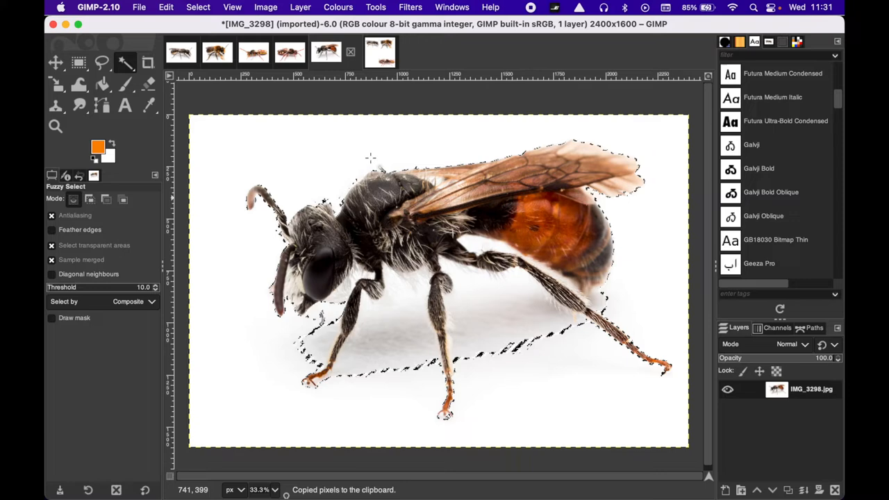
left_click(165, 7)
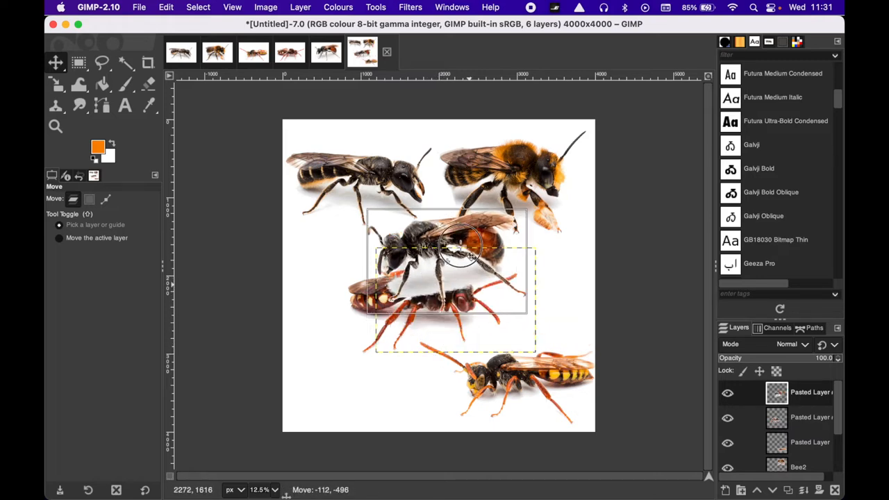
Drag the reddish bee to the bottom left and the orange-abdomen bee to the left middle.
left_click_drag(462, 250, 368, 330)
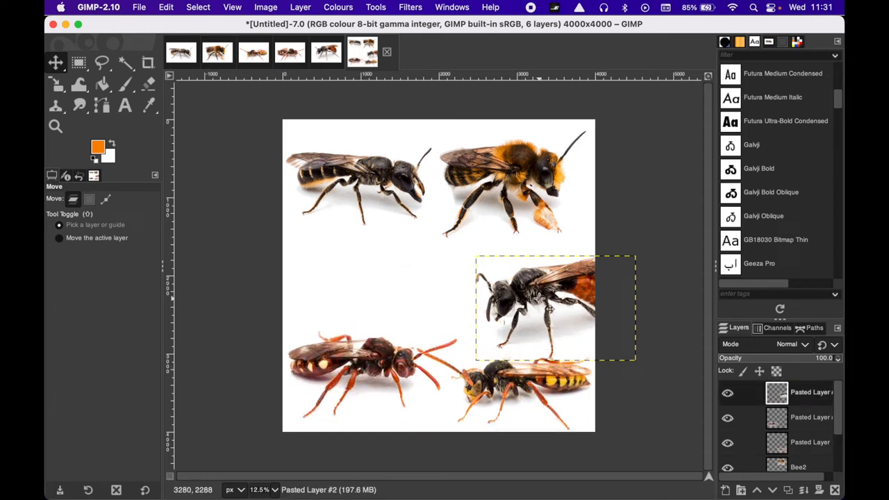
left_click_drag(552, 310, 378, 236)
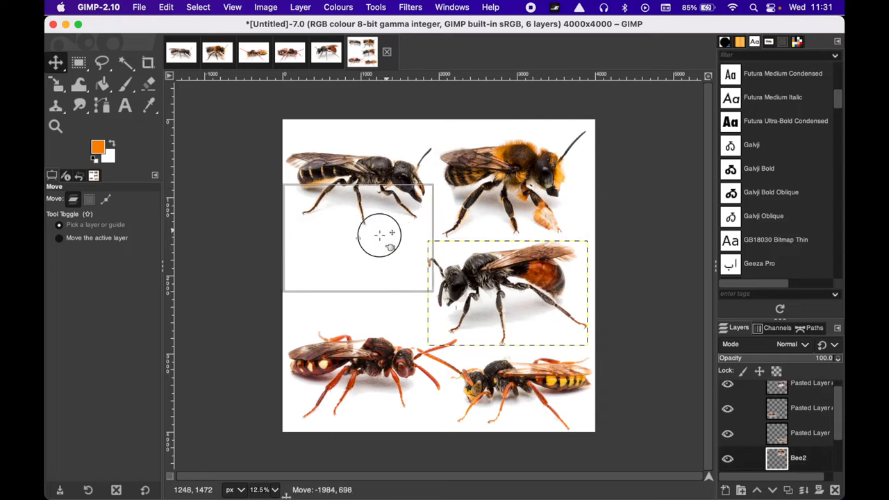
left_click_drag(378, 237, 542, 170)
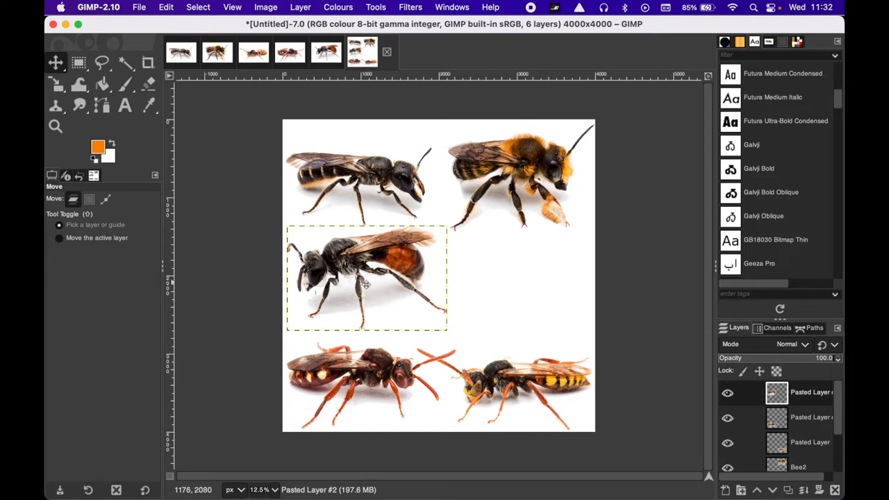
mouse_move(352, 293)
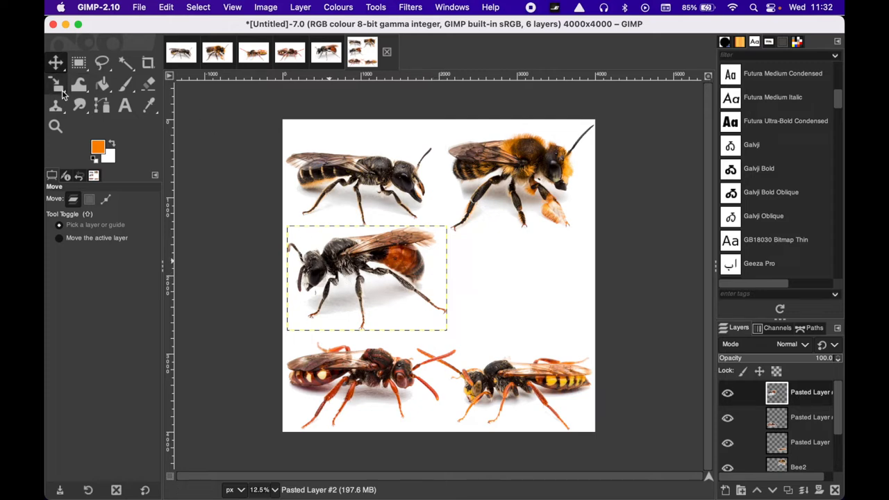
Shrink the reddish bee's layer with the Scale tool and confirm the new size.
left_click(55, 83)
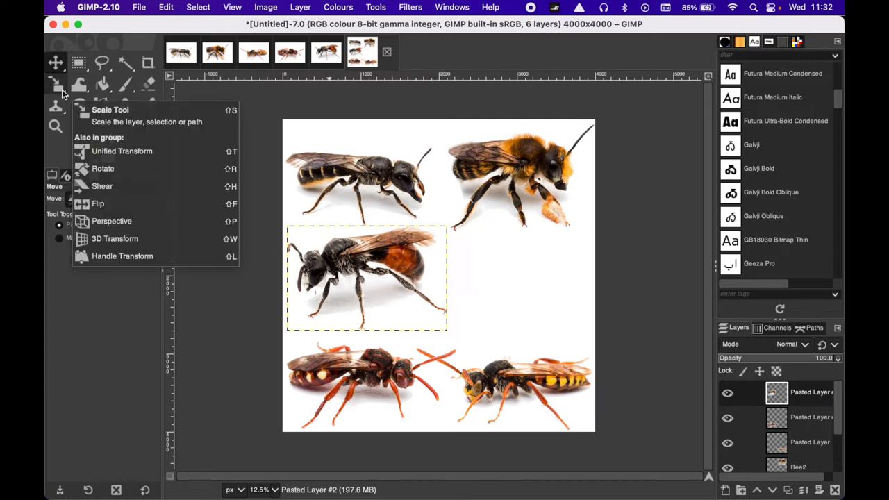
mouse_move(60, 85)
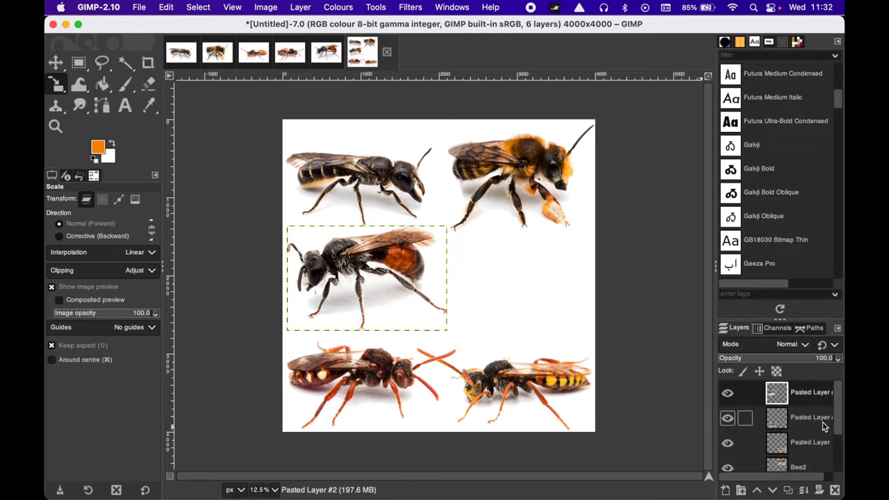
left_click(811, 418)
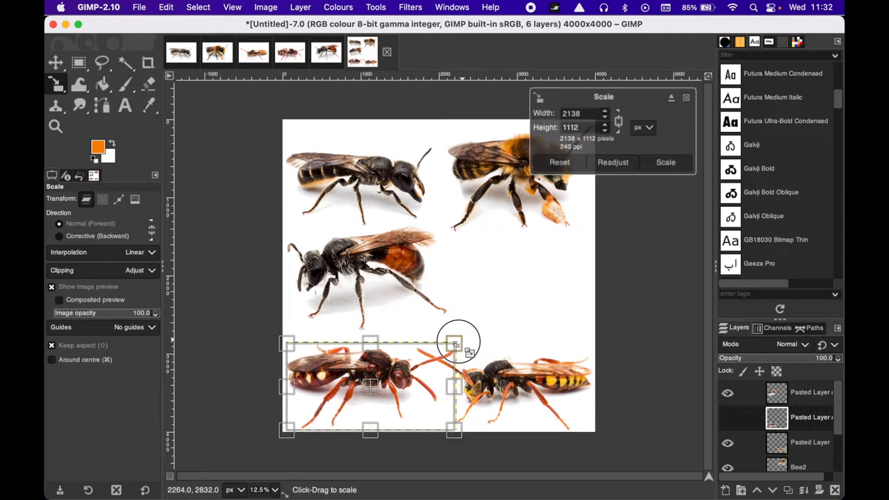
left_click_drag(455, 344, 446, 347)
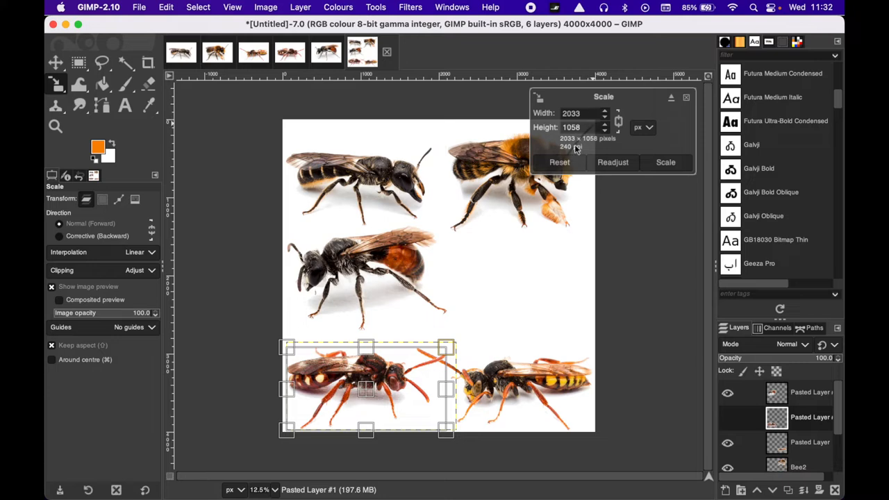
left_click_drag(445, 346, 431, 356)
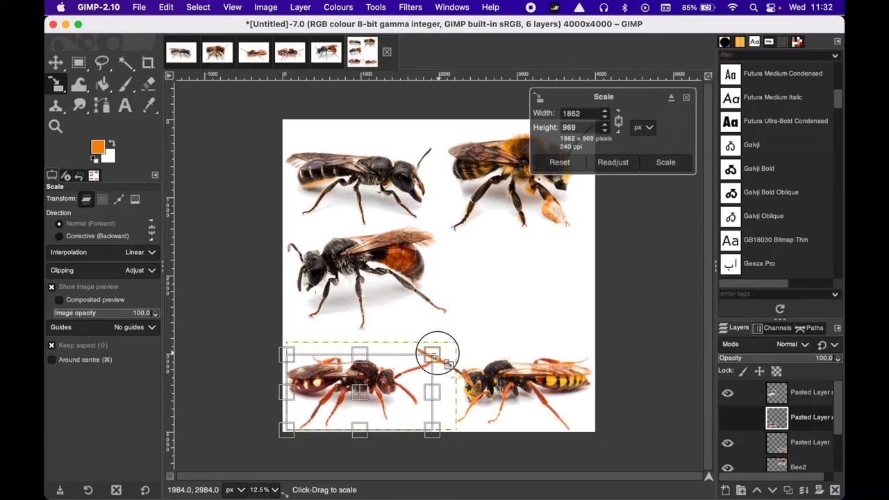
left_click_drag(441, 359, 432, 360)
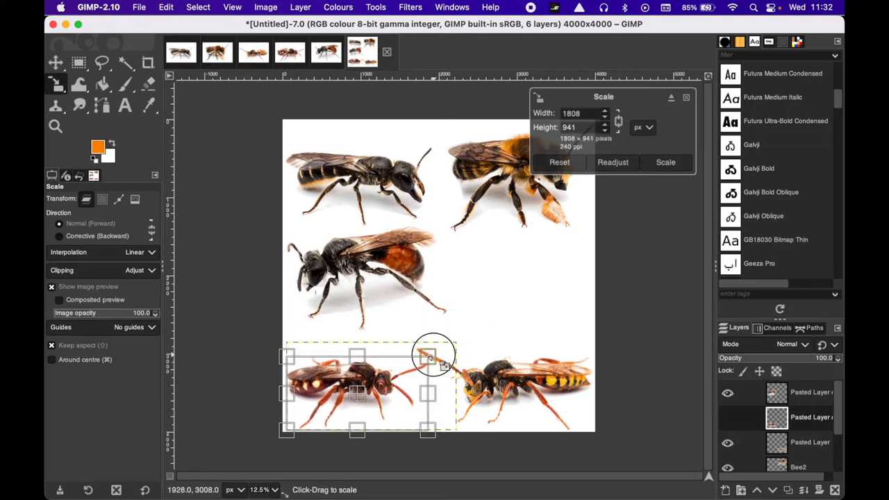
left_click(666, 162)
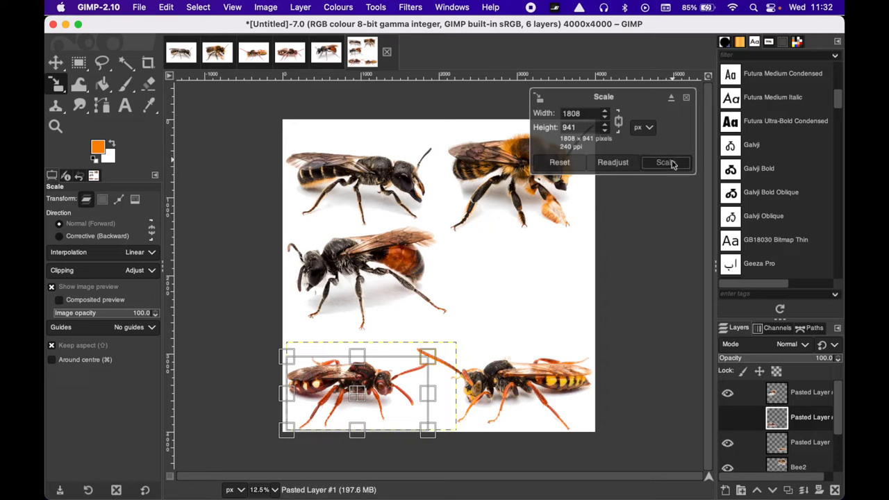
Scale down the yellow-banded bee and the top-left black bee.
left_click(665, 162)
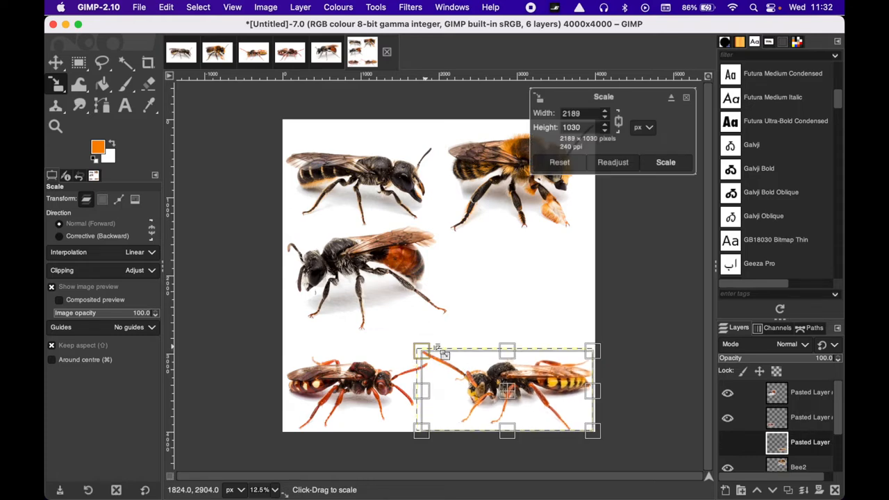
left_click(666, 162)
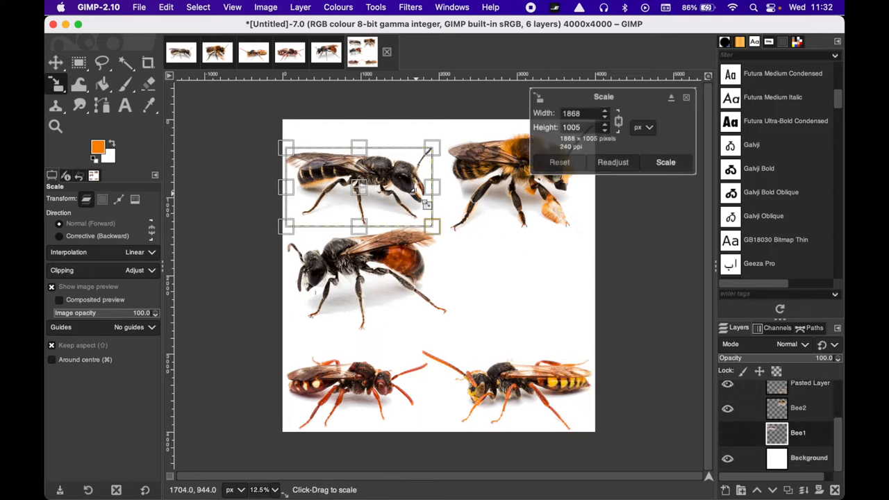
left_click_drag(430, 226, 416, 219)
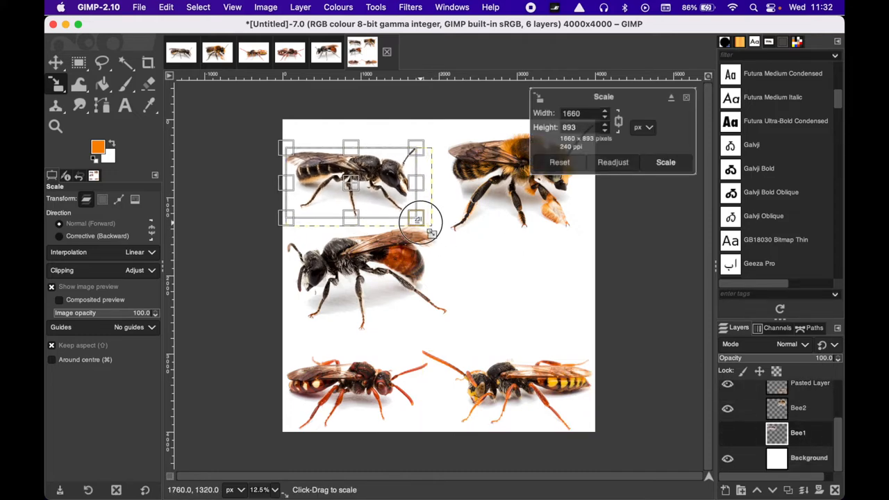
left_click(666, 161)
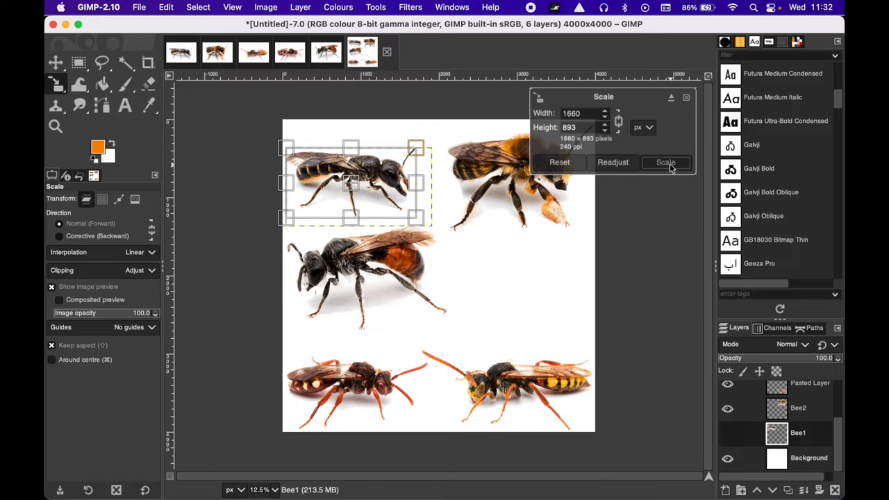
left_click(665, 162)
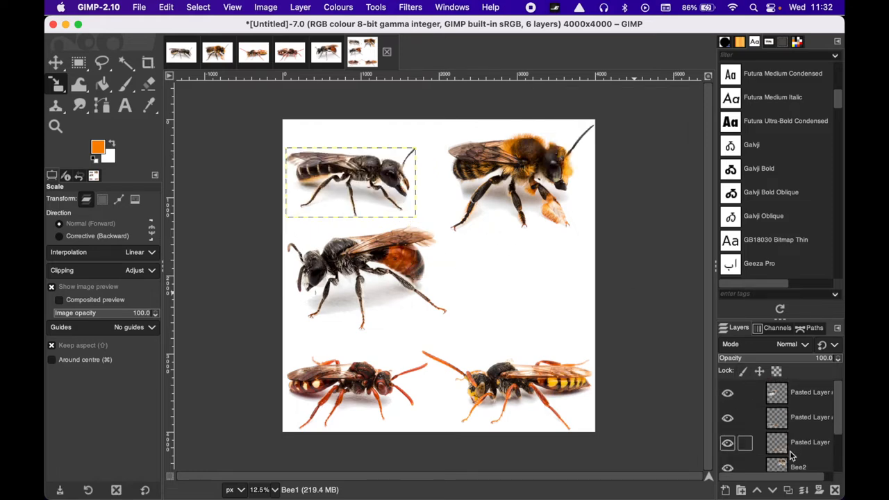
left_click(807, 396)
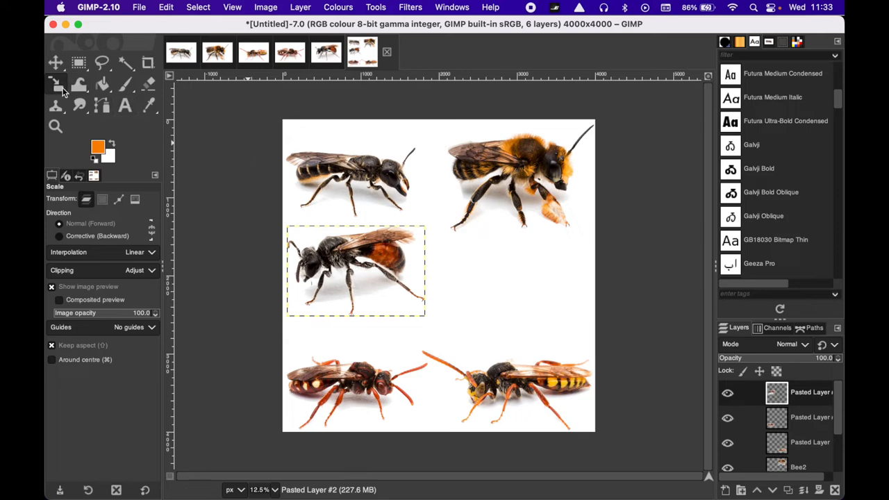
Mirror the bottom-right bee horizontally with the Flip tool, undoing an accidental vertical flip.
left_click(55, 83)
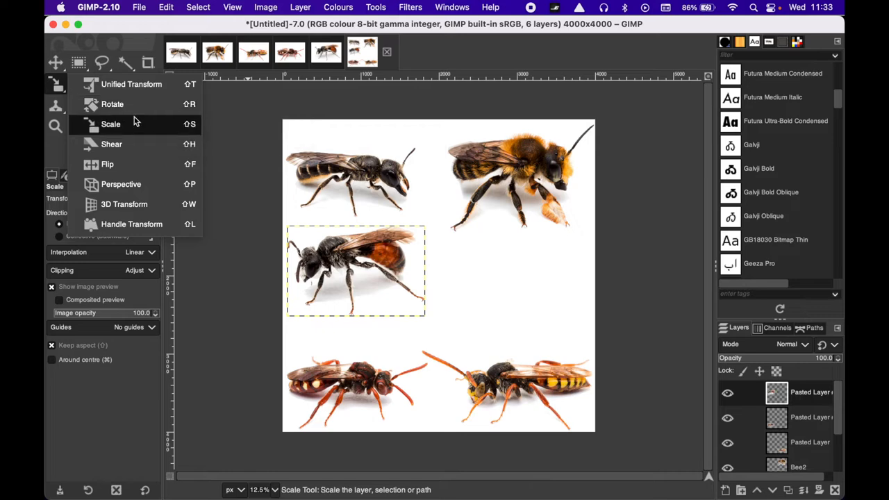
mouse_move(123, 164)
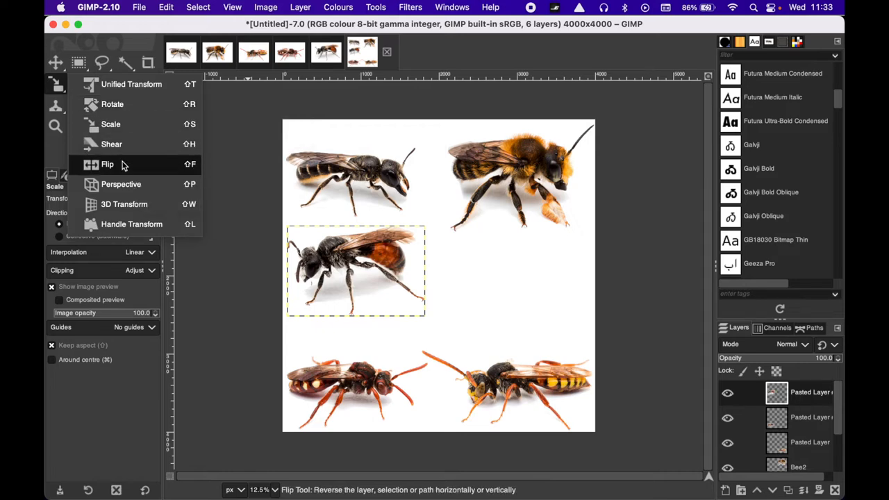
left_click(107, 165)
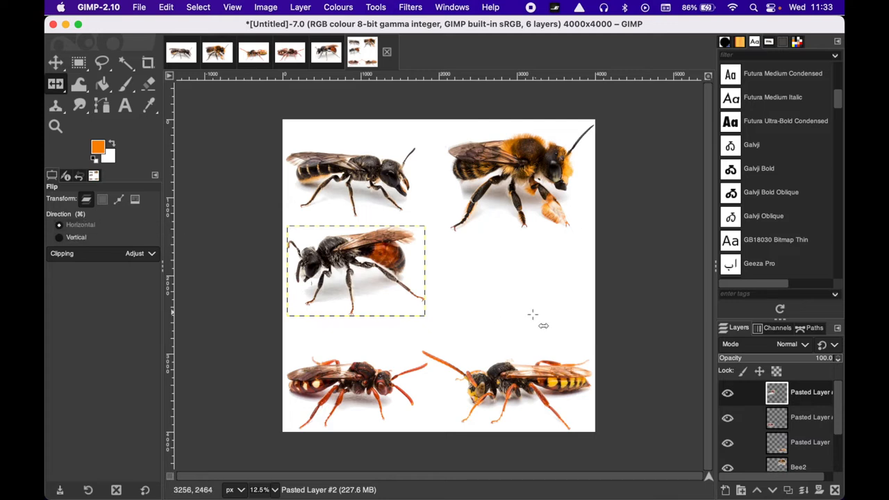
mouse_move(371, 277)
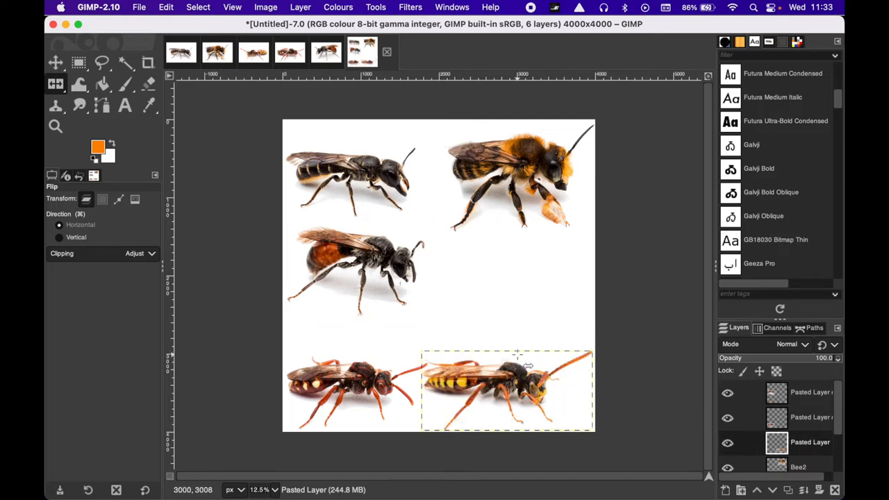
left_click(59, 236)
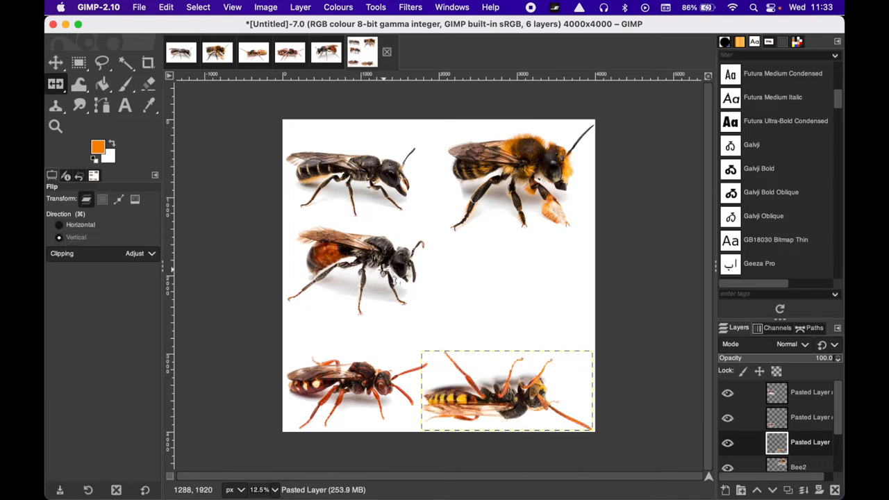
left_click(59, 225)
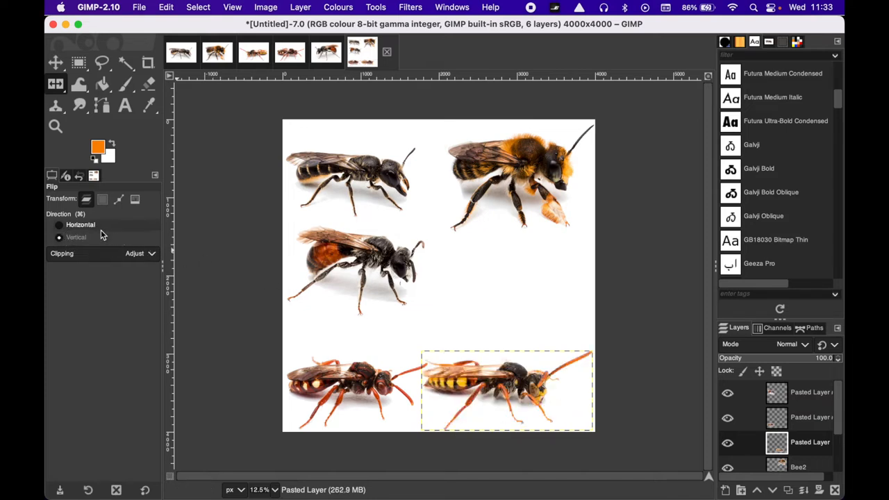
Try rotating the bottom-right bee, then reset its rotation angle to 0°.
left_click(56, 83)
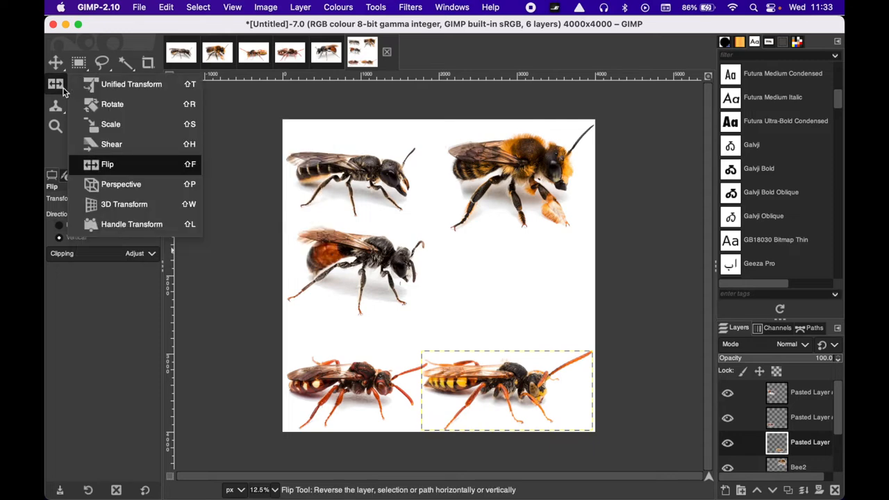
mouse_move(128, 104)
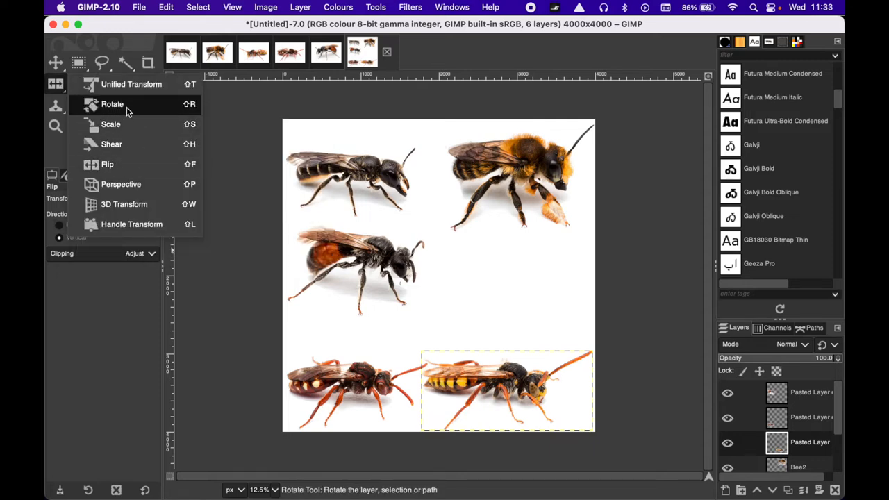
left_click(113, 104)
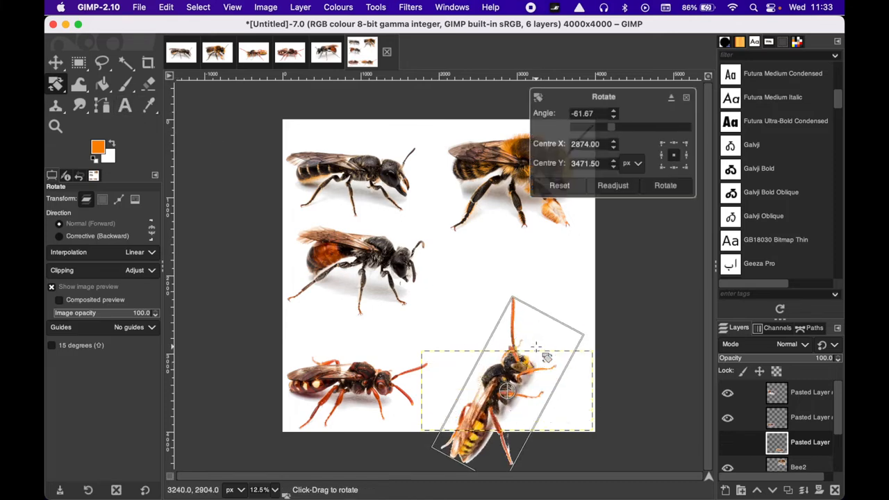
left_click_drag(546, 358, 515, 335)
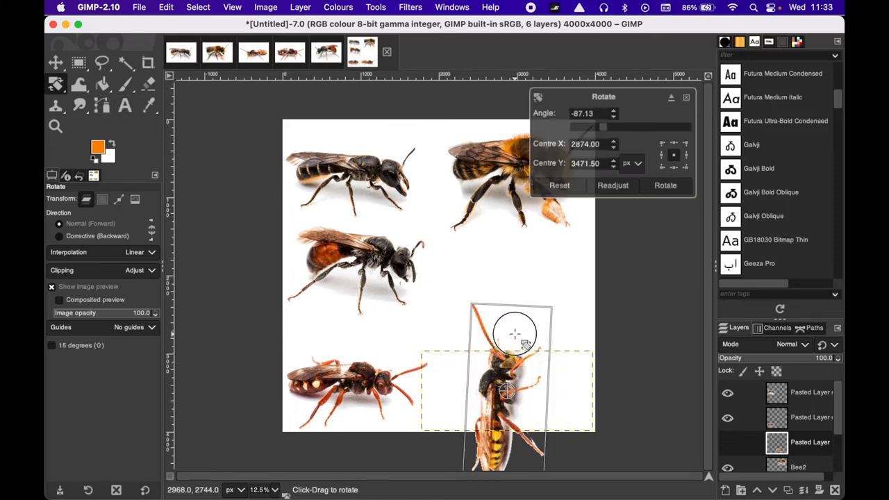
left_click_drag(516, 332, 575, 397)
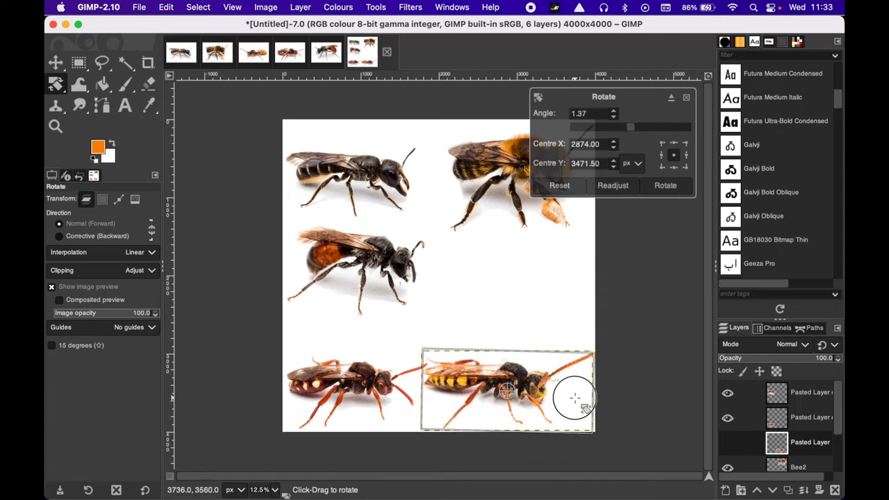
left_click(559, 186)
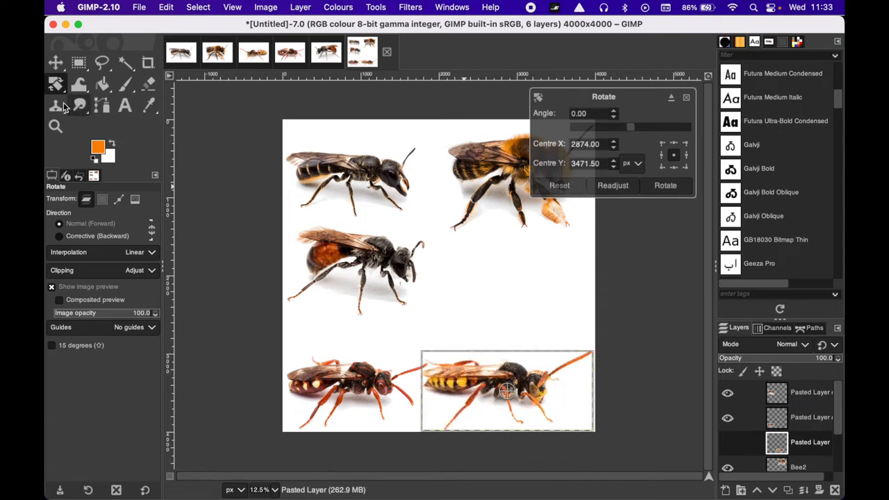
left_click(56, 83)
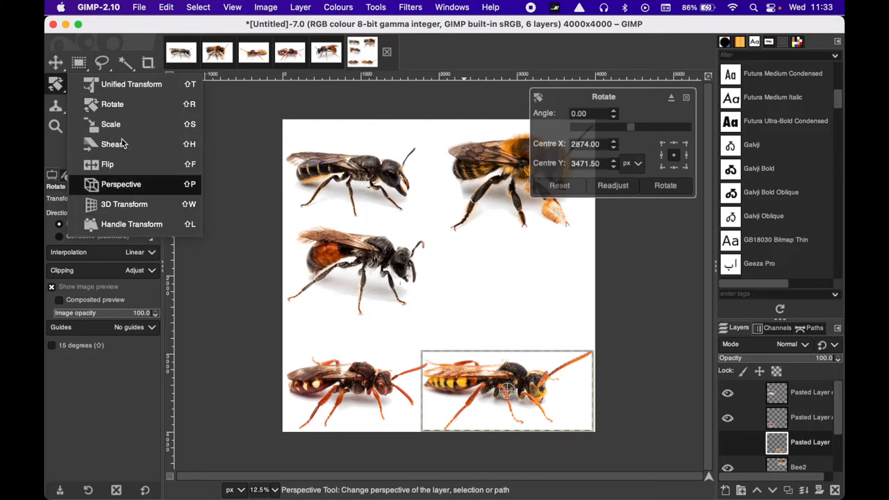
mouse_move(132, 84)
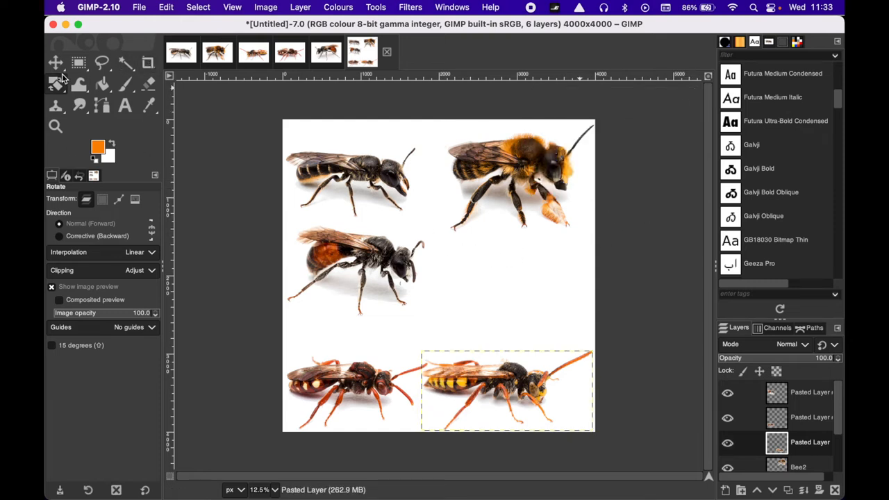
Add a black 'Megachile sp. (male)' text label at size 90 beside the orange-abdomen bee.
left_click(54, 63)
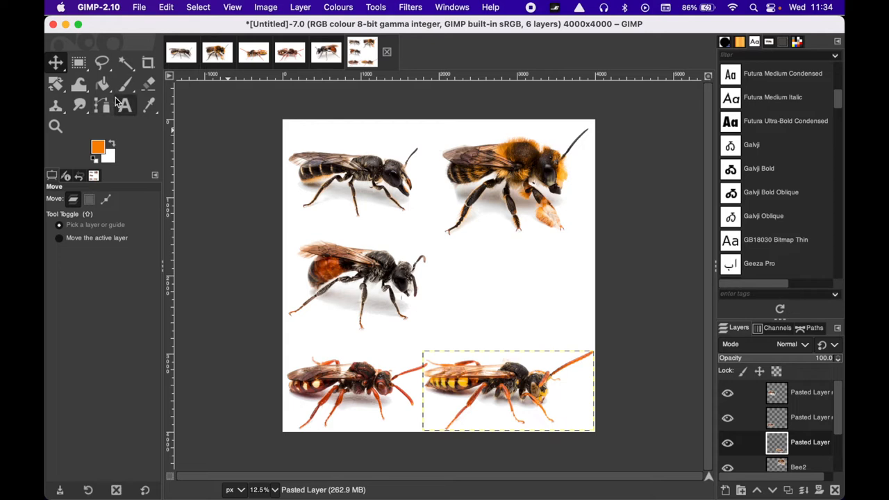
mouse_move(125, 106)
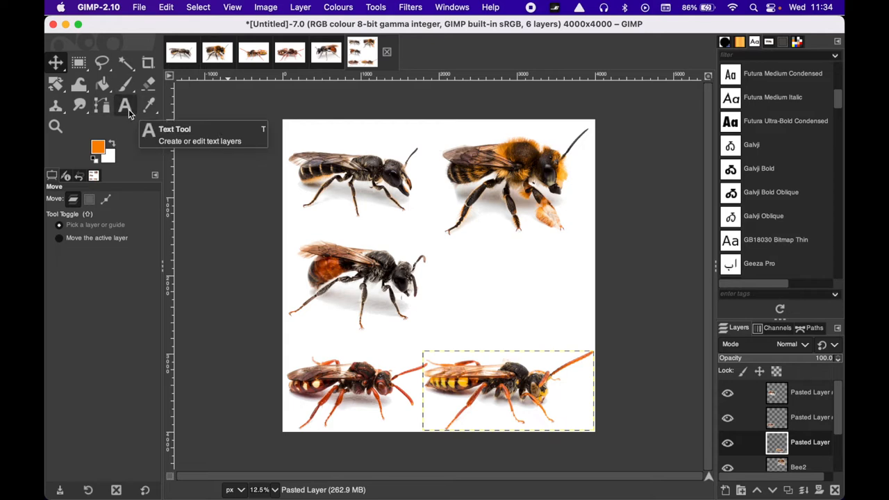
left_click(125, 104)
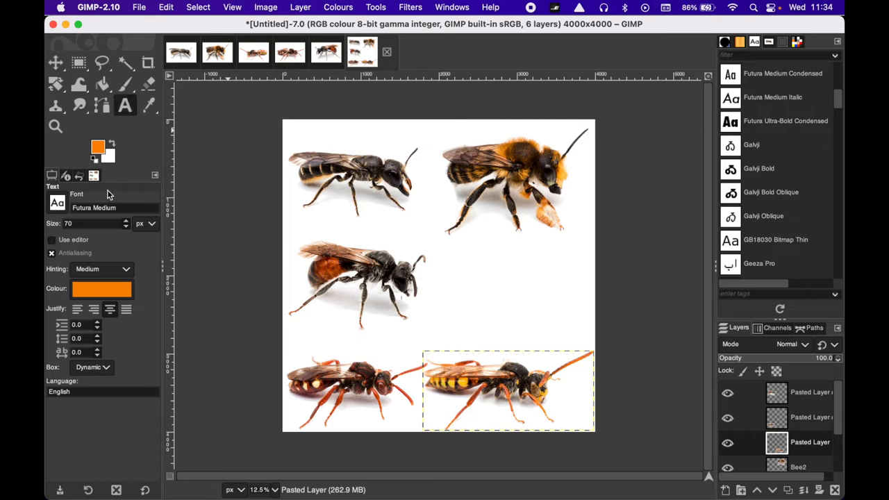
mouse_move(84, 239)
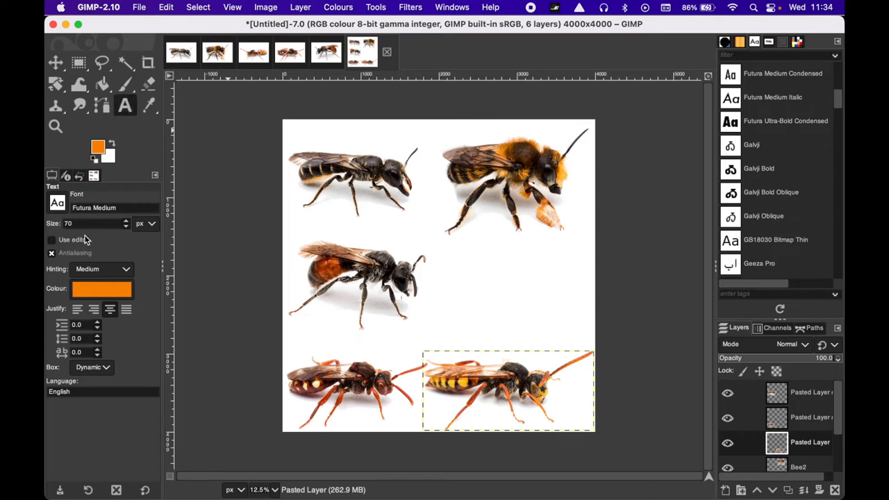
left_click(101, 289)
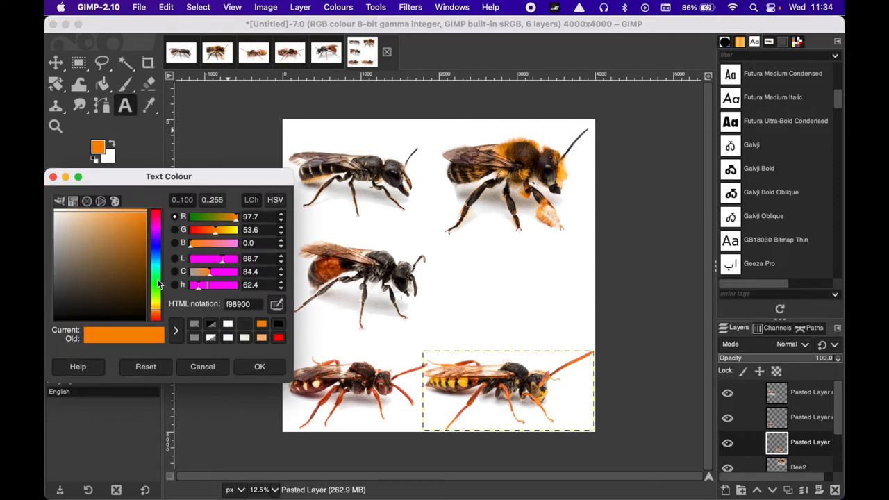
left_click(194, 338)
type("Megachile")
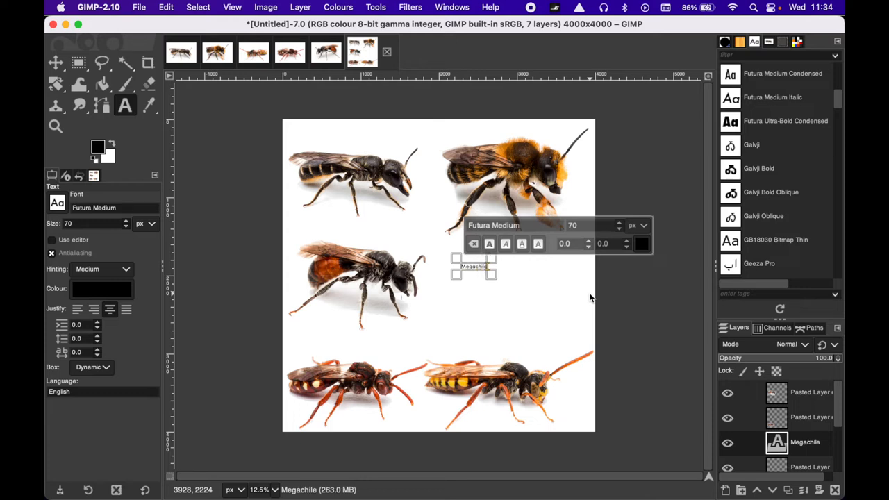
type("sp. (male")
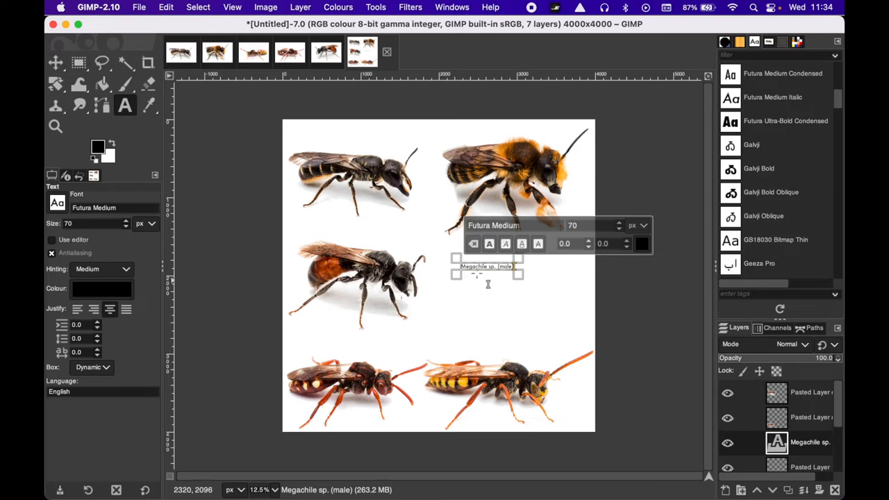
mouse_move(533, 285)
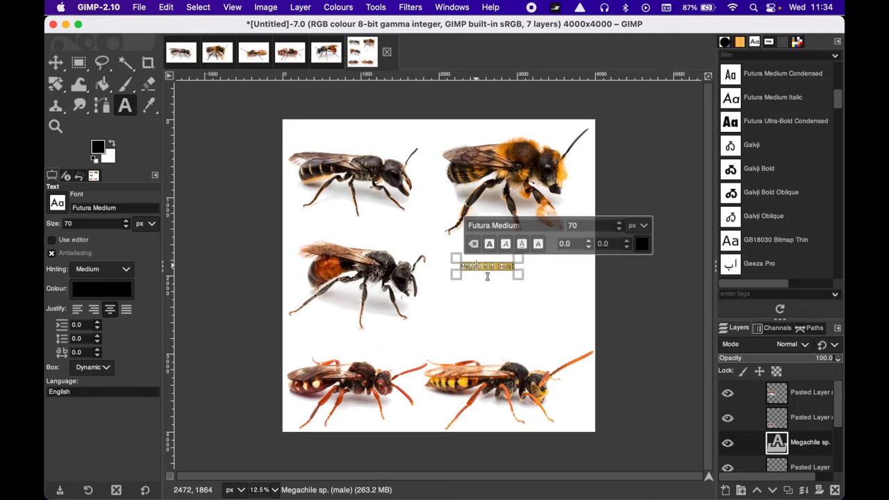
type("90")
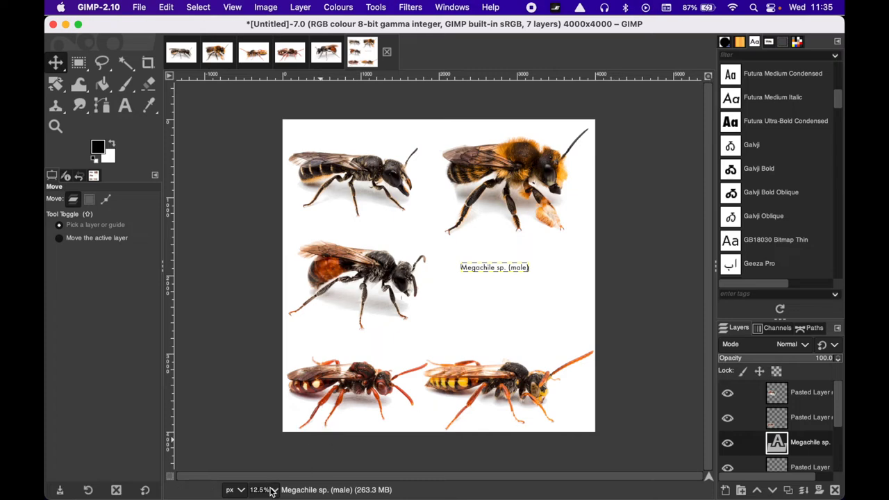
Zoom to 50% and type the 'Nomada sp. (male)' label.
left_click(277, 489)
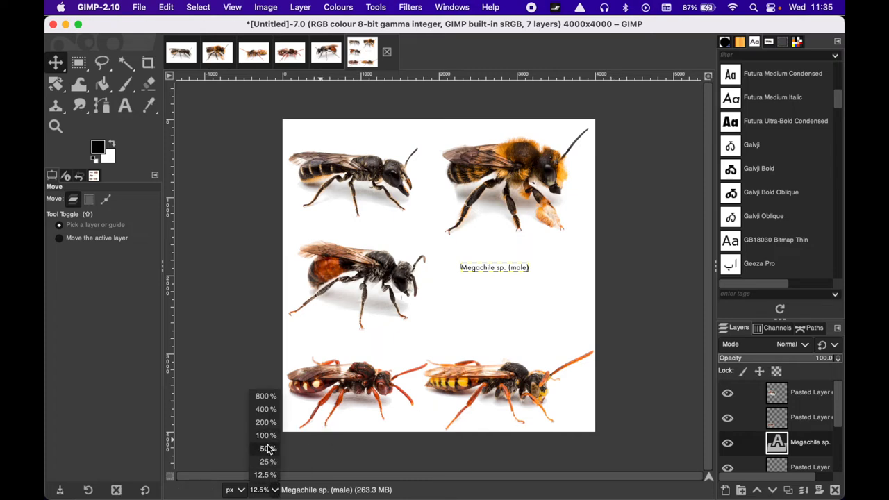
left_click(264, 449)
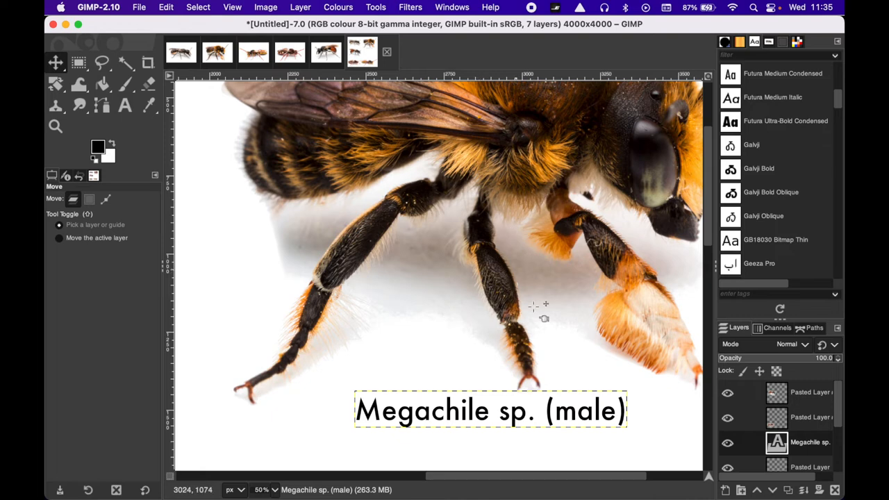
mouse_move(336, 448)
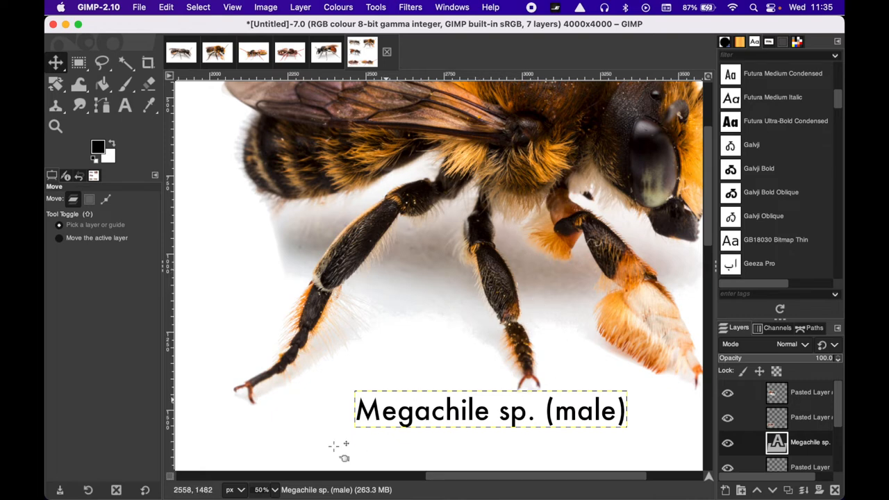
left_click(264, 490)
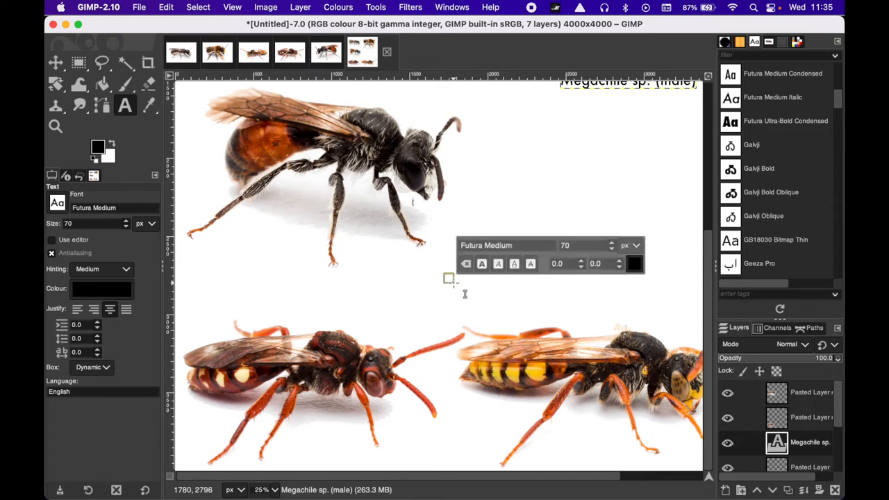
type("Nomada sp")
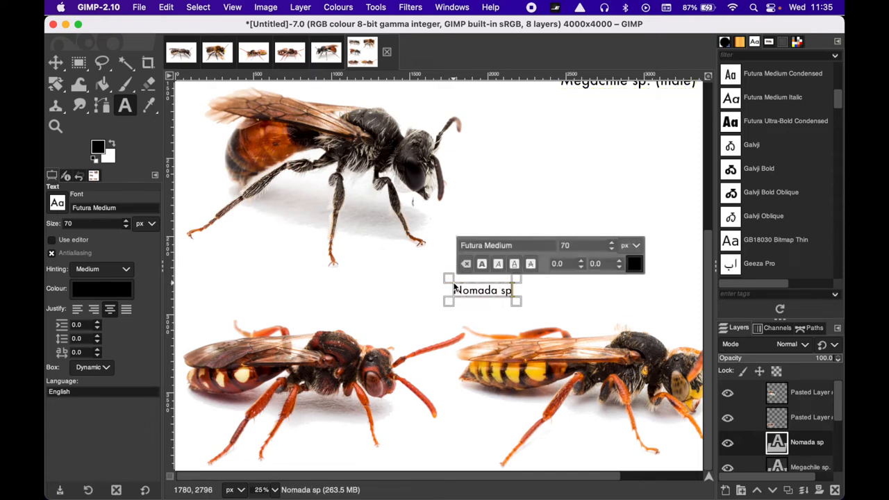
type(".")
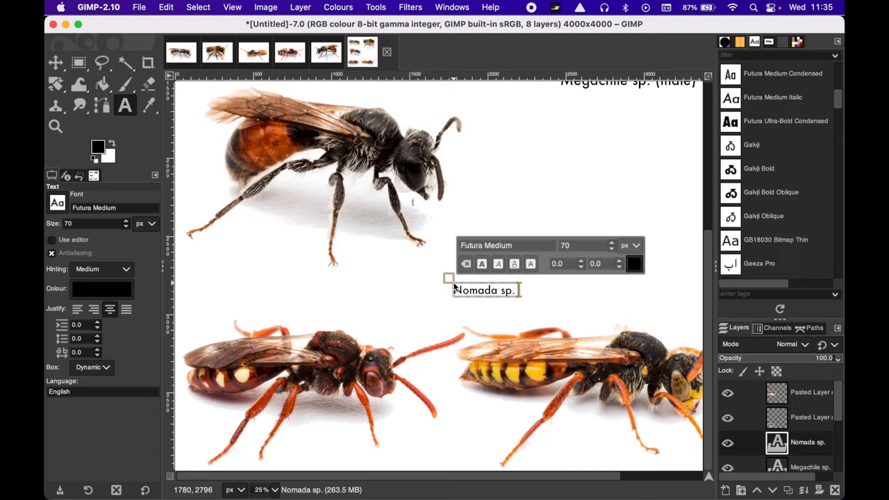
type("(male)")
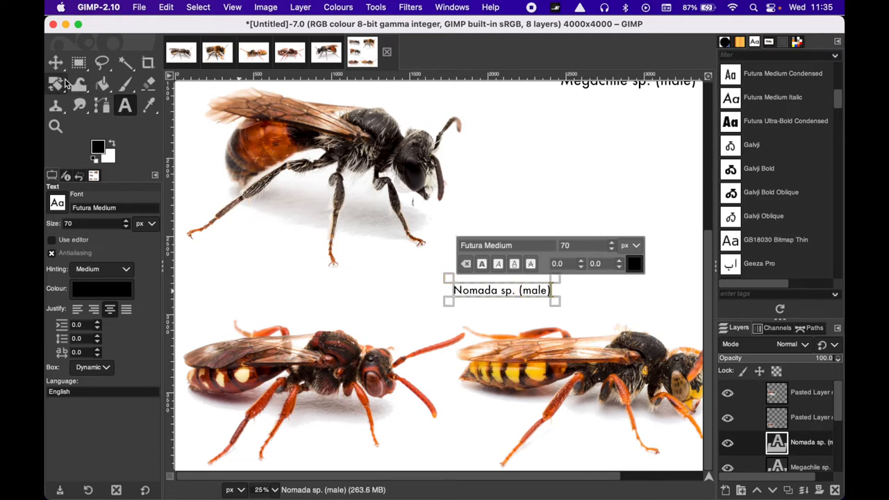
Drag the Nomada label above the yellow-striped bee and zoom out to the whole canvas.
left_click(53, 63)
type("90")
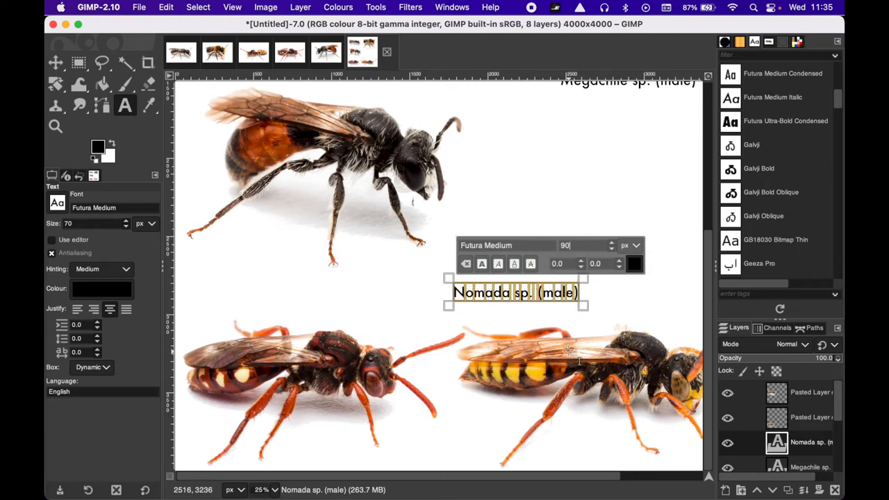
left_click(54, 64)
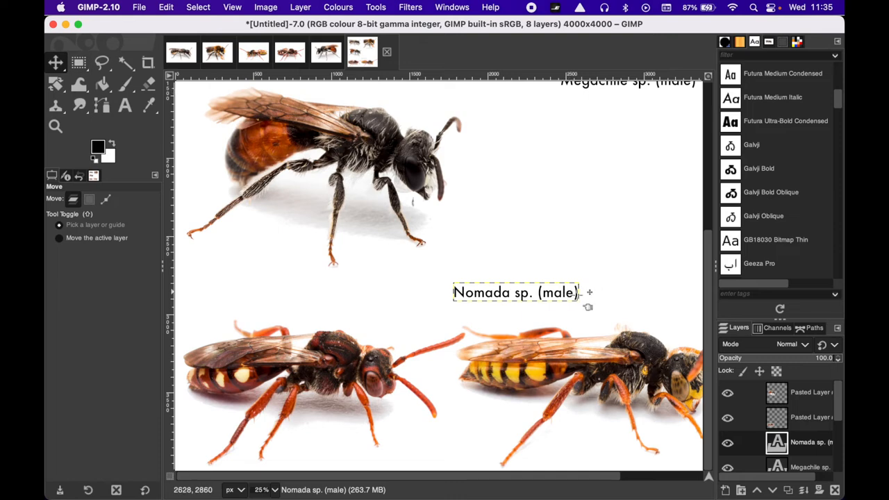
left_click_drag(516, 291, 590, 319)
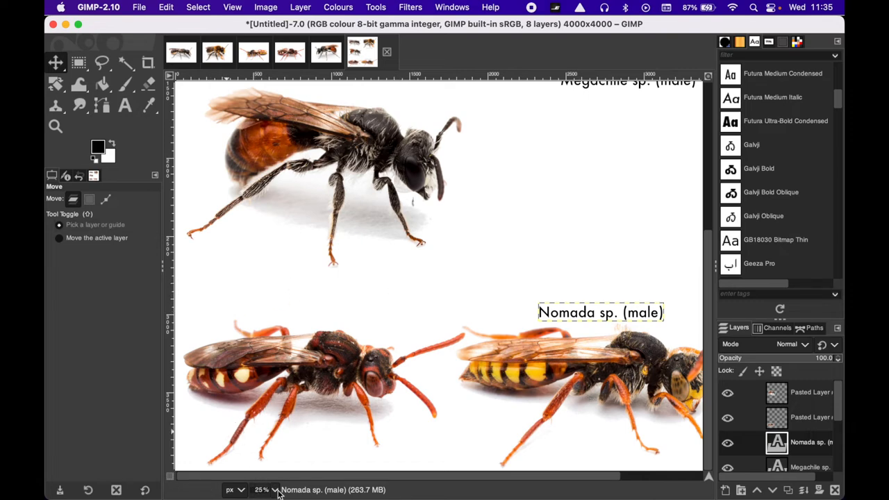
left_click(263, 490)
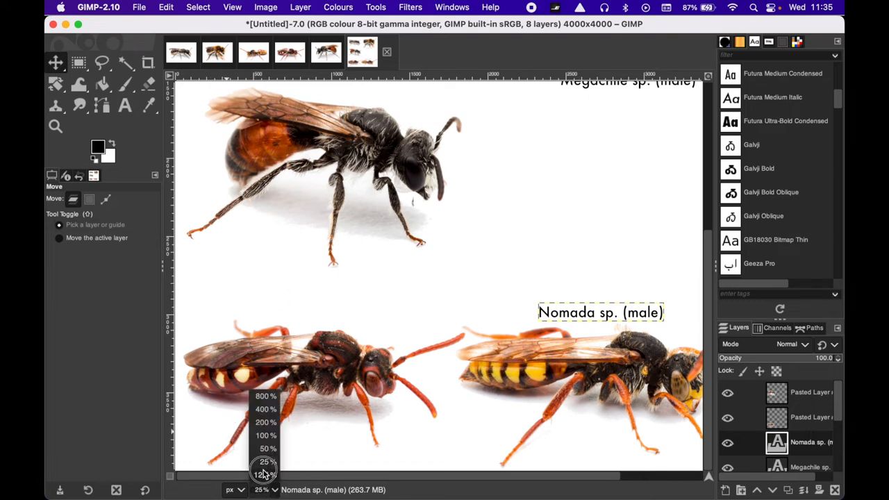
left_click(263, 474)
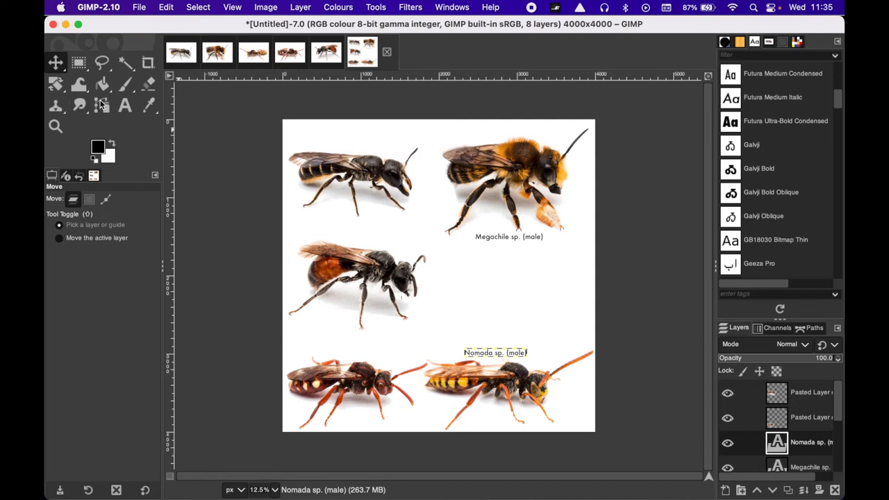
mouse_move(125, 87)
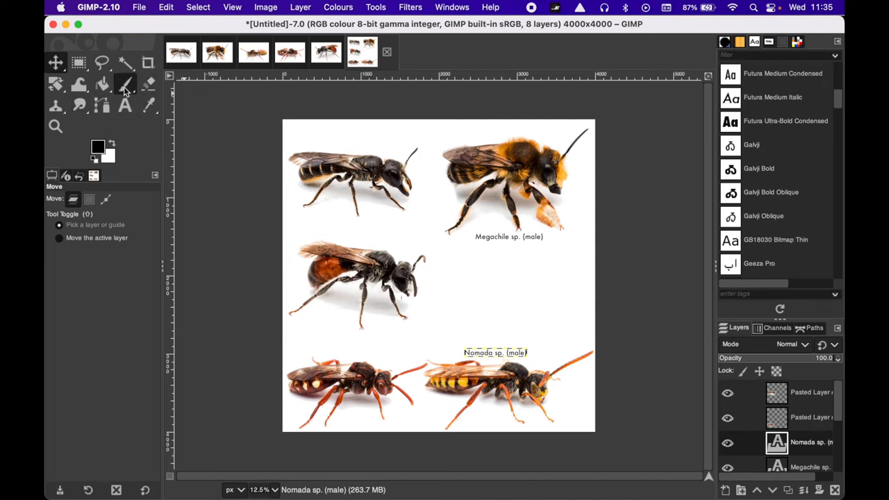
Switch to the hard-edged Pencil tool with size 10.
left_click(125, 84)
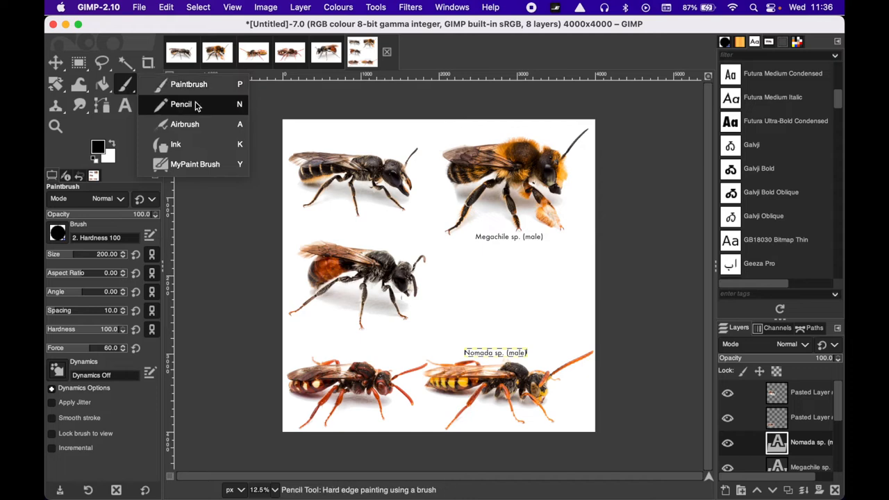
left_click(180, 104)
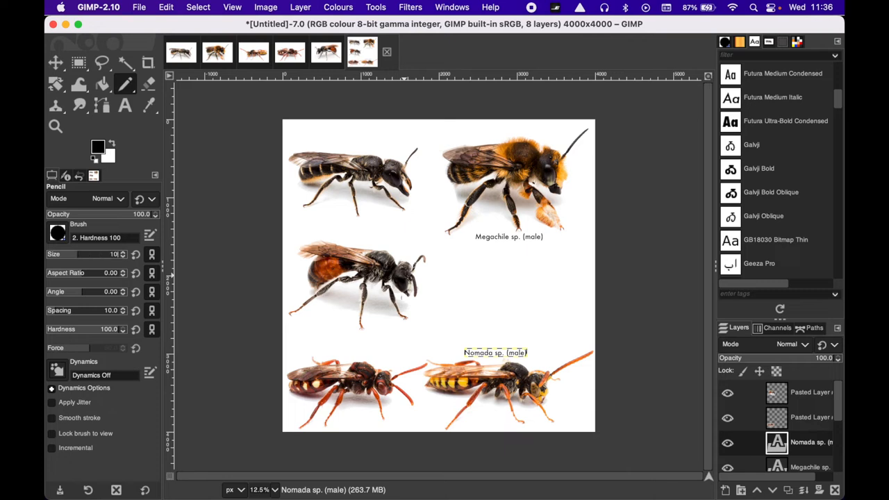
mouse_move(471, 298)
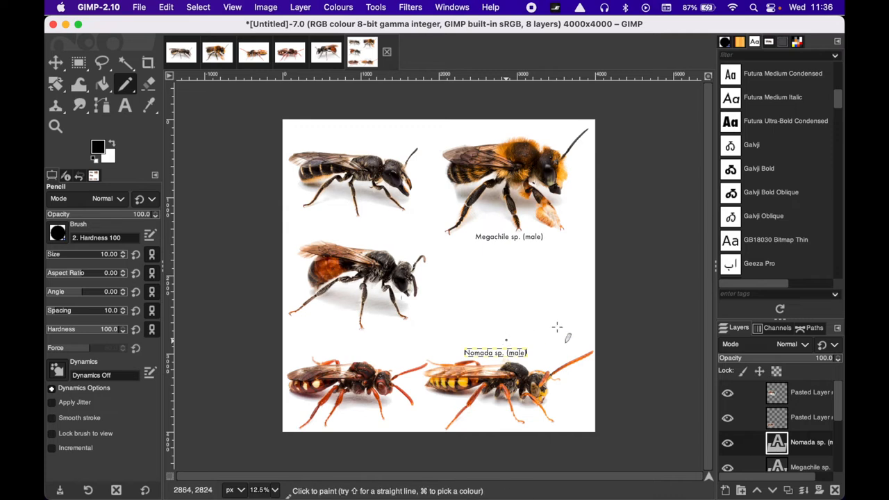
mouse_move(173, 170)
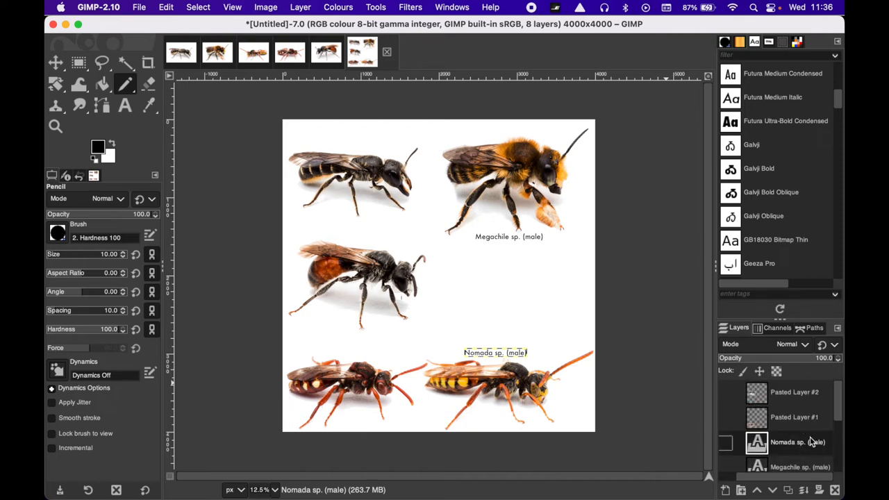
Select the yellow-striped bee's Pasted Layer and drag it back to the bottom right.
scroll("down", 3)
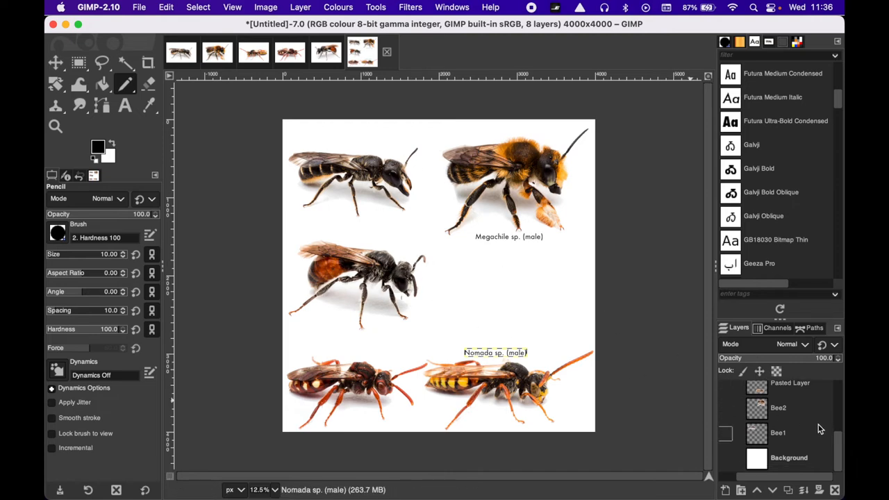
left_click(54, 64)
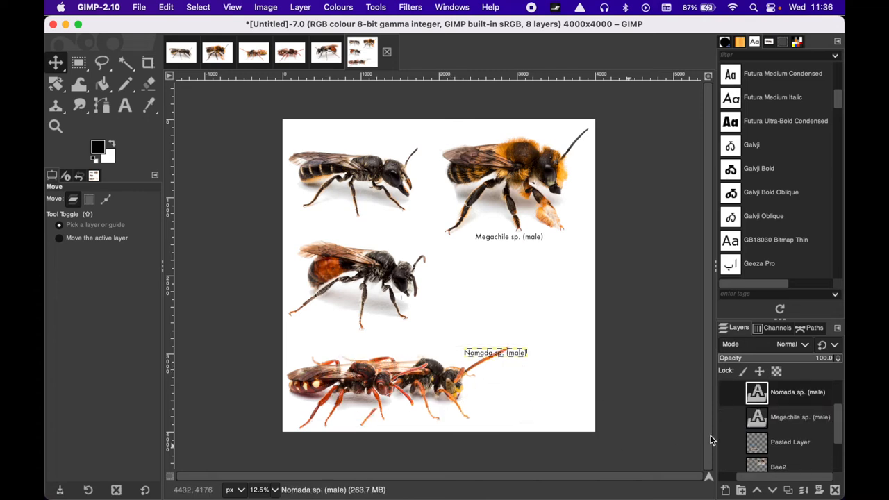
scroll("down", 3)
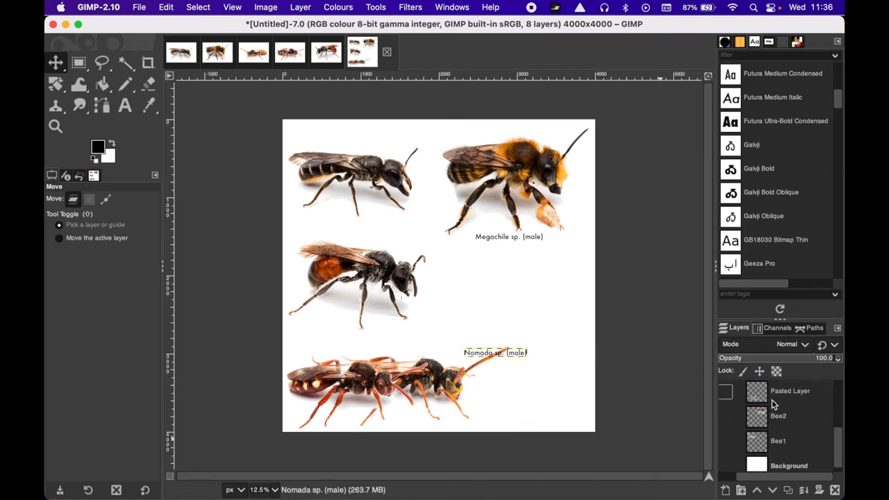
left_click(791, 391)
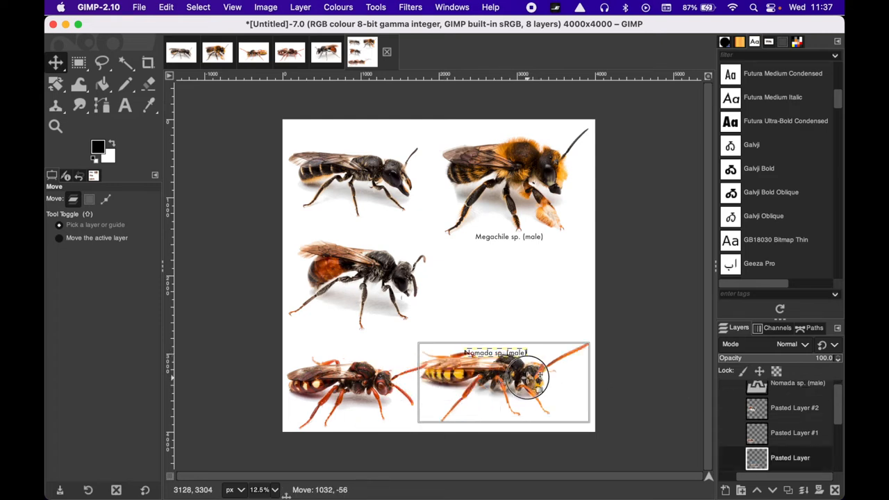
left_click_drag(528, 375, 531, 386)
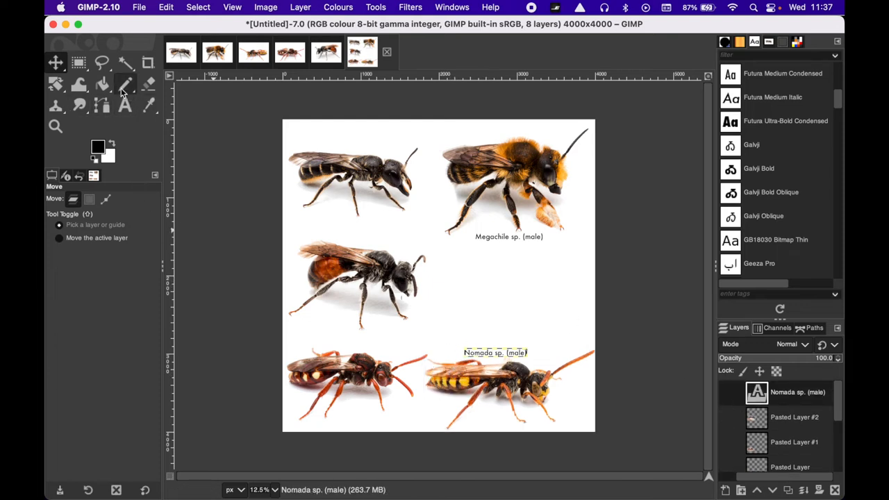
Select the Pencil tool again and scroll the Layers panel to the white Background layer.
left_click(125, 84)
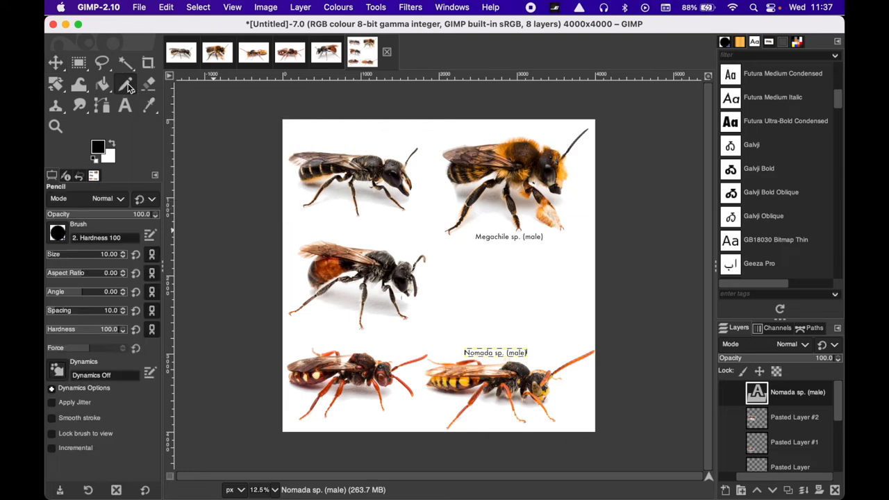
scroll("down", 3)
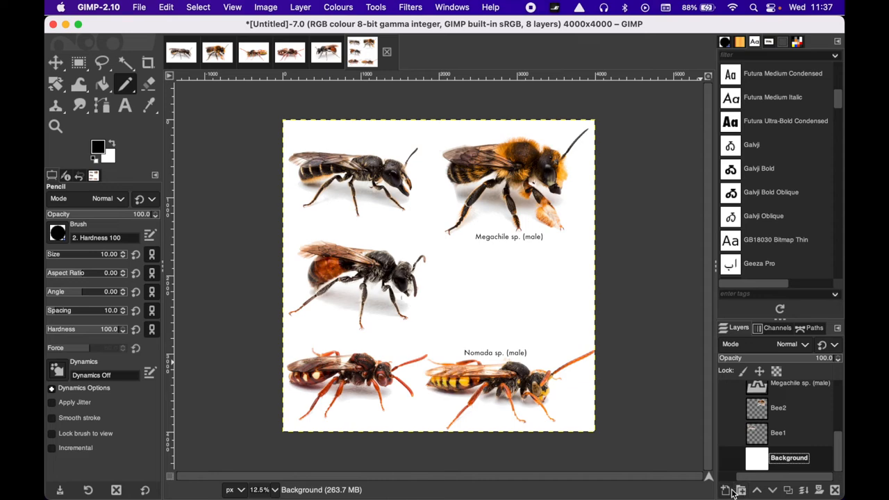
mouse_move(726, 490)
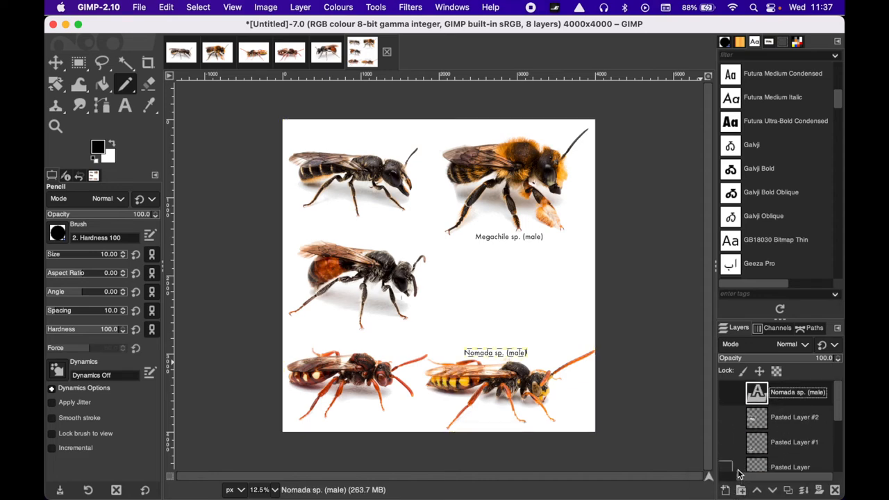
mouse_move(738, 489)
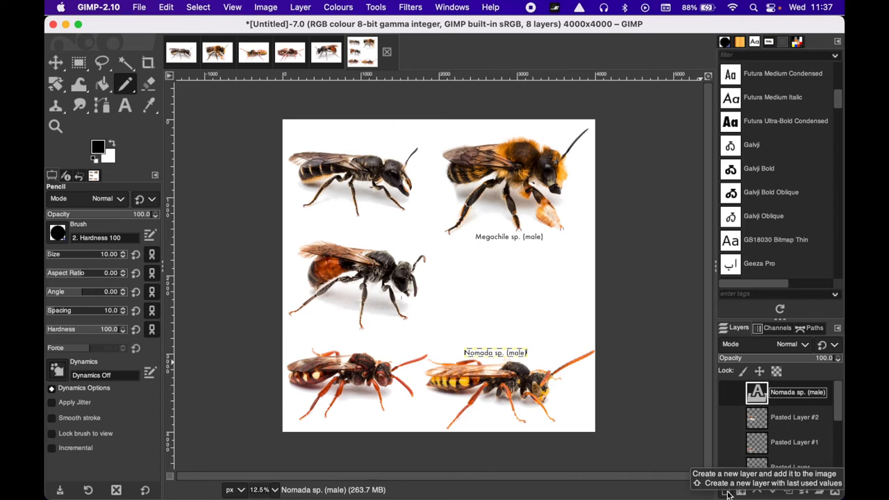
Create a transparent layer named 'Lines' at the top of the layer stack.
left_click(727, 497)
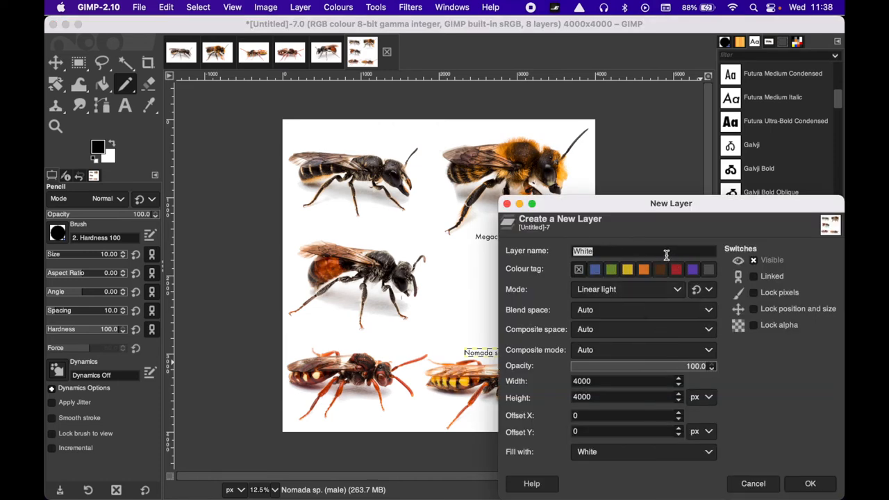
type("Lines")
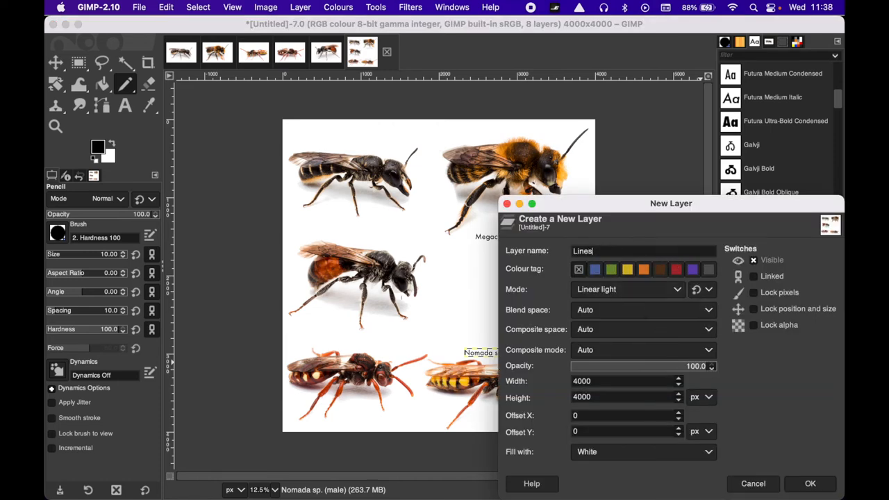
left_click(643, 452)
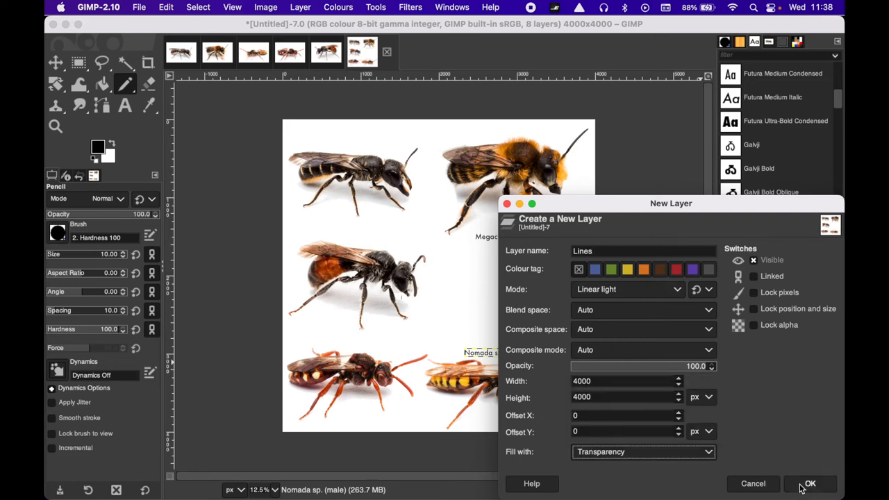
left_click(814, 485)
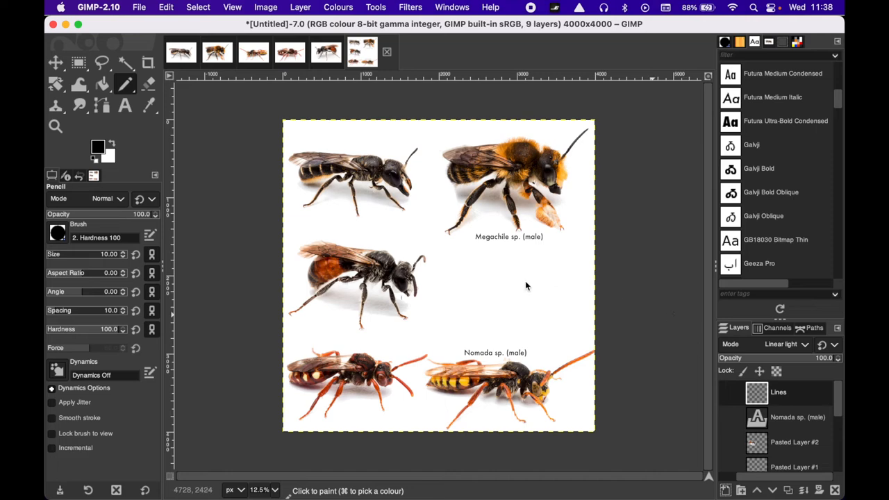
mouse_move(517, 248)
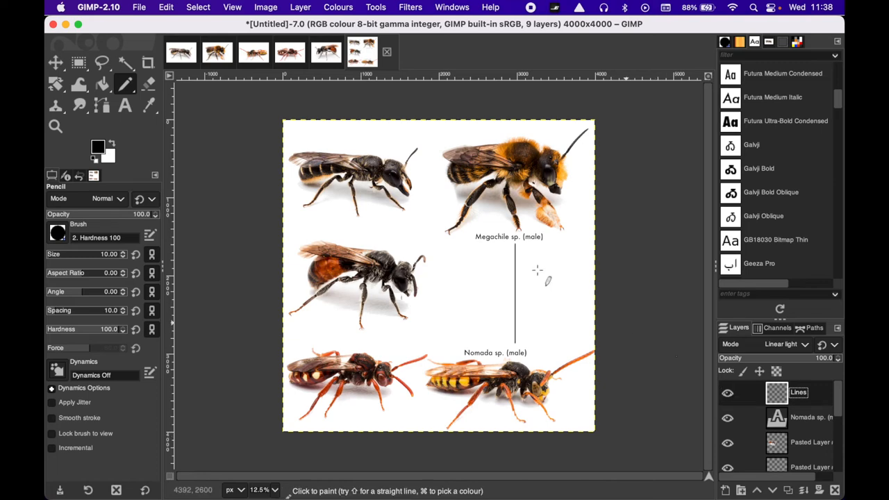
mouse_move(512, 304)
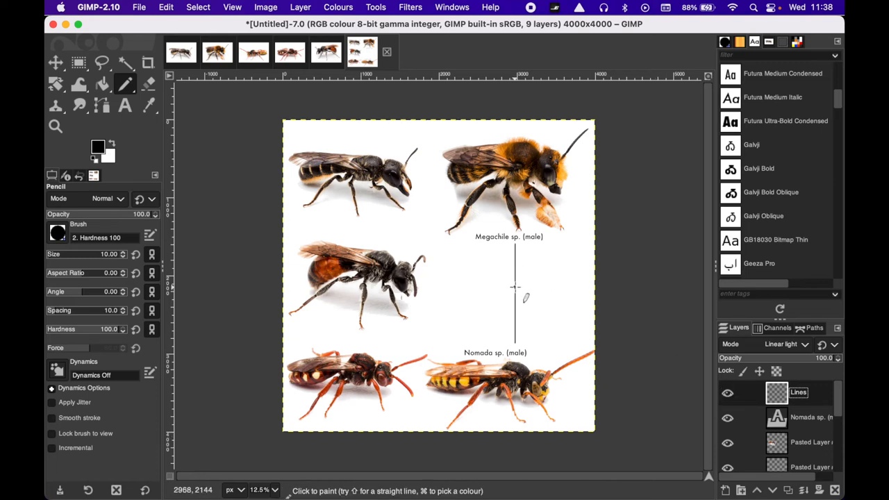
mouse_move(512, 284)
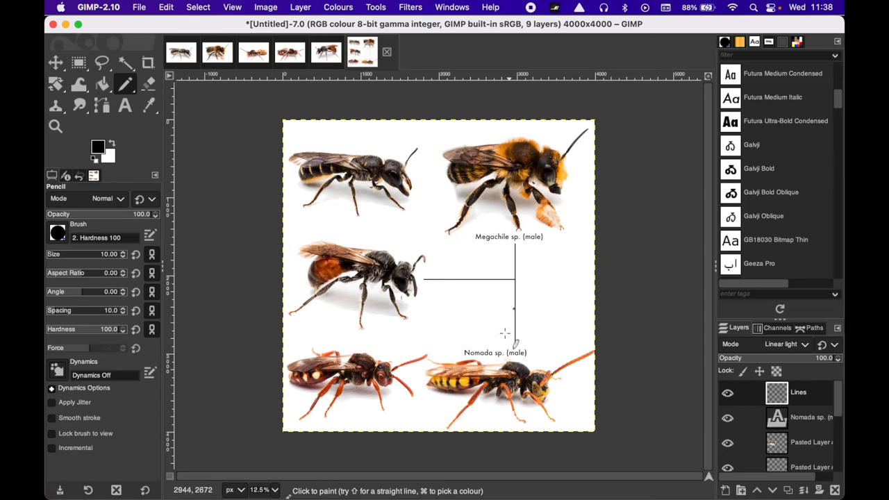
Switch windows with Cmd+Tab to the IMG_3298 image with its bee selected.
key("Cmd+Tab")
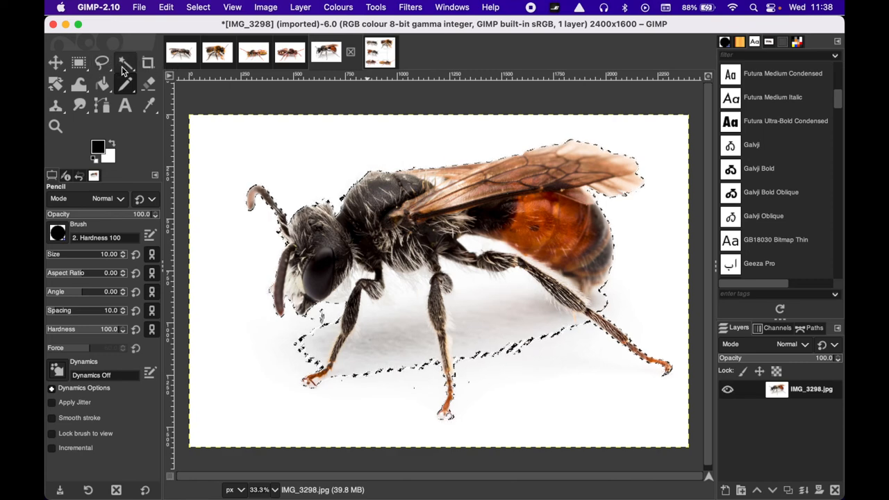
mouse_move(120, 62)
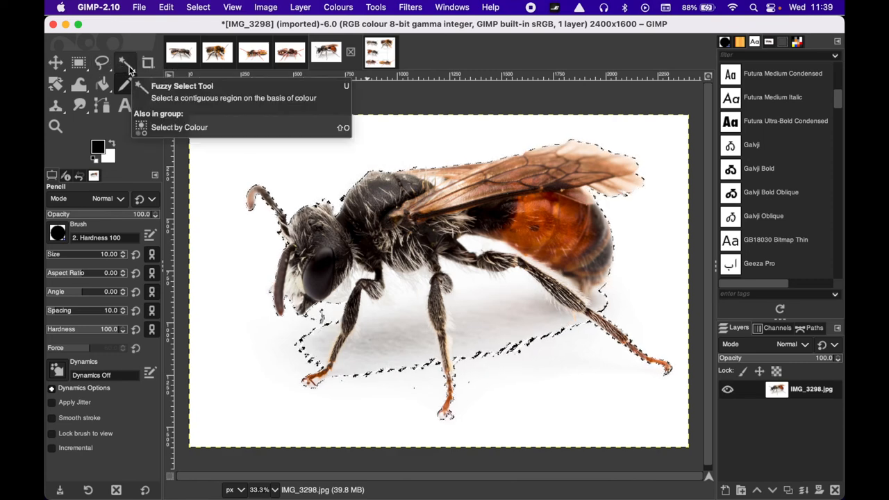
left_click(123, 62)
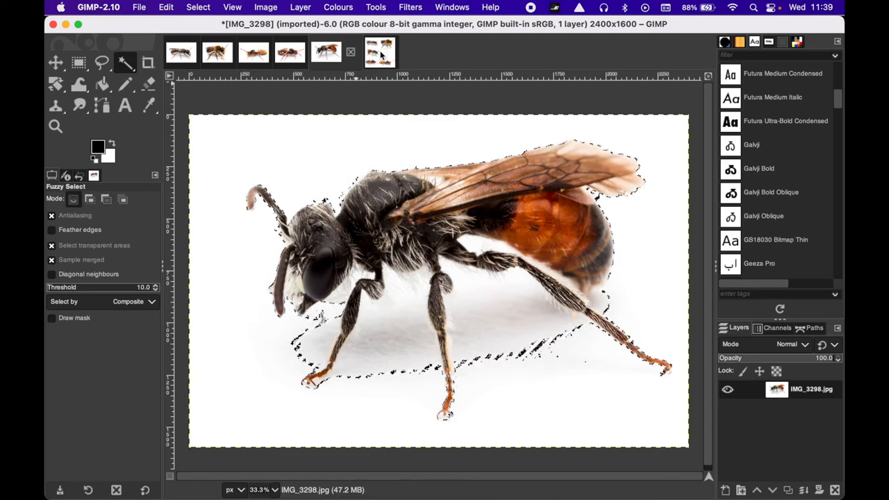
left_click(362, 51)
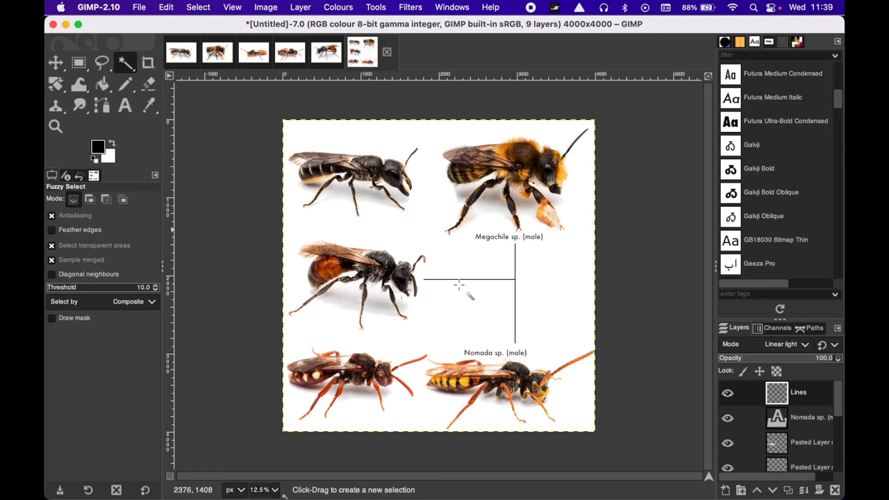
mouse_move(451, 305)
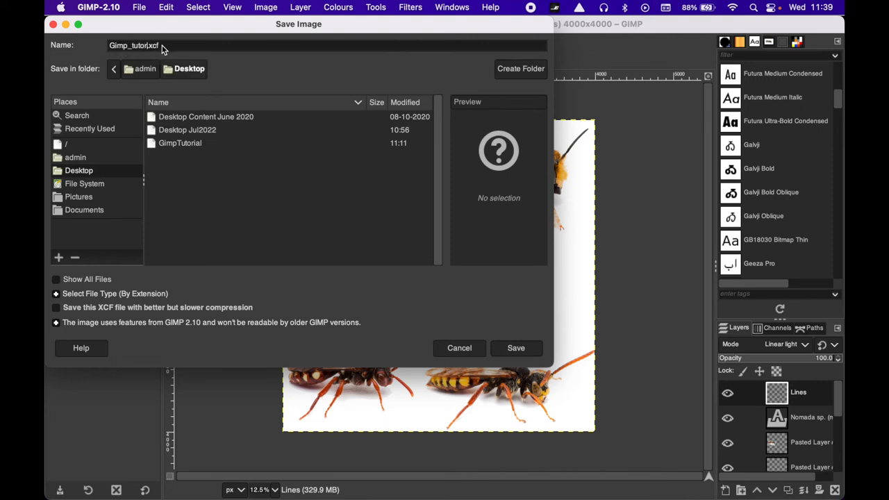
Save the bee composition as Gimp_tutorial.xcf on the Desktop.
left_click(459, 348)
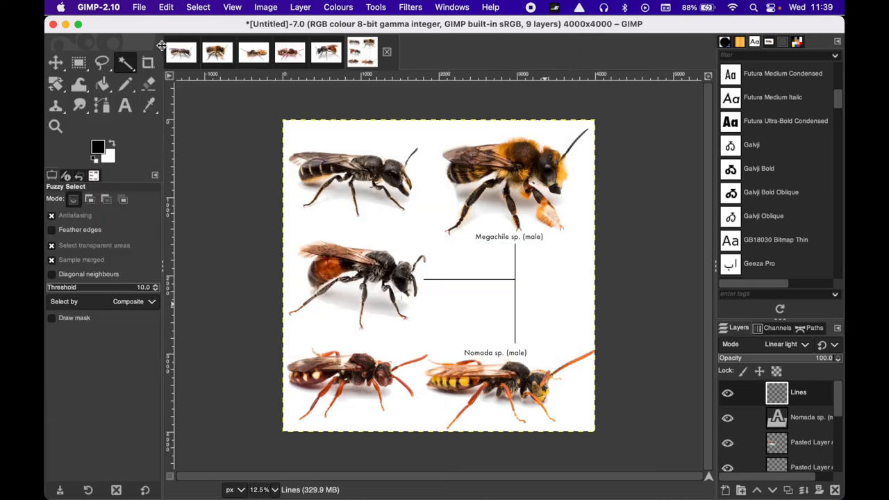
key("cmd+s")
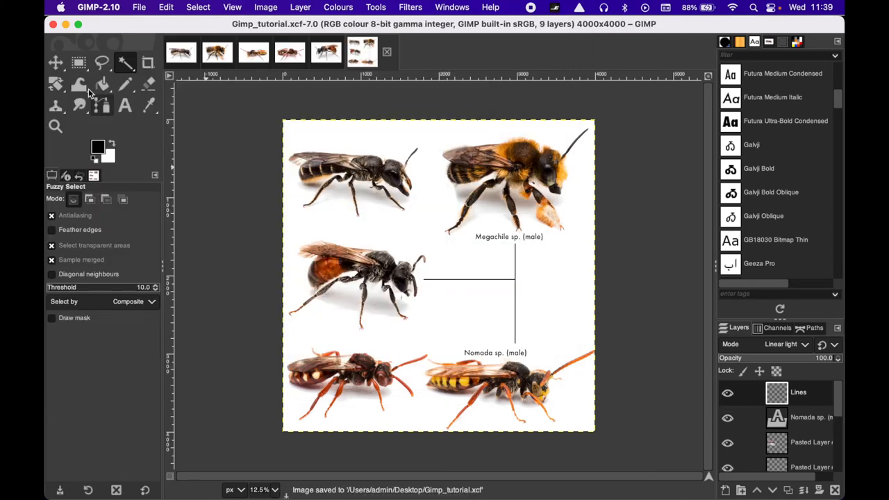
left_click(55, 62)
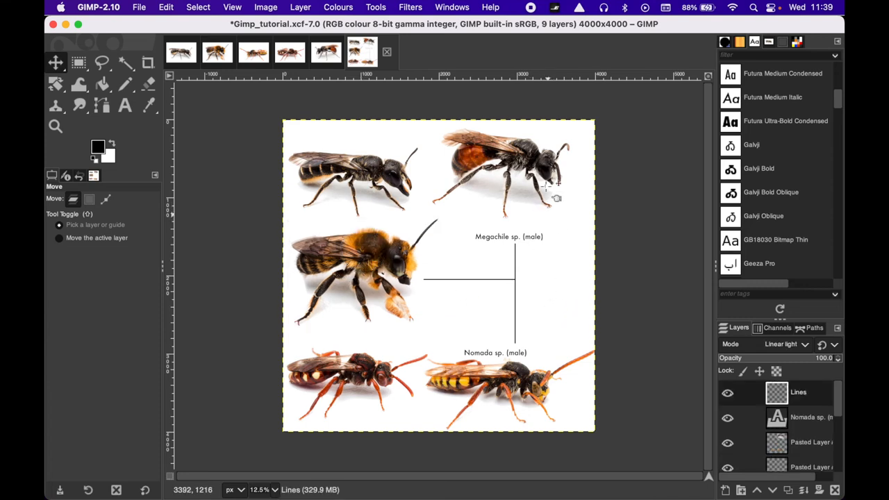
mouse_move(193, 182)
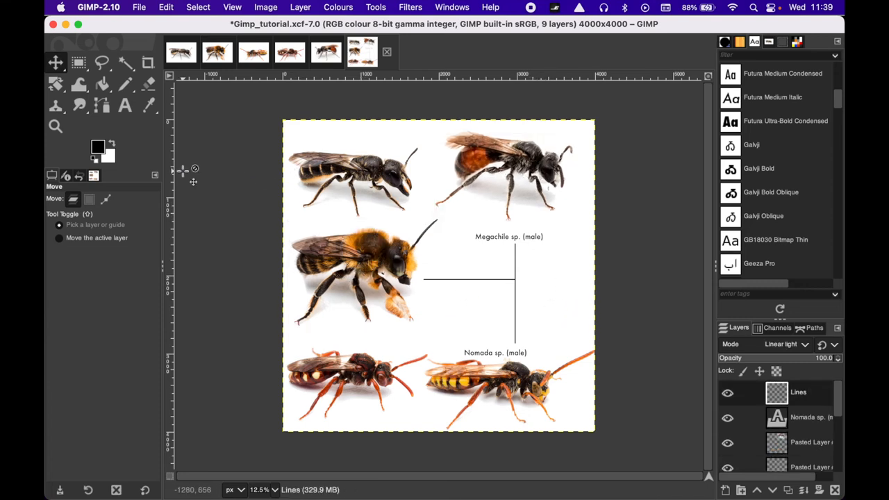
Open the export dialog for Gimp_tutorial.png from the menu bar.
left_click(141, 7)
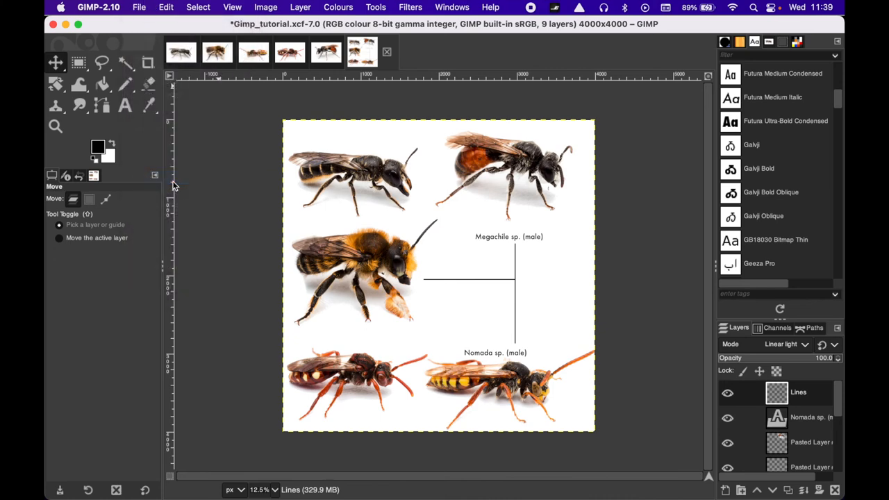
left_click(140, 8)
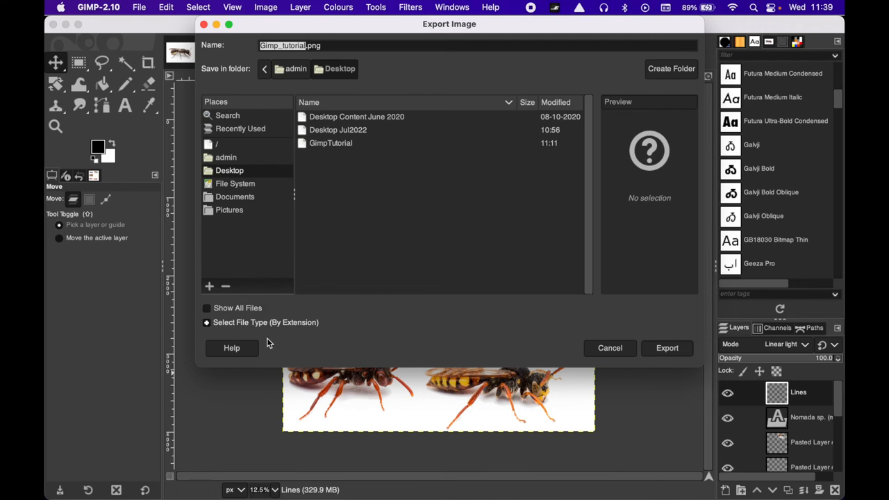
Export Gimp_tutorial.png to the Desktop, keeping the default PNG settings.
left_click(332, 45)
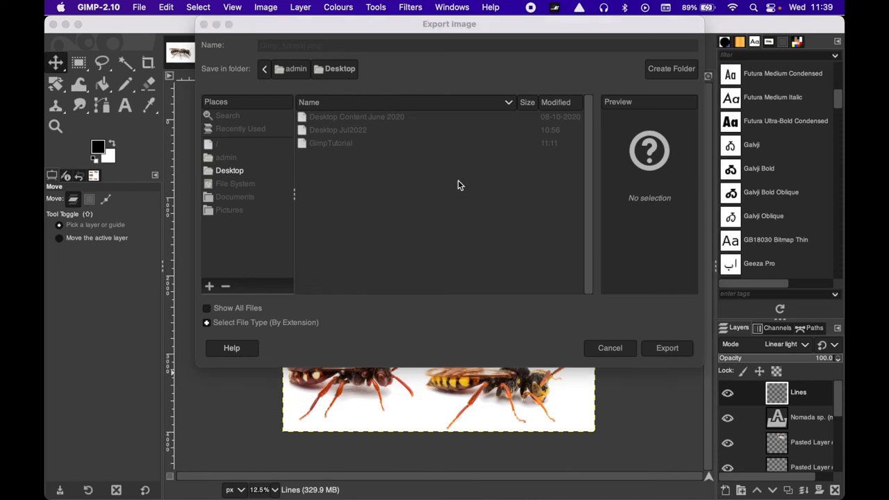
left_click(667, 348)
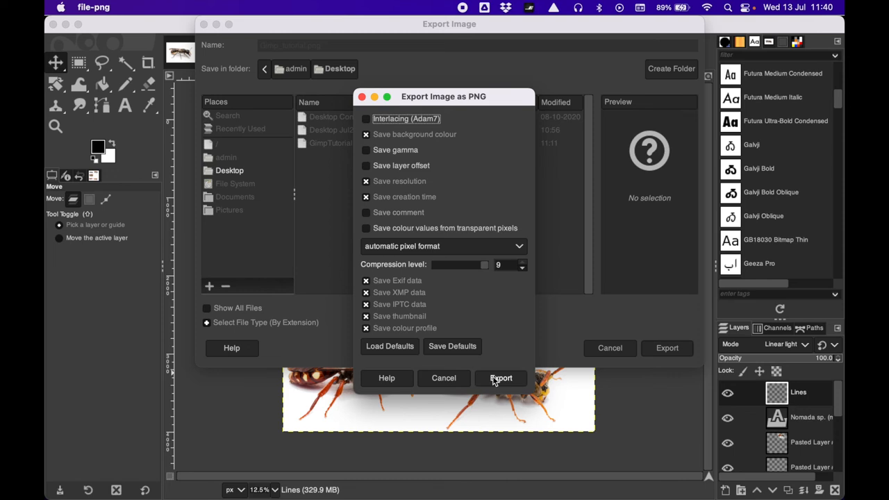
left_click(501, 378)
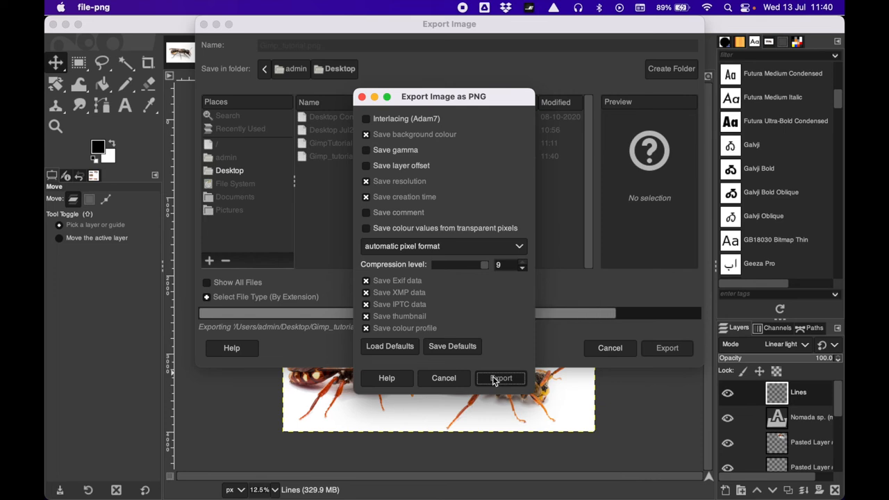
left_click(500, 379)
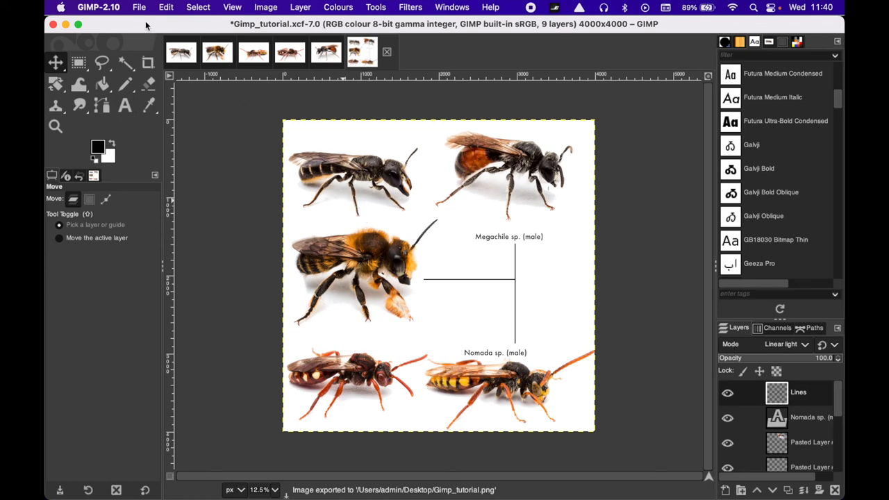
Export Gimp_tutorial.jpg to the Desktop with JPEG quality set to 95.
left_click(139, 7)
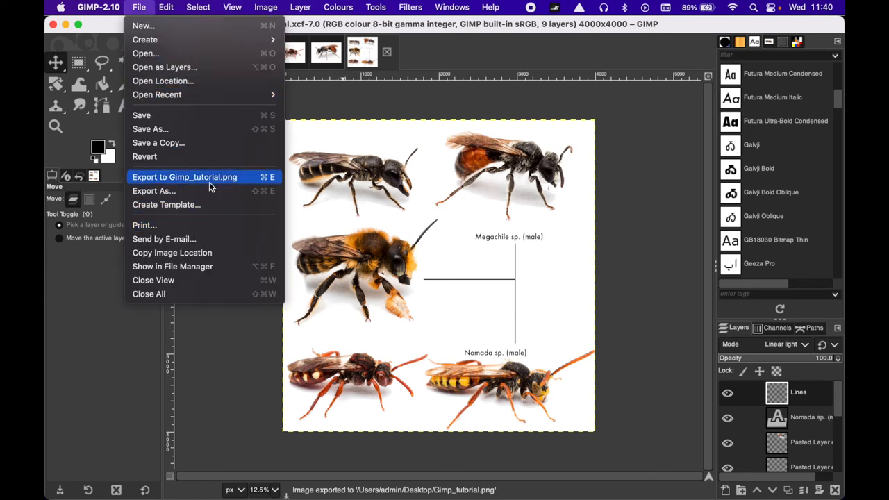
left_click(153, 191)
type("Gimp_tutorial.jpg")
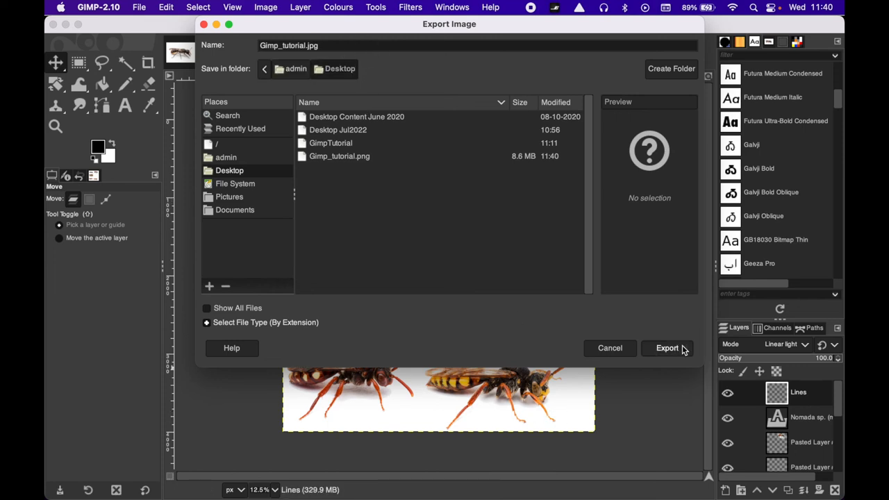
left_click(667, 348)
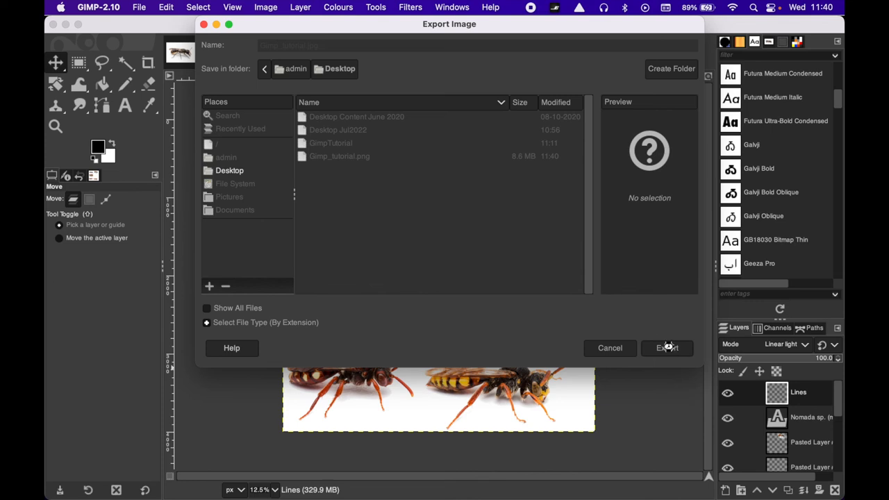
left_click(667, 348)
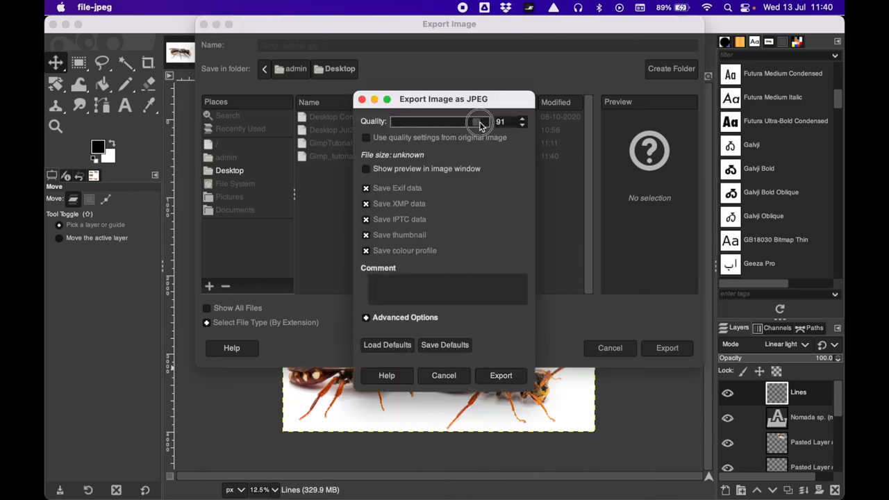
left_click_drag(478, 121, 484, 122)
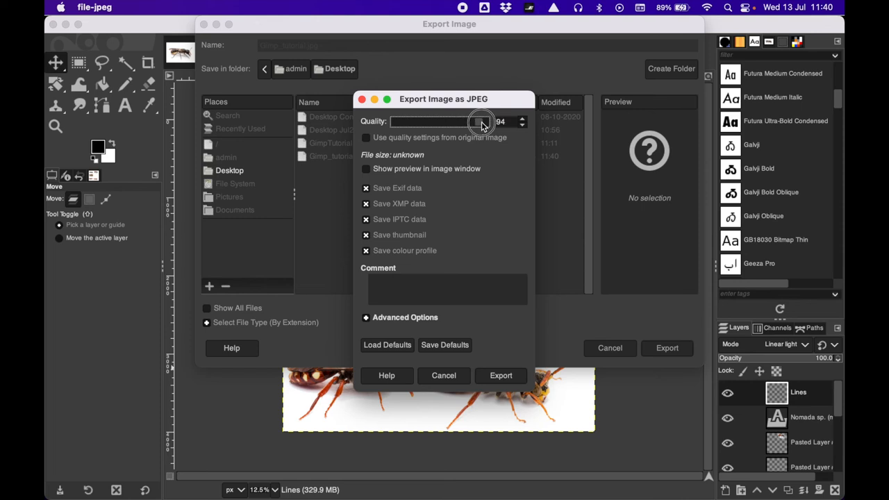
mouse_move(483, 125)
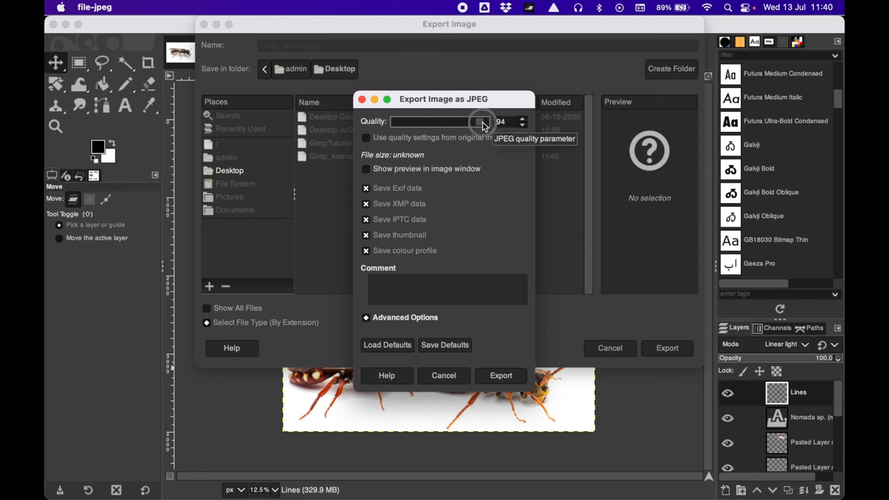
left_click(501, 375)
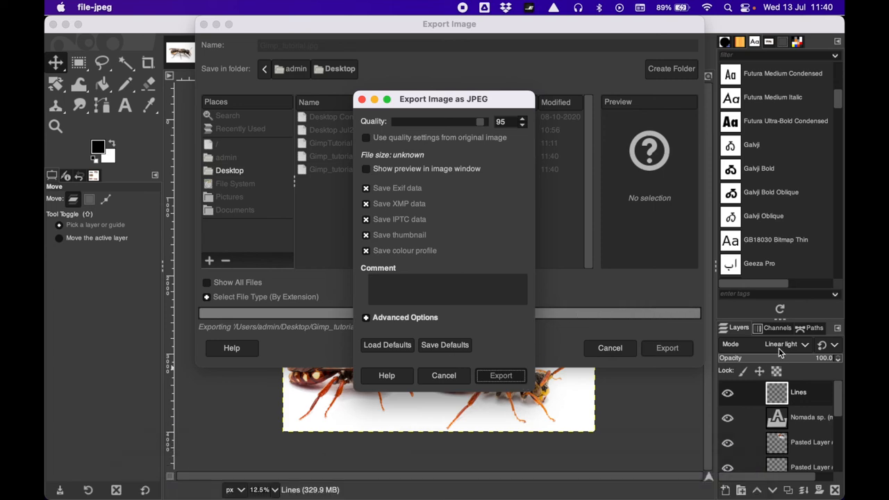
left_click(501, 375)
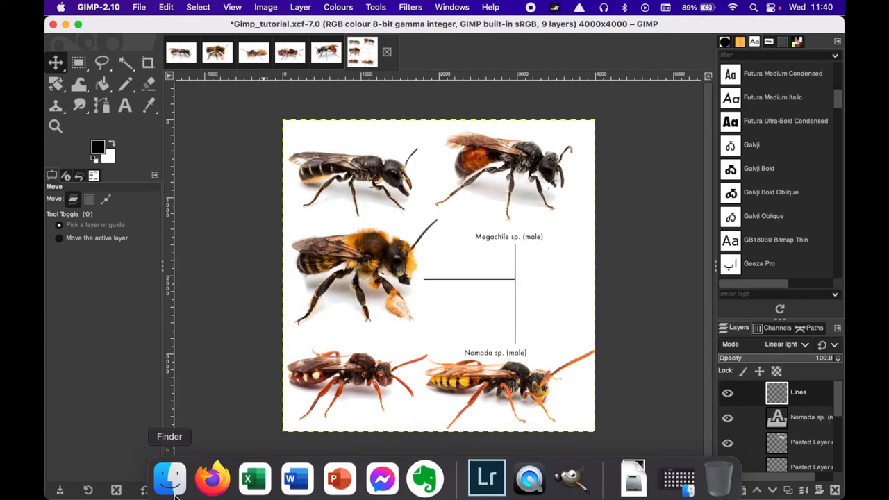
Open the Desktop in Finder and check the Gimp_tutorial.xcf and .png files.
left_click(170, 478)
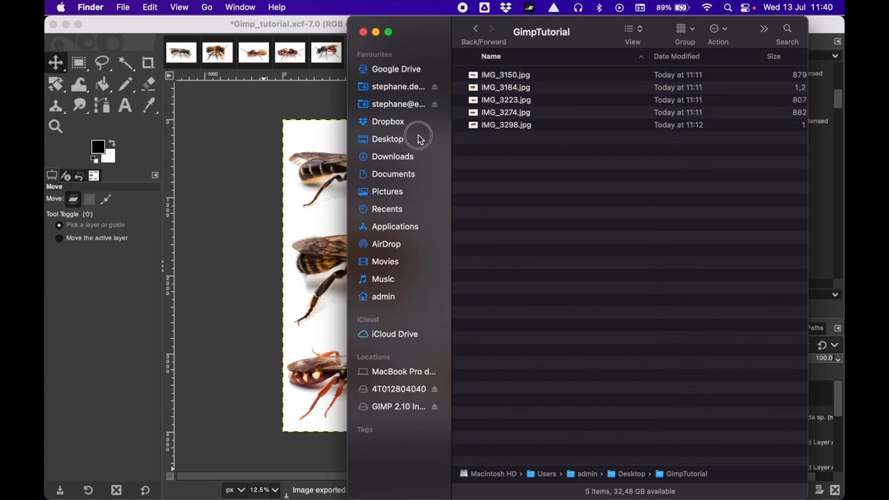
left_click(388, 138)
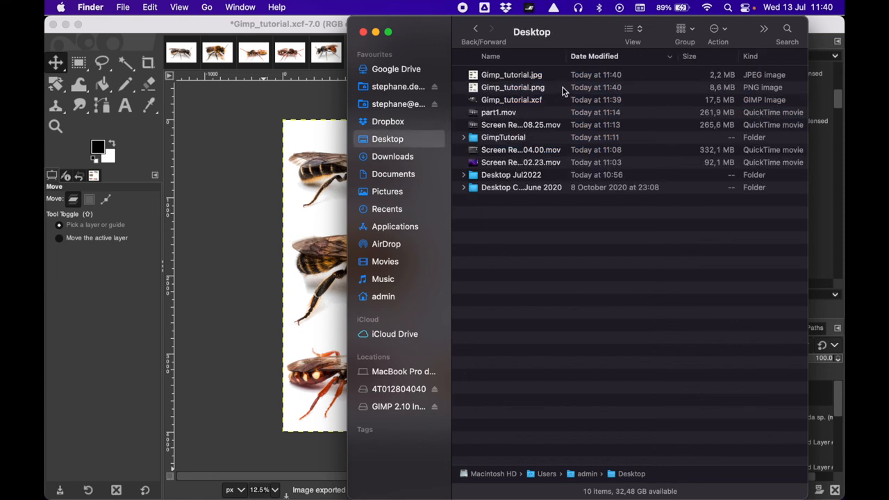
left_click(511, 100)
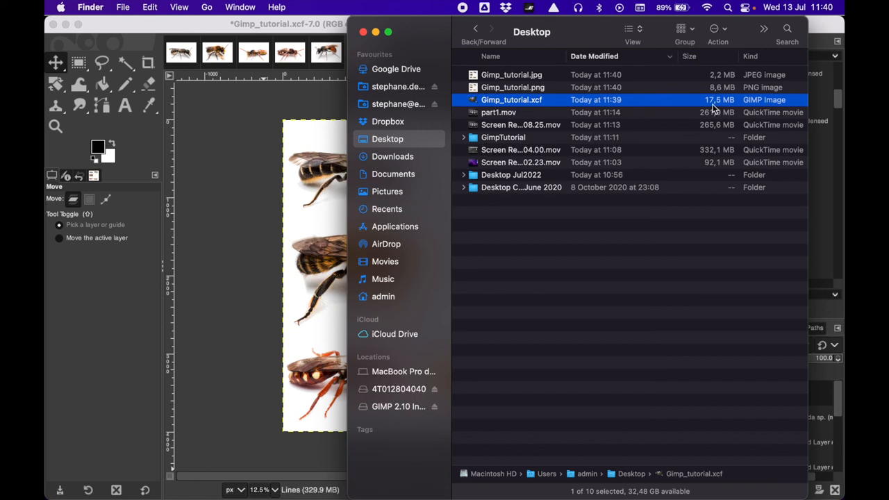
mouse_move(729, 109)
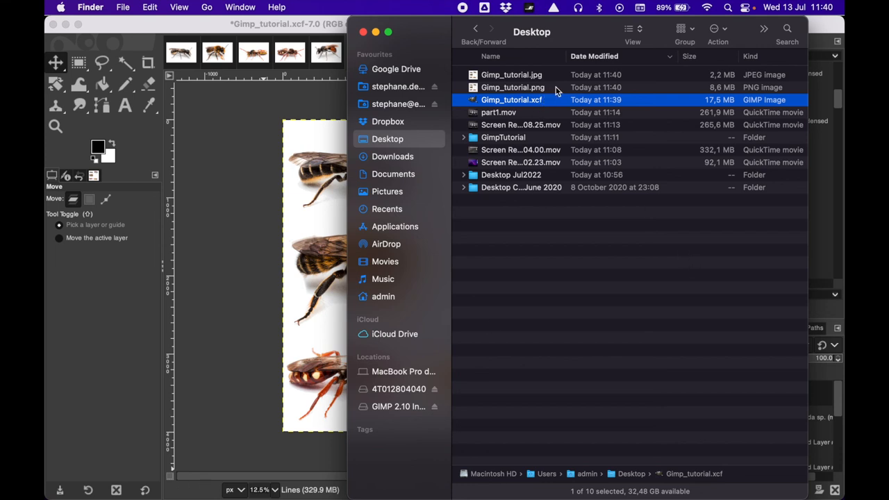
left_click(512, 87)
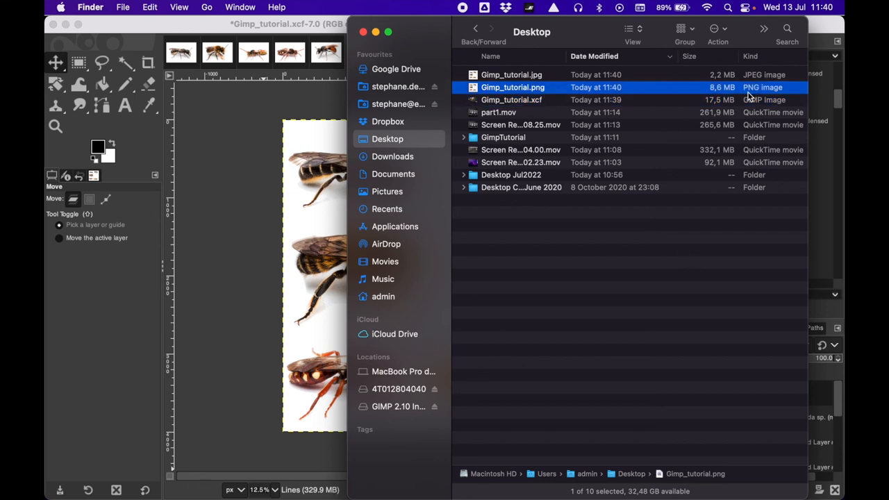
left_click(517, 74)
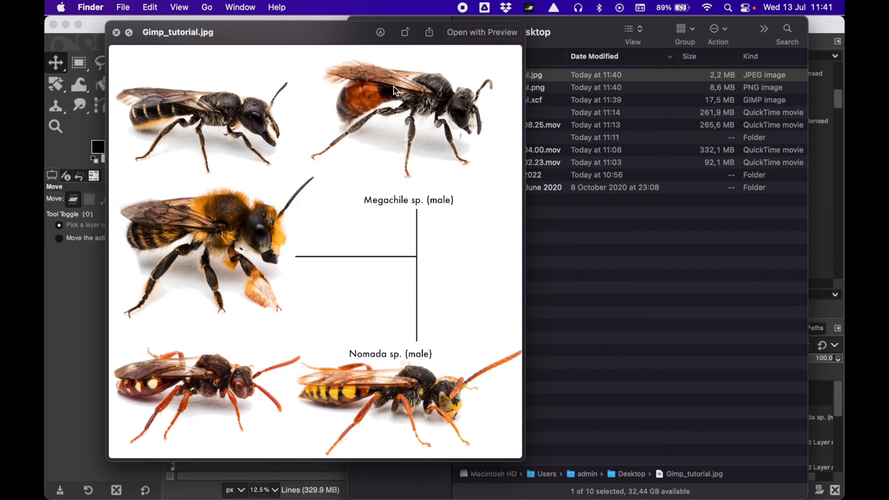
mouse_move(214, 92)
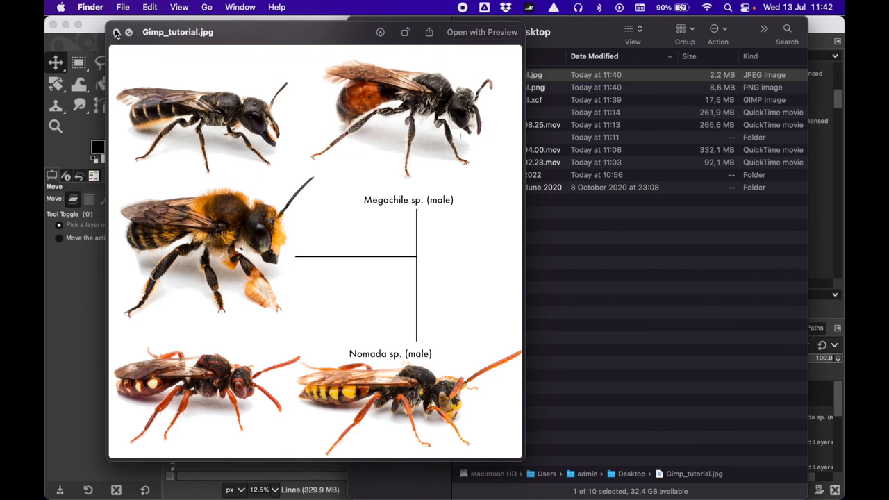
mouse_move(121, 33)
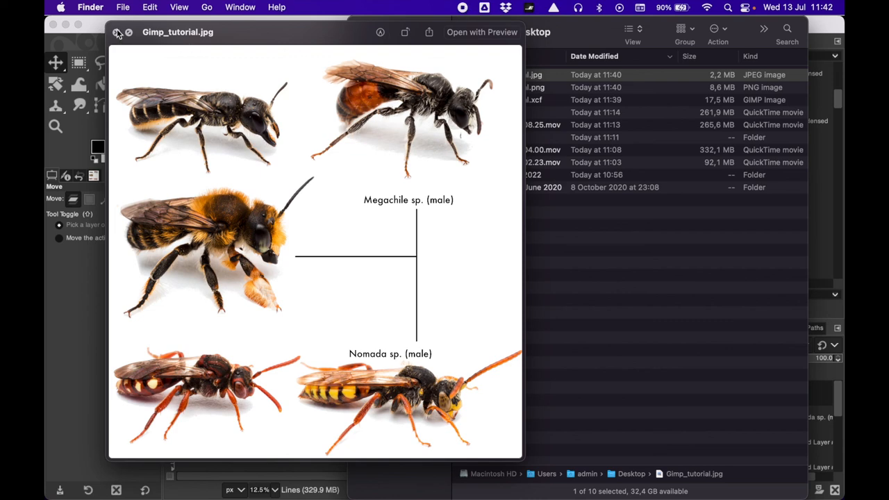